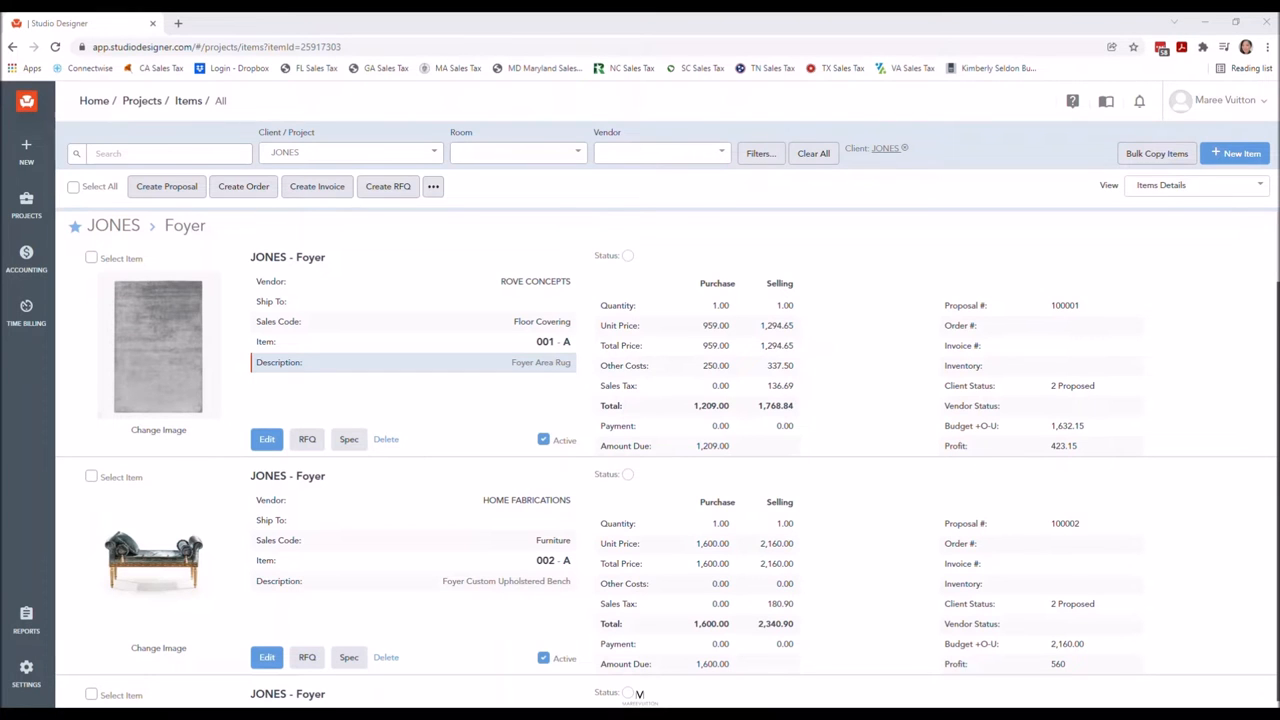
Open proposal 100002 for the foyer bench from the JONES items list.
scroll(down, 3)
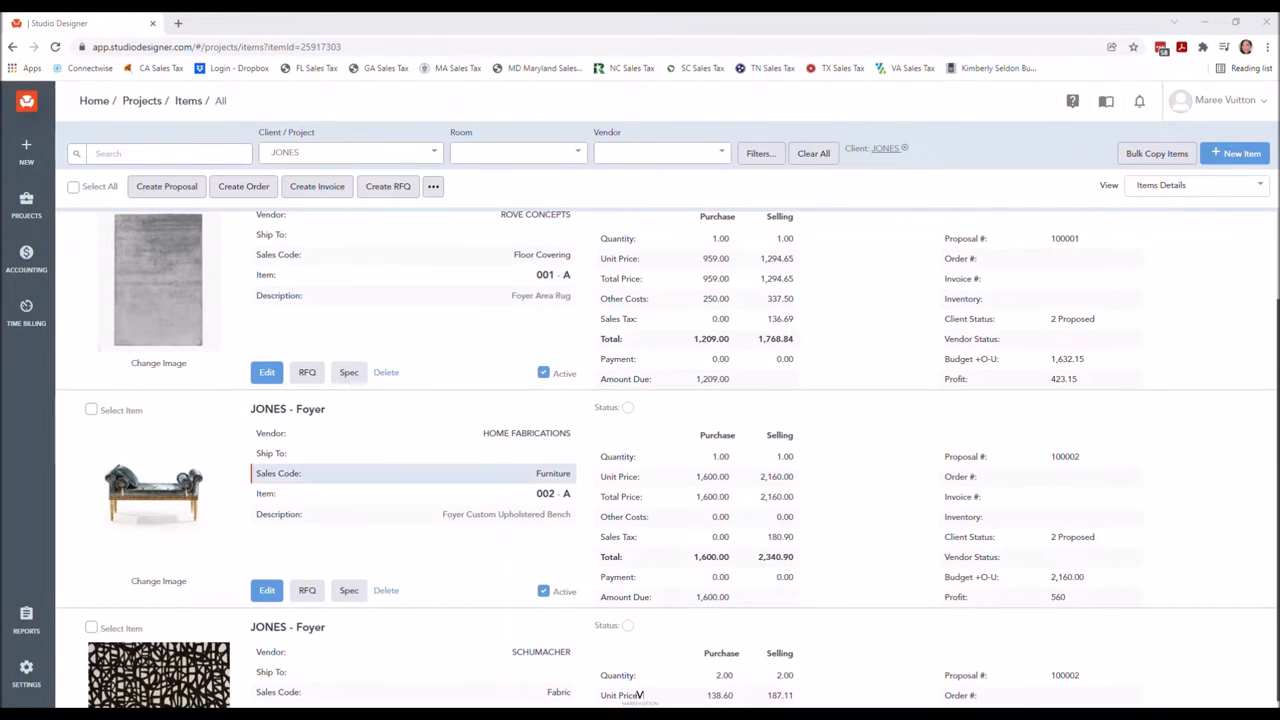
scroll(down, 3)
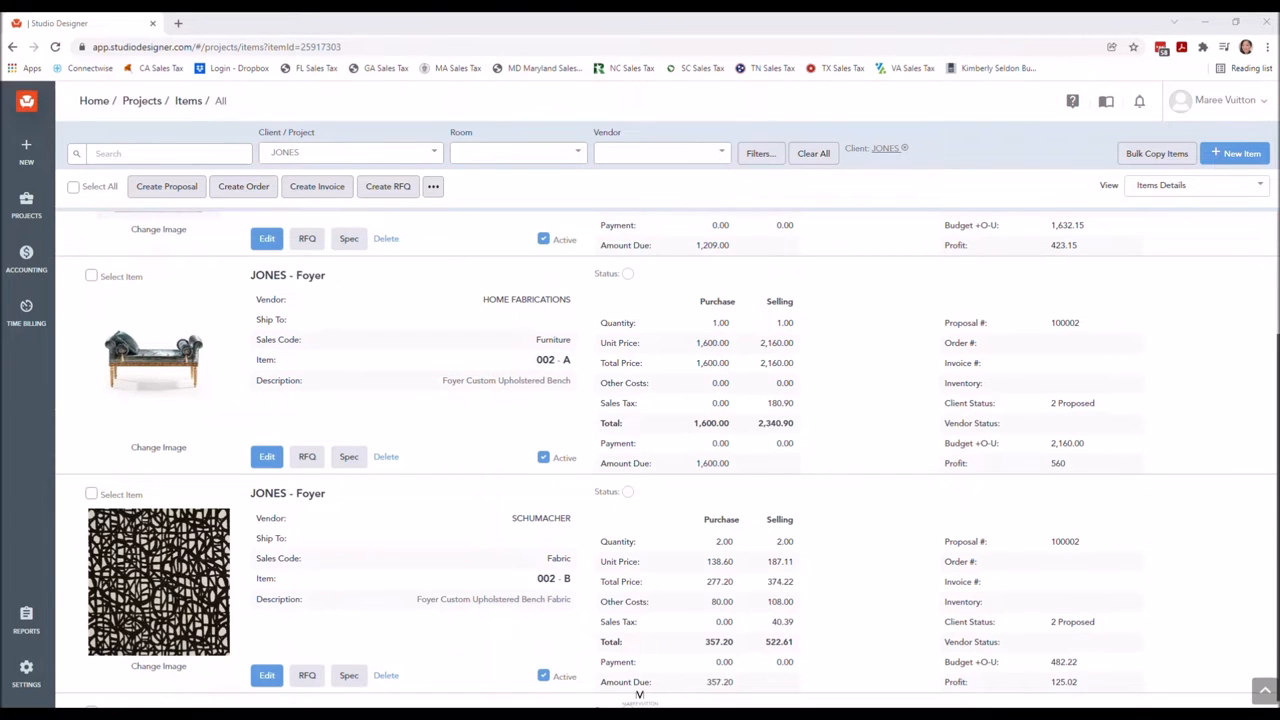
scroll(up, 3)
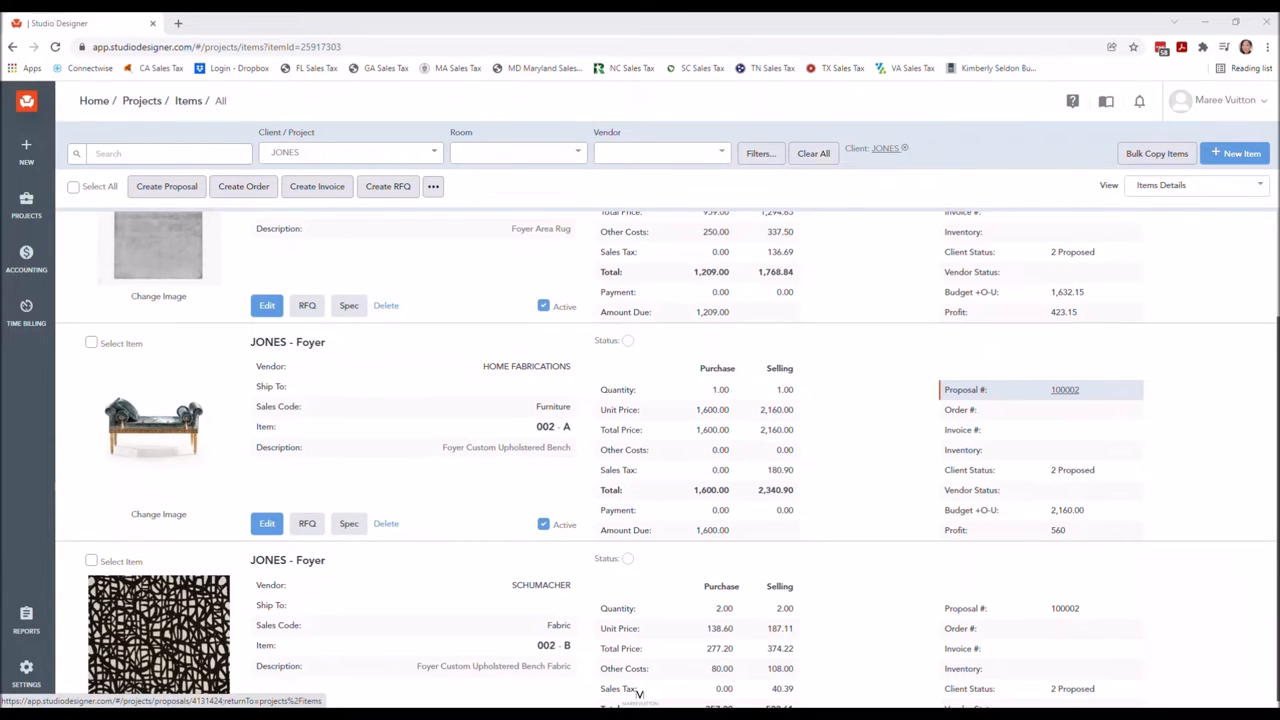
click(1064, 390)
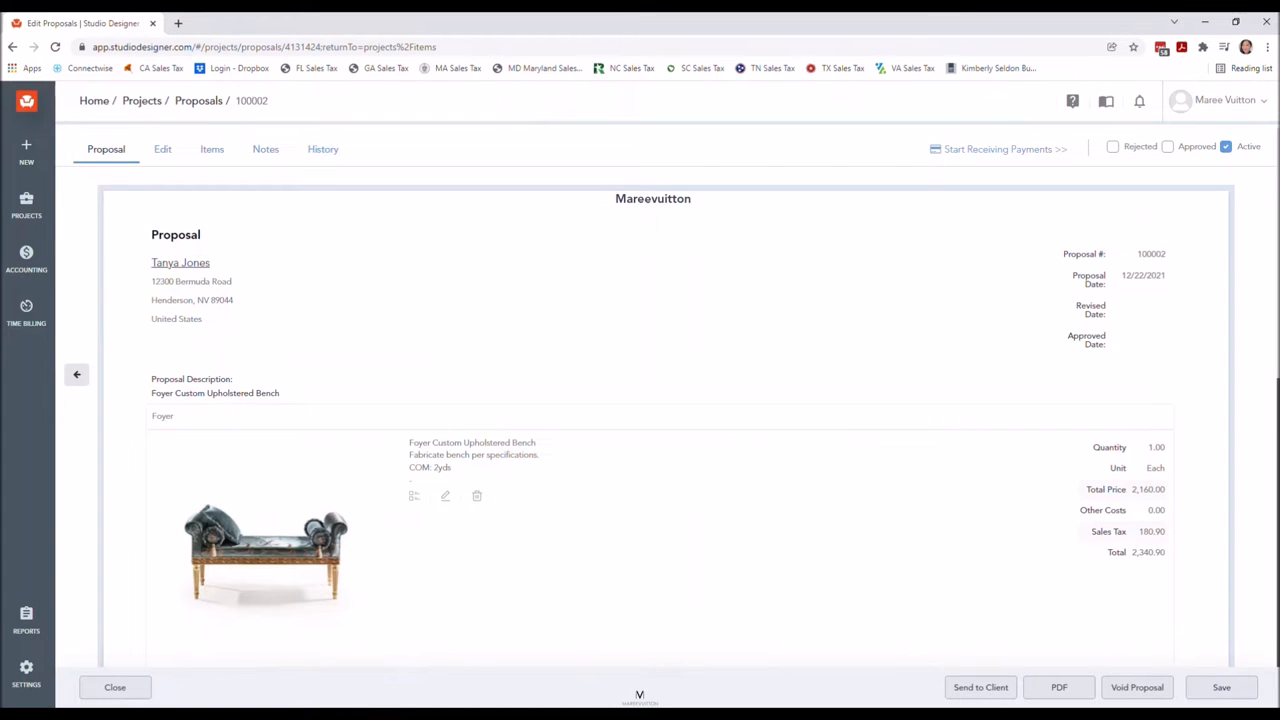
Review proposal 100002 and start Send to Client, bringing up its email setup and PDF preview.
scroll(down, 3)
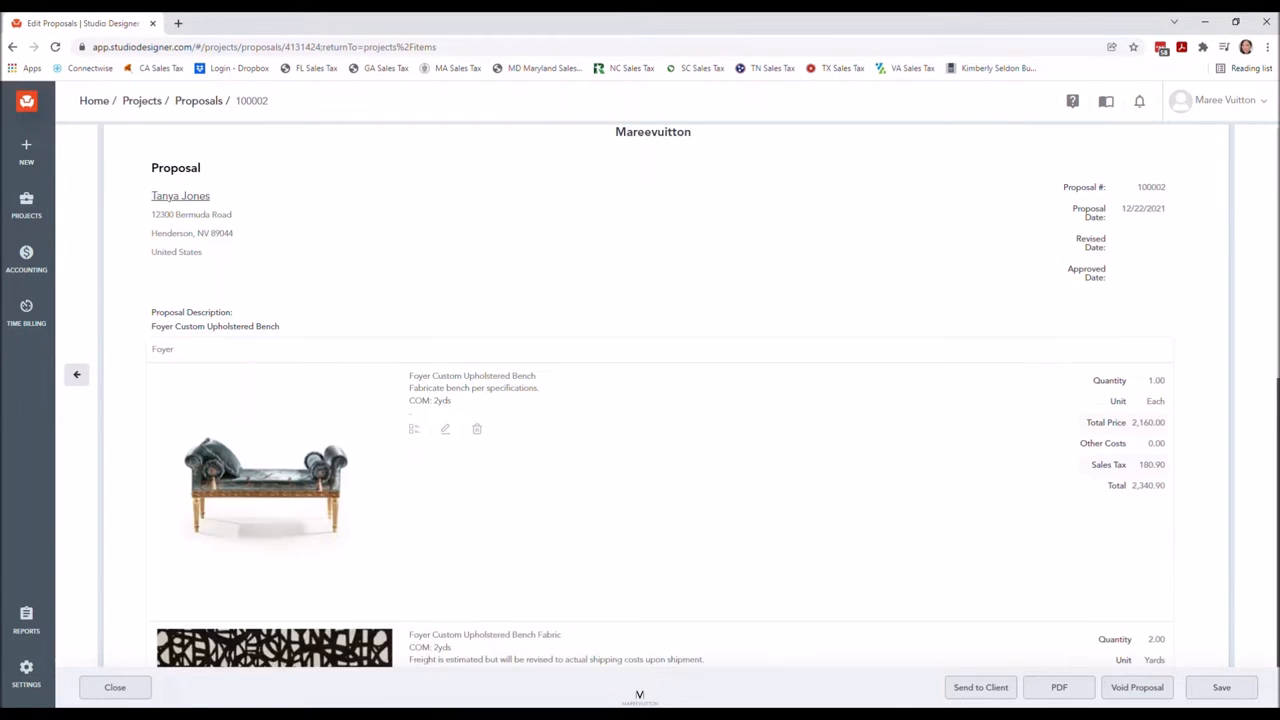
scroll(down, 3)
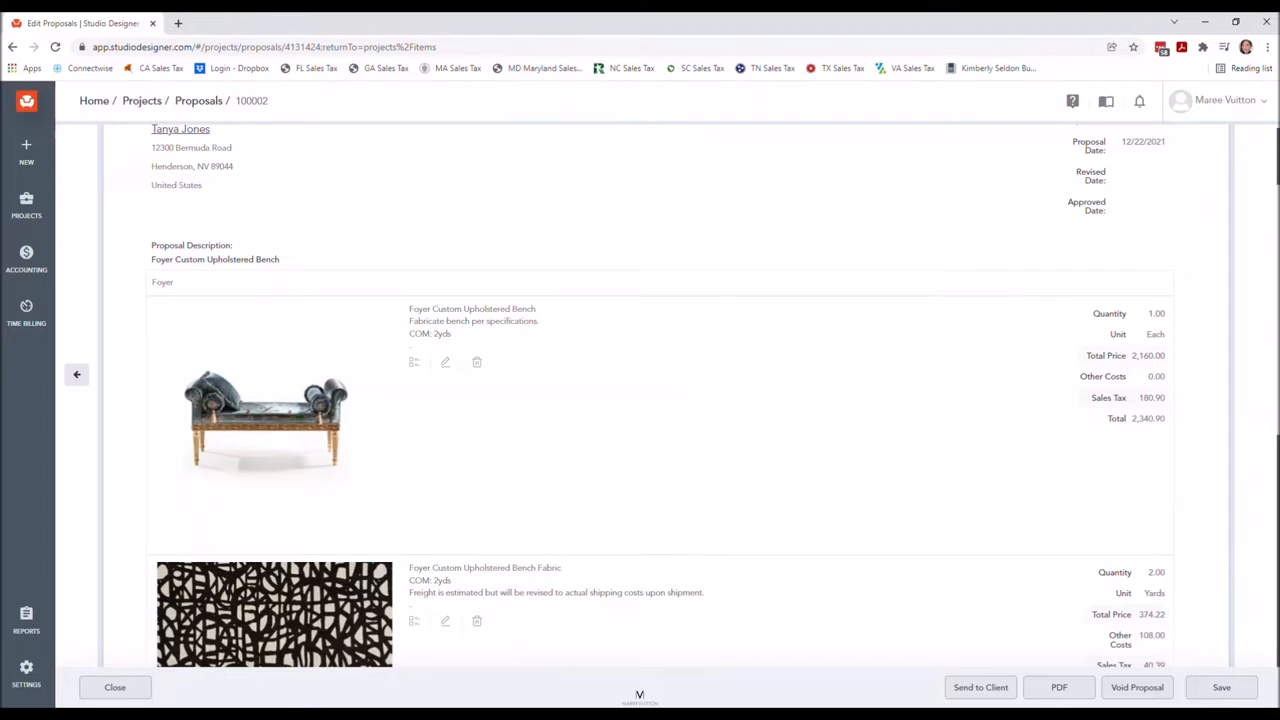
scroll(down, 3)
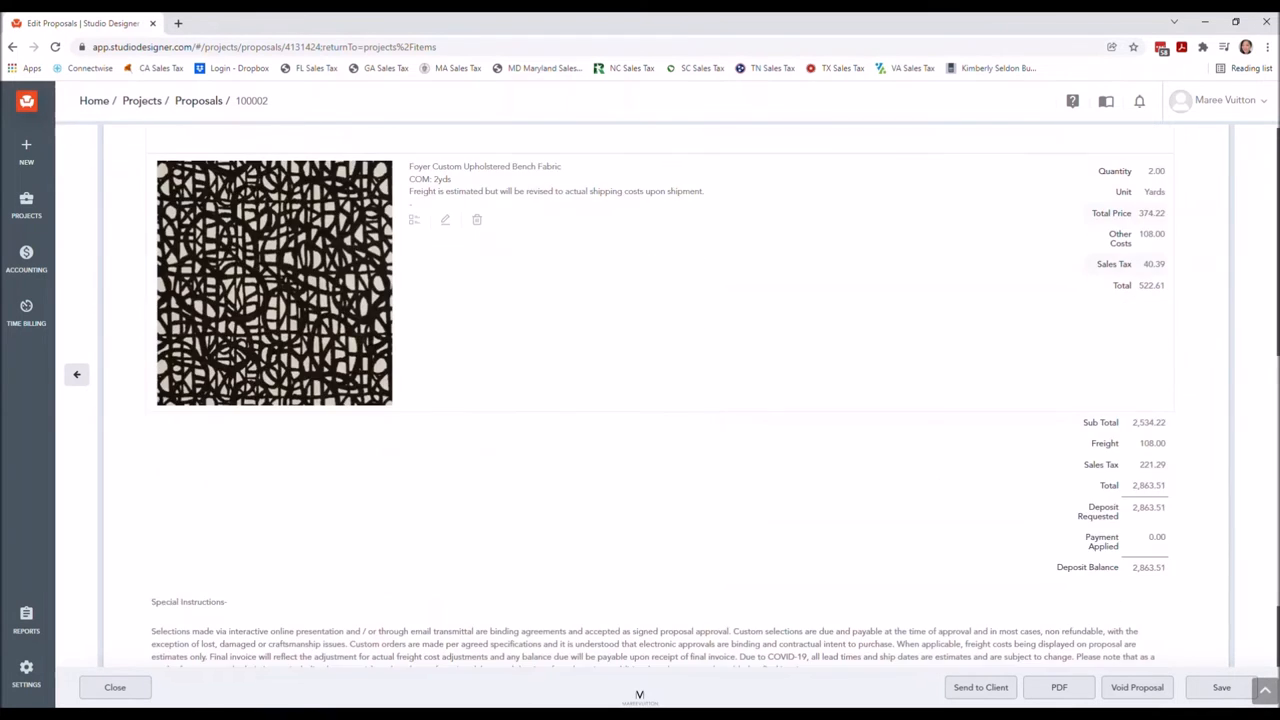
scroll(up, 3)
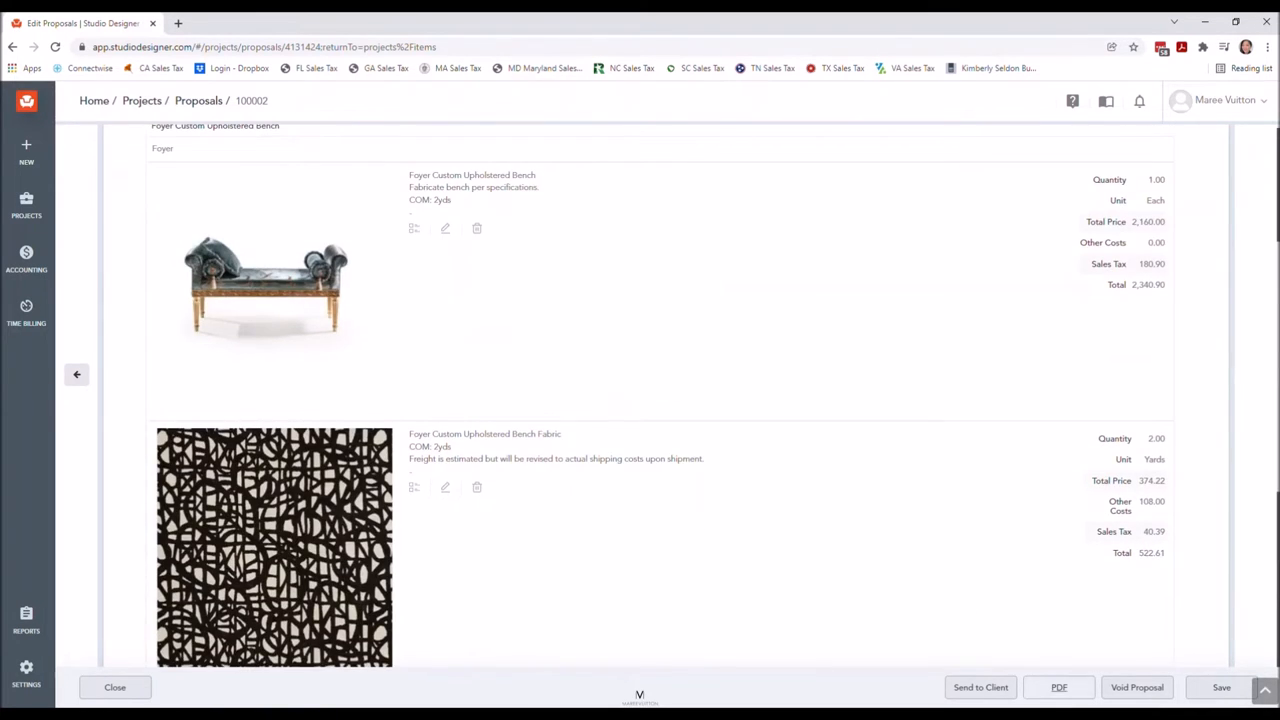
click(980, 688)
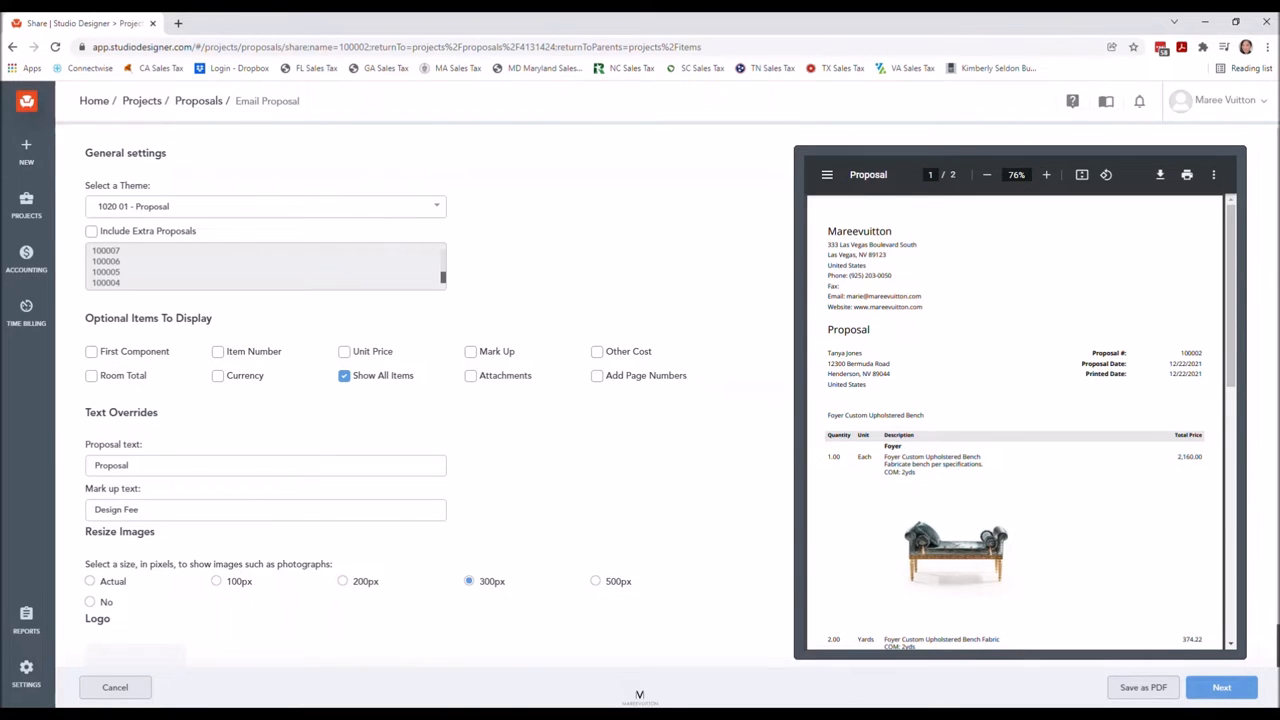
Toggle First Component on and back off, then resize item photos to 200px.
click(92, 352)
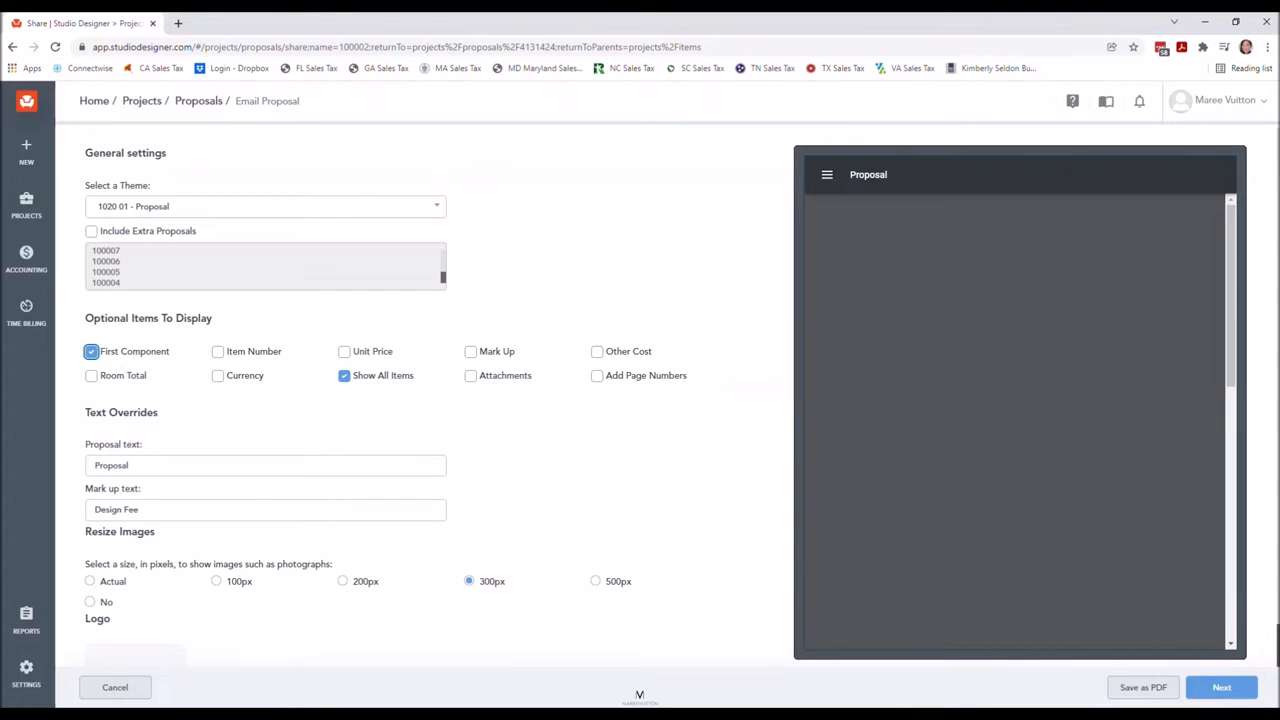
click(92, 352)
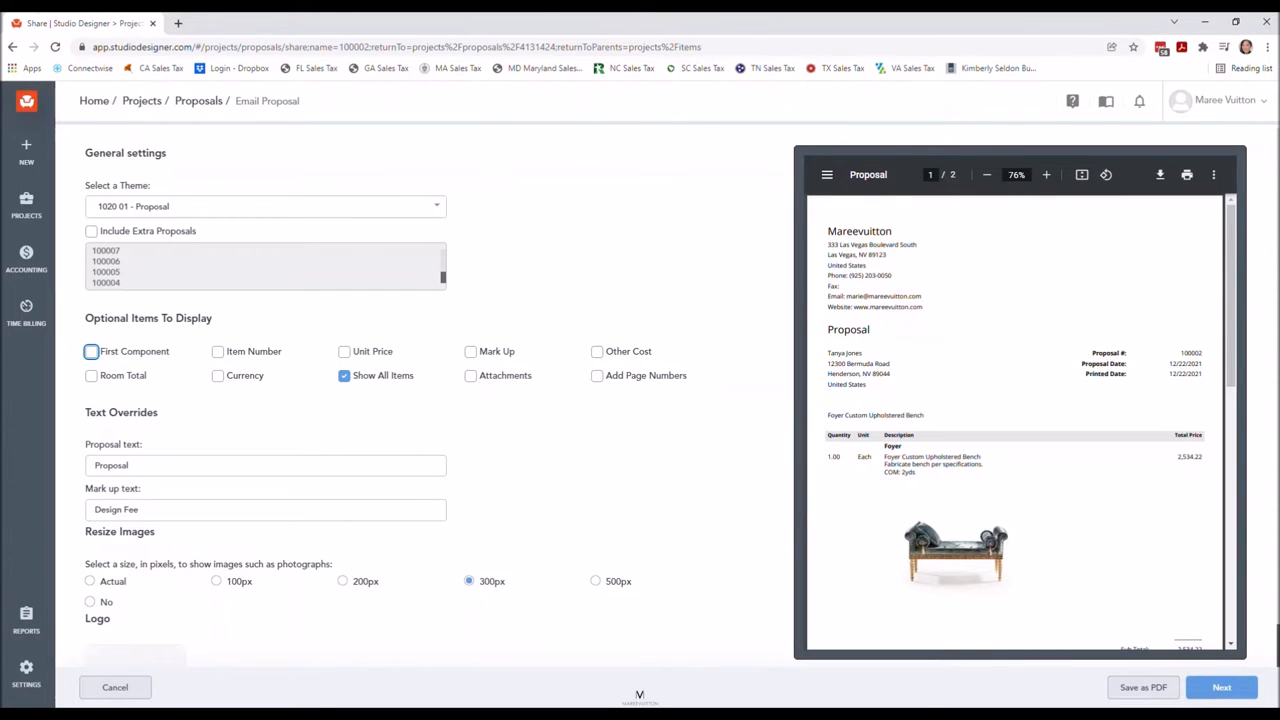
scroll(down, 3)
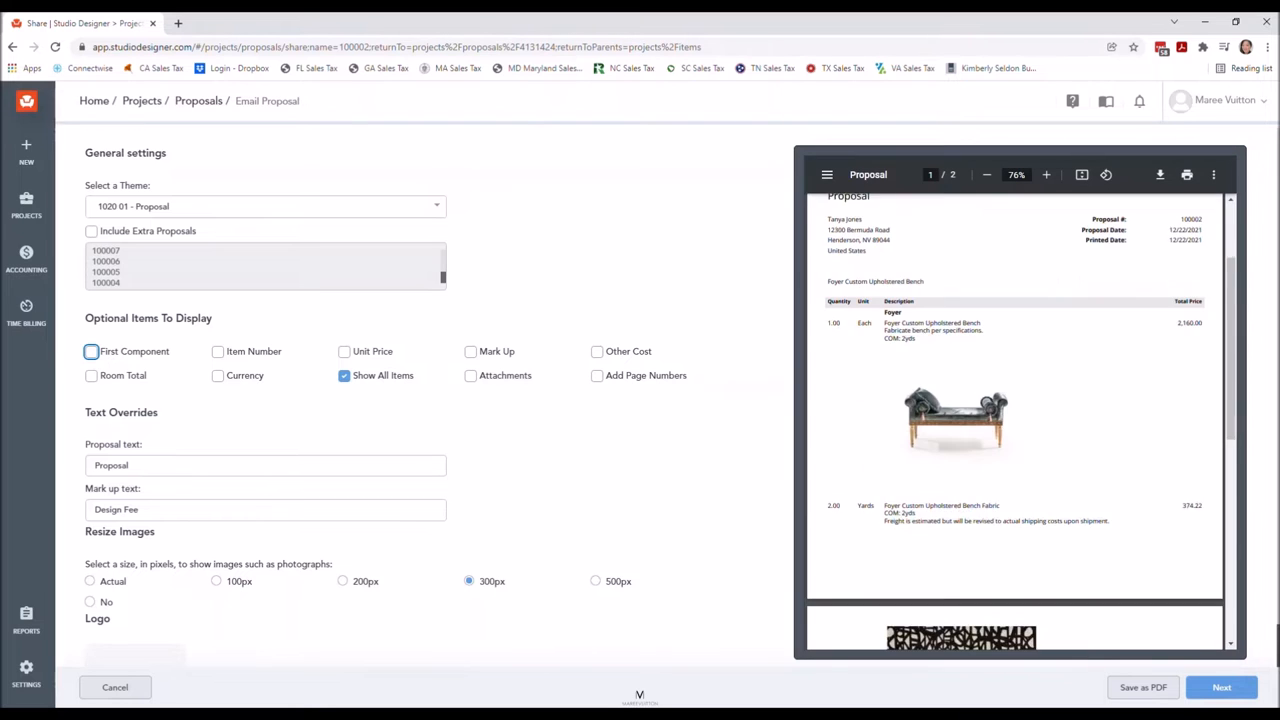
scroll(down, 3)
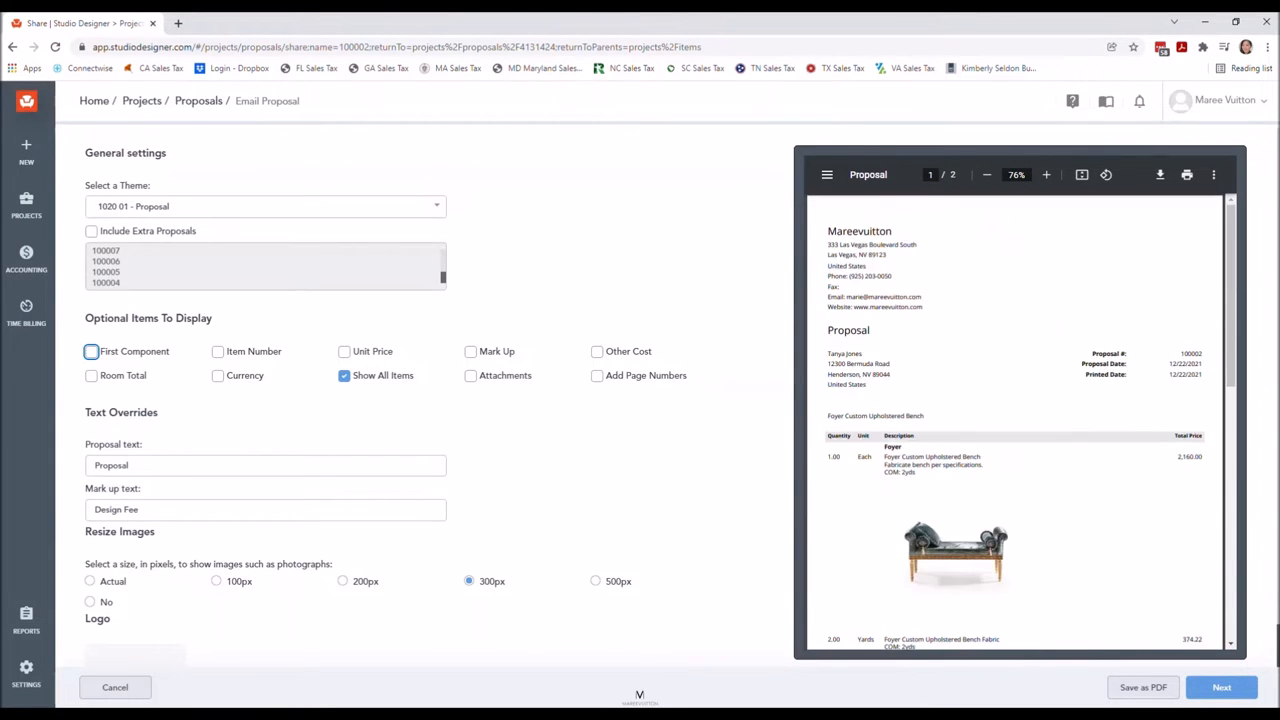
scroll(down, 3)
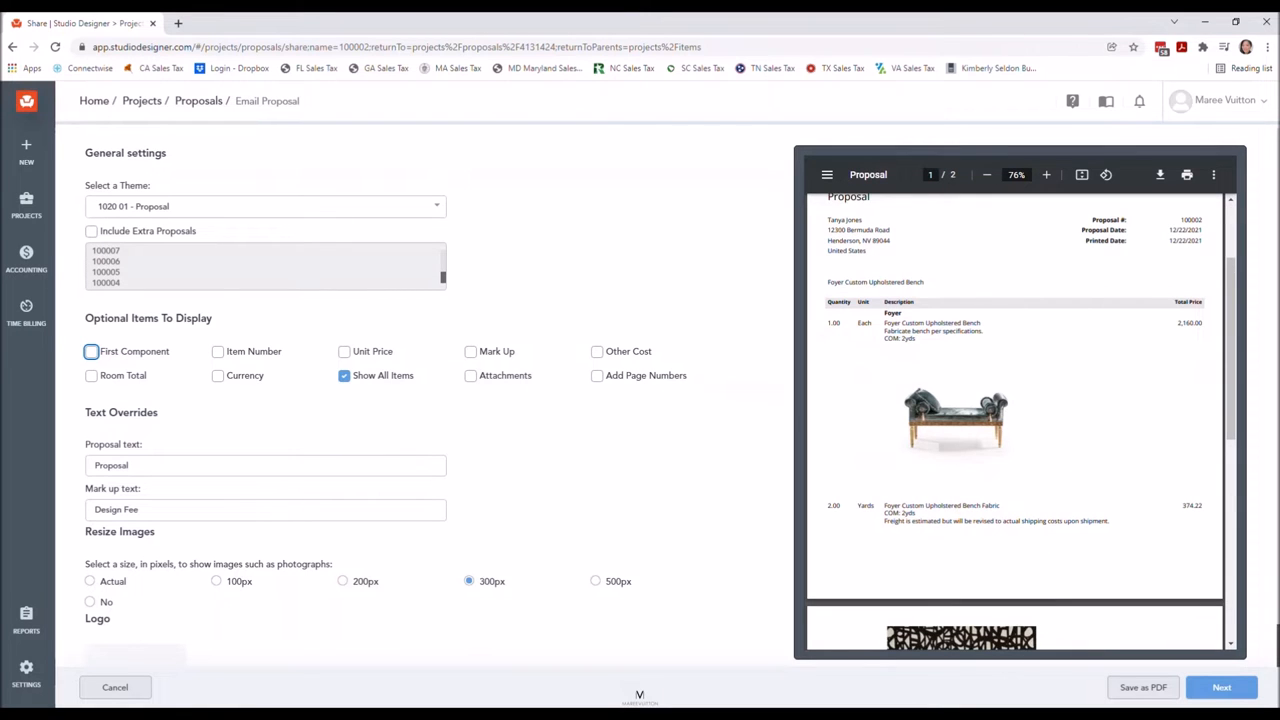
click(342, 580)
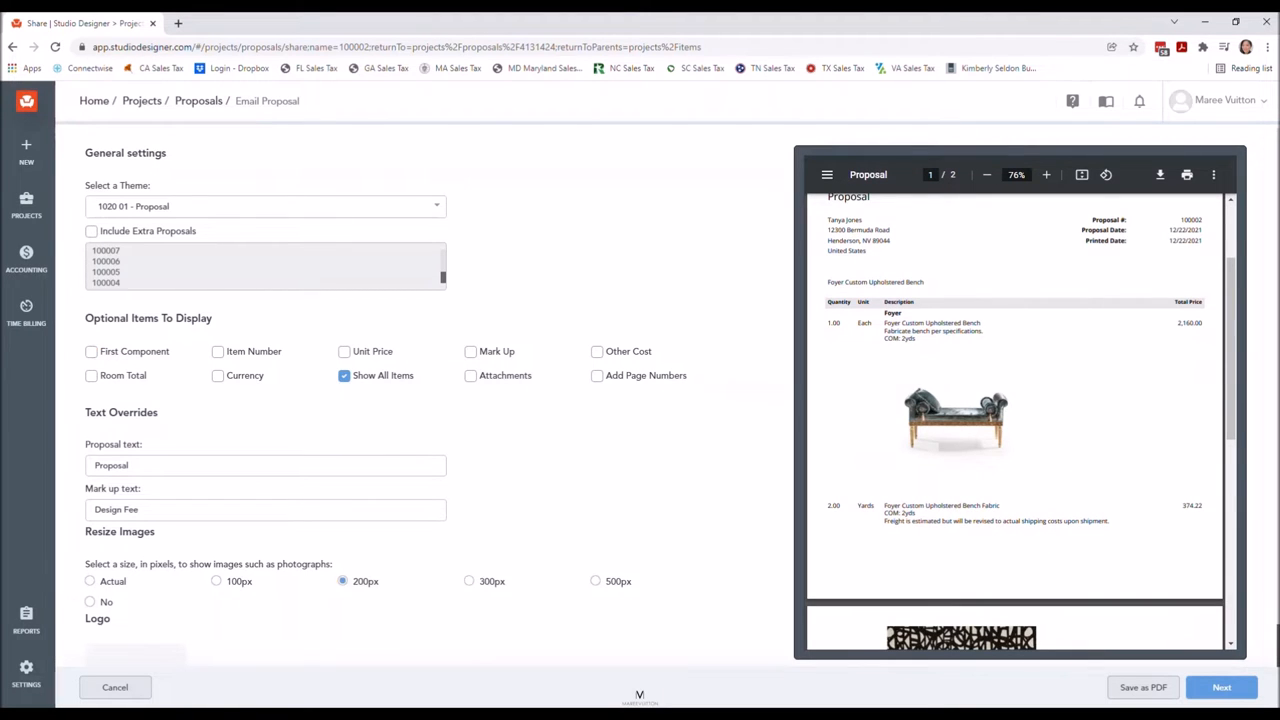
Review the refreshed two-page PDF preview with the smaller bench image.
scroll(up, 3)
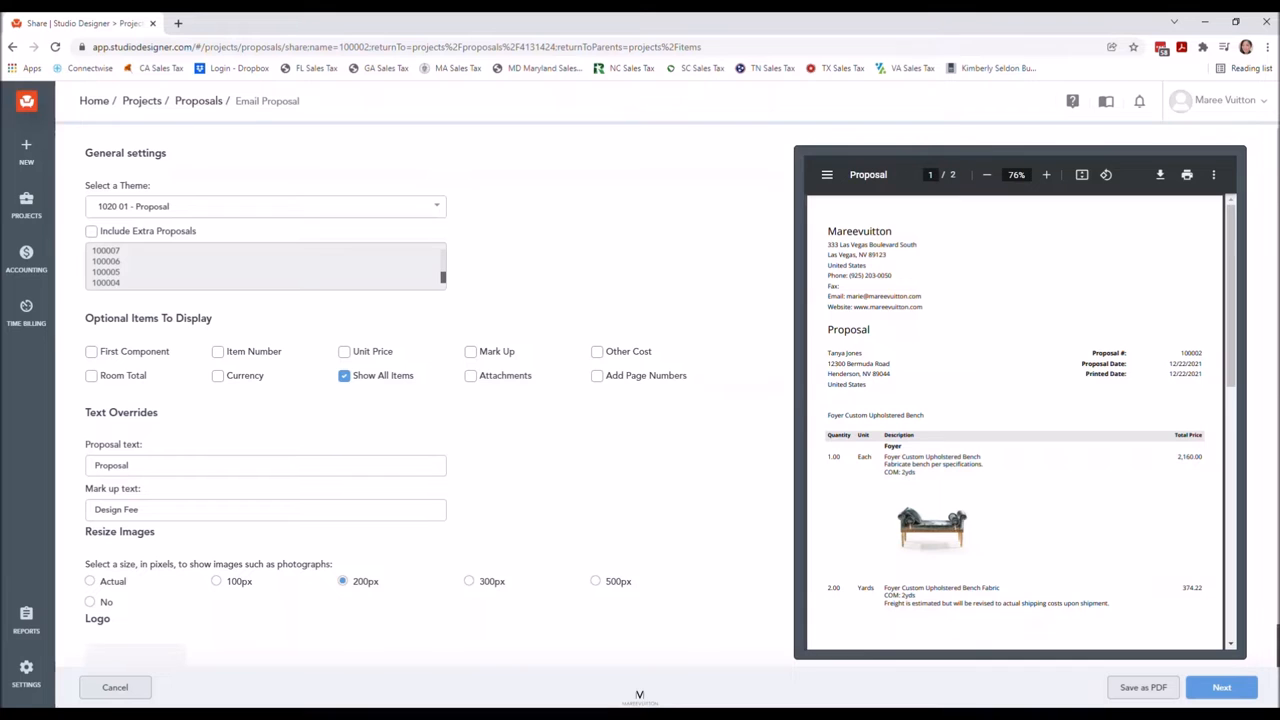
scroll(down, 3)
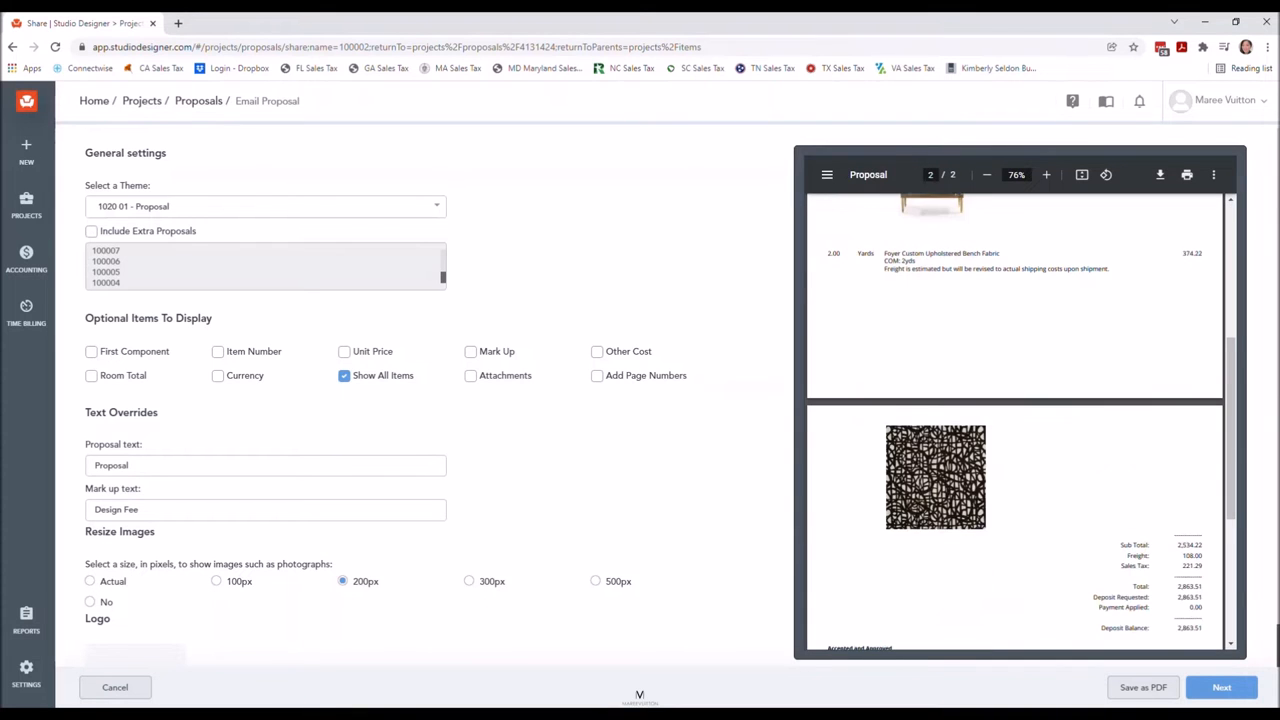
scroll(down, 3)
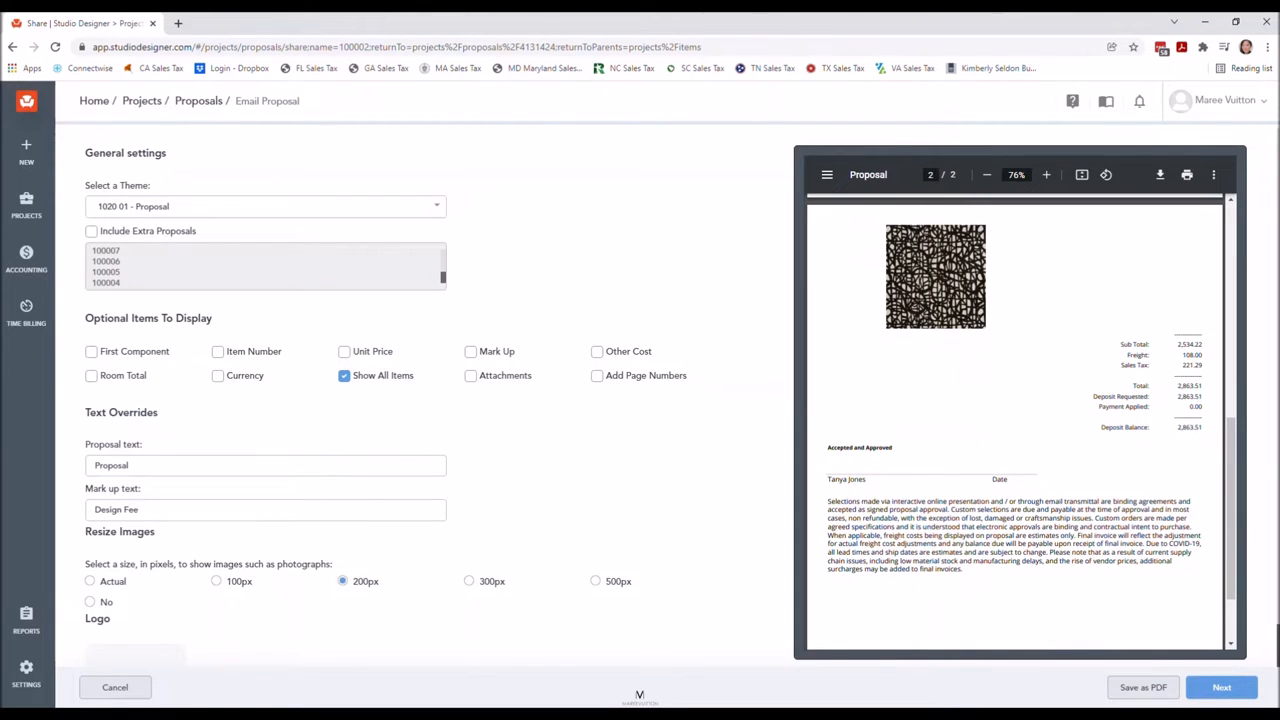
click(930, 174)
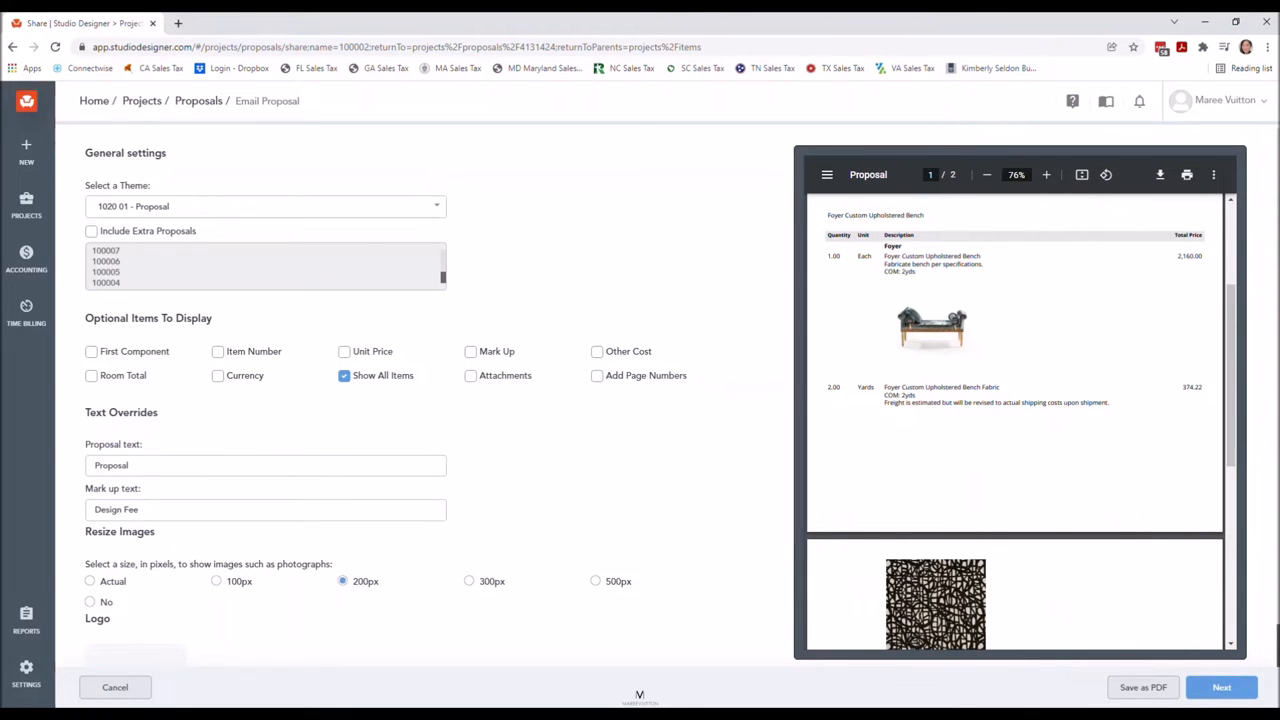
Check First Component so the bench fabric combines into the bench line, reviewing the preview.
click(92, 352)
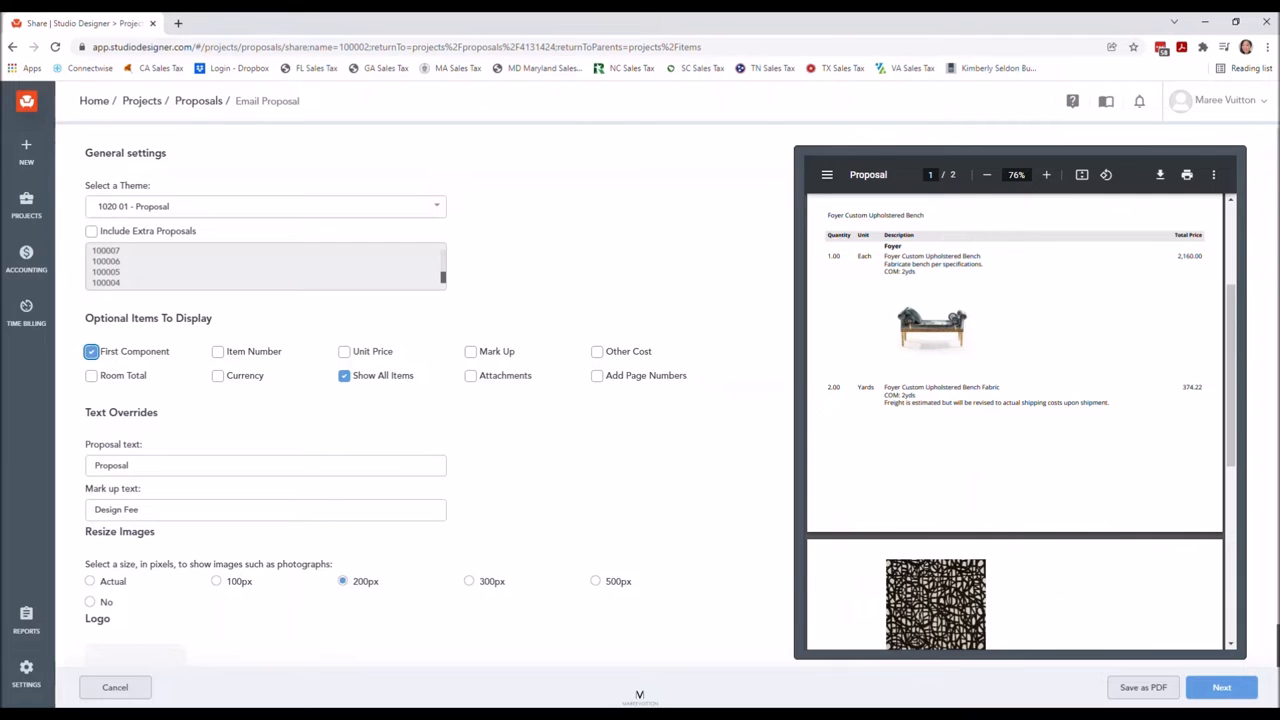
scroll(up, 3)
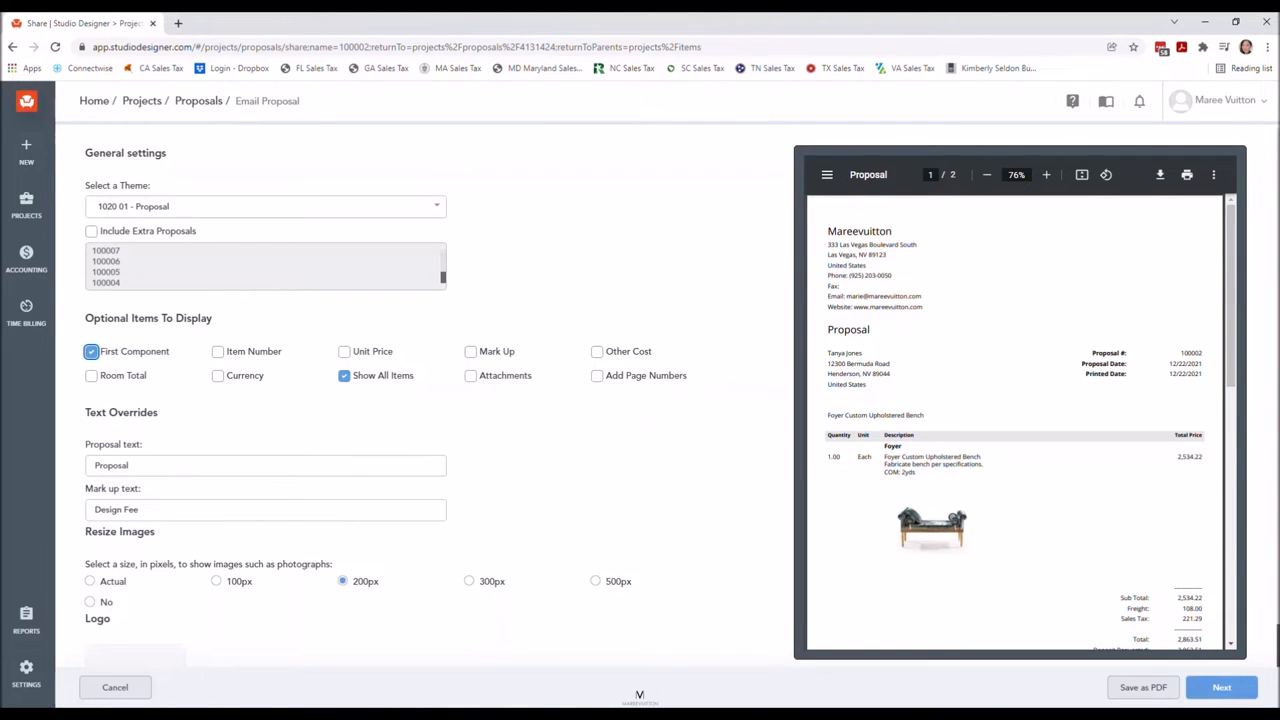
scroll(down, 3)
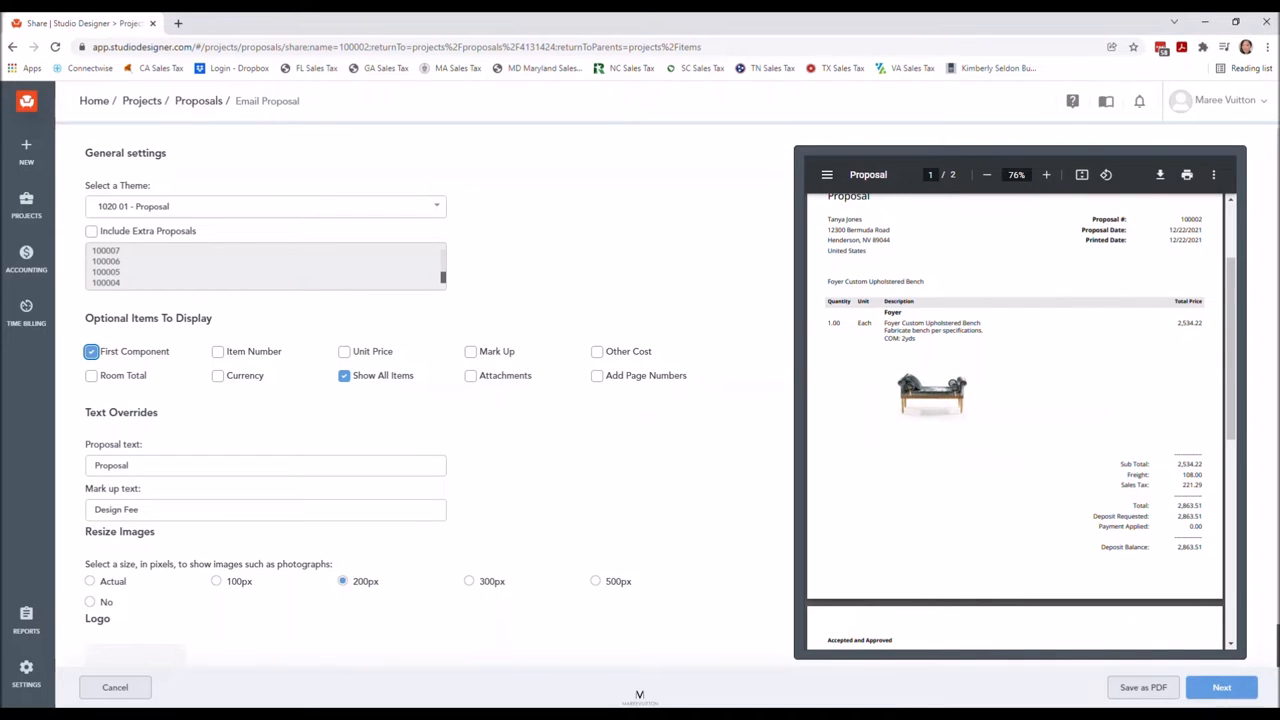
scroll(down, 3)
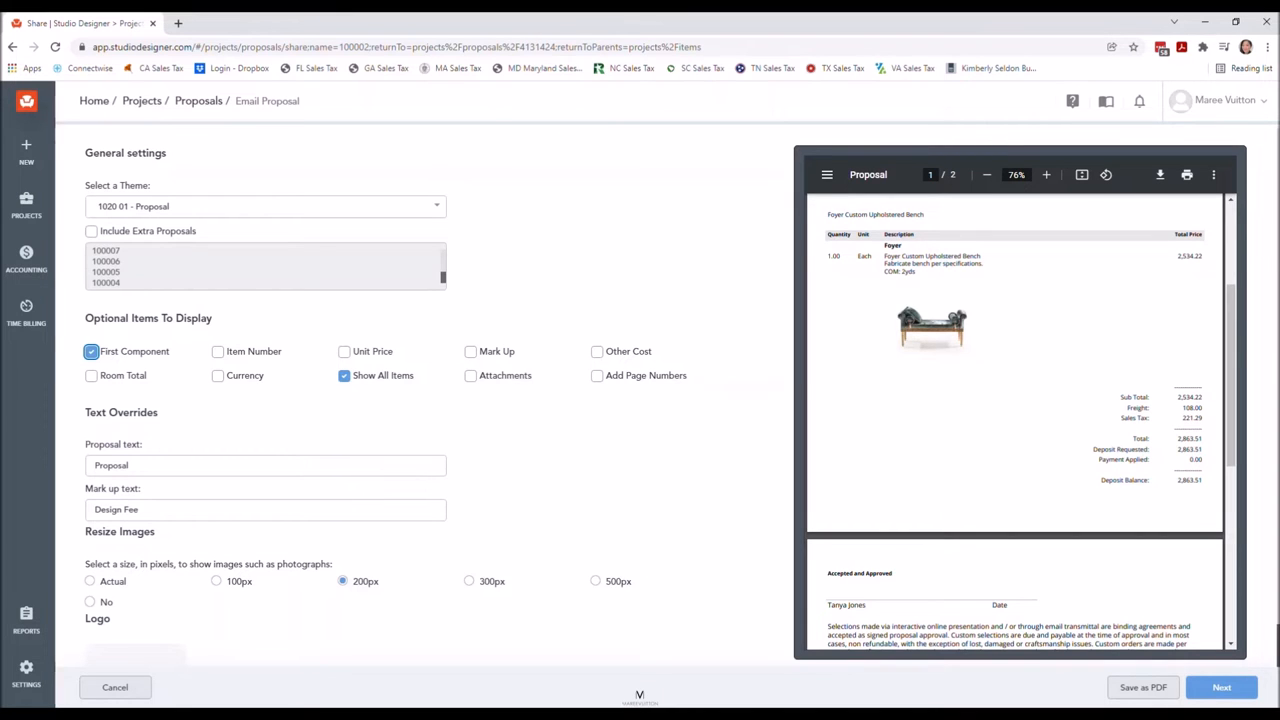
scroll(up, 3)
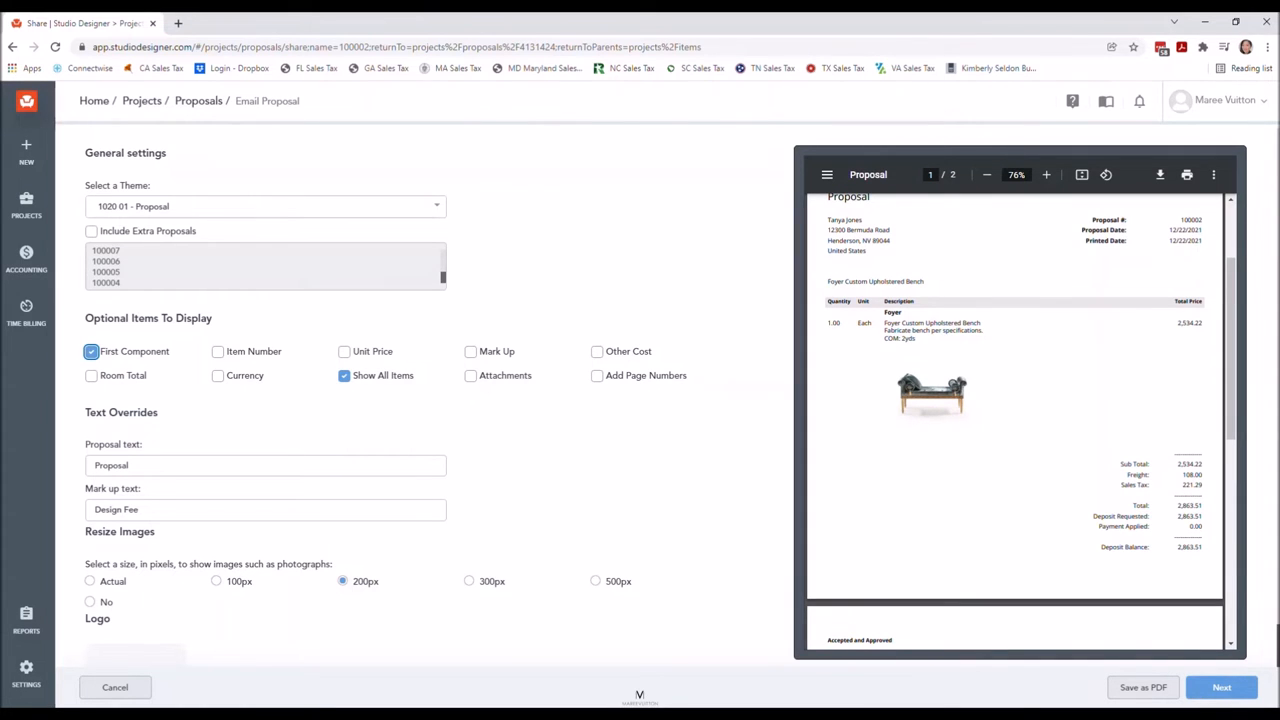
scroll(down, 3)
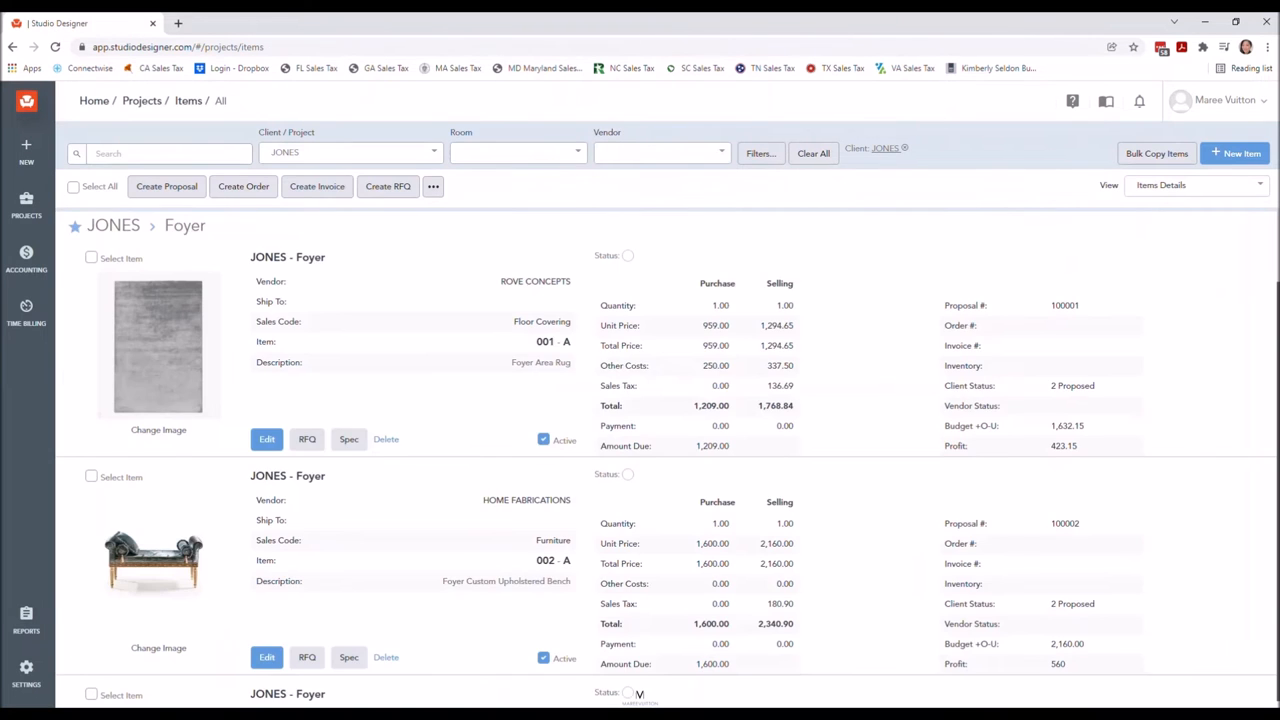
scroll(down, 3)
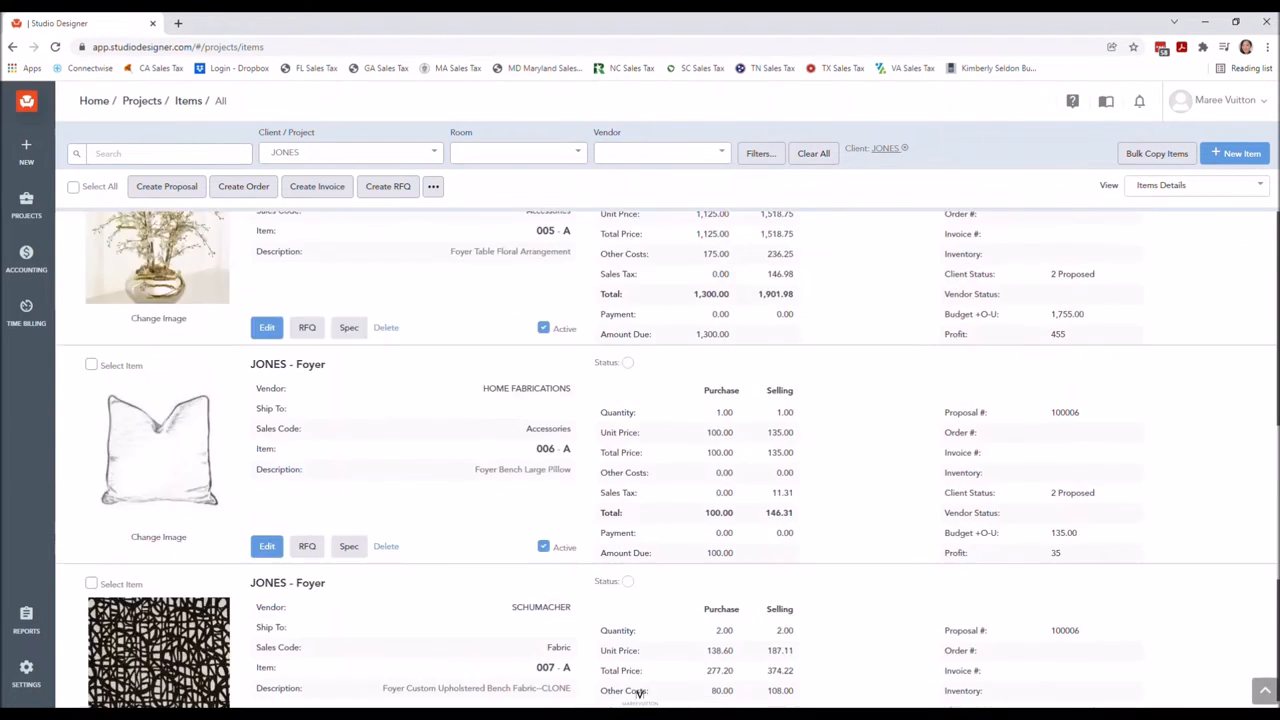
scroll(down, 3)
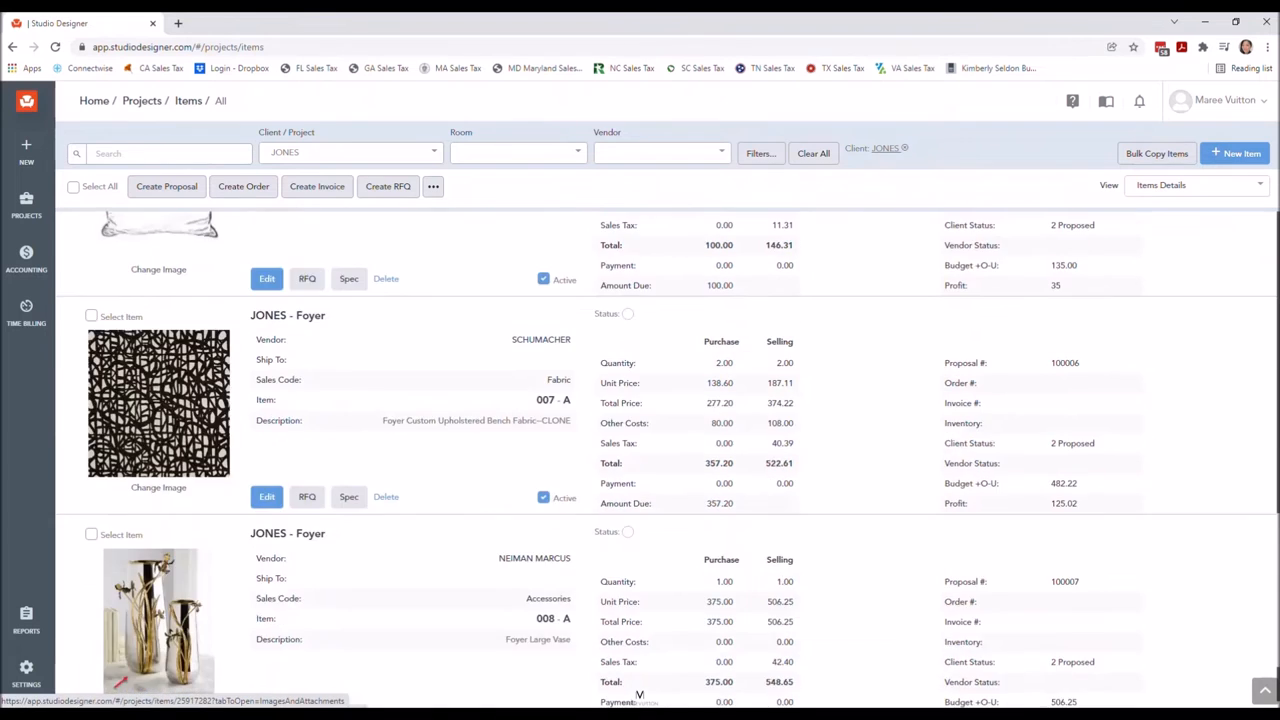
scroll(up, 3)
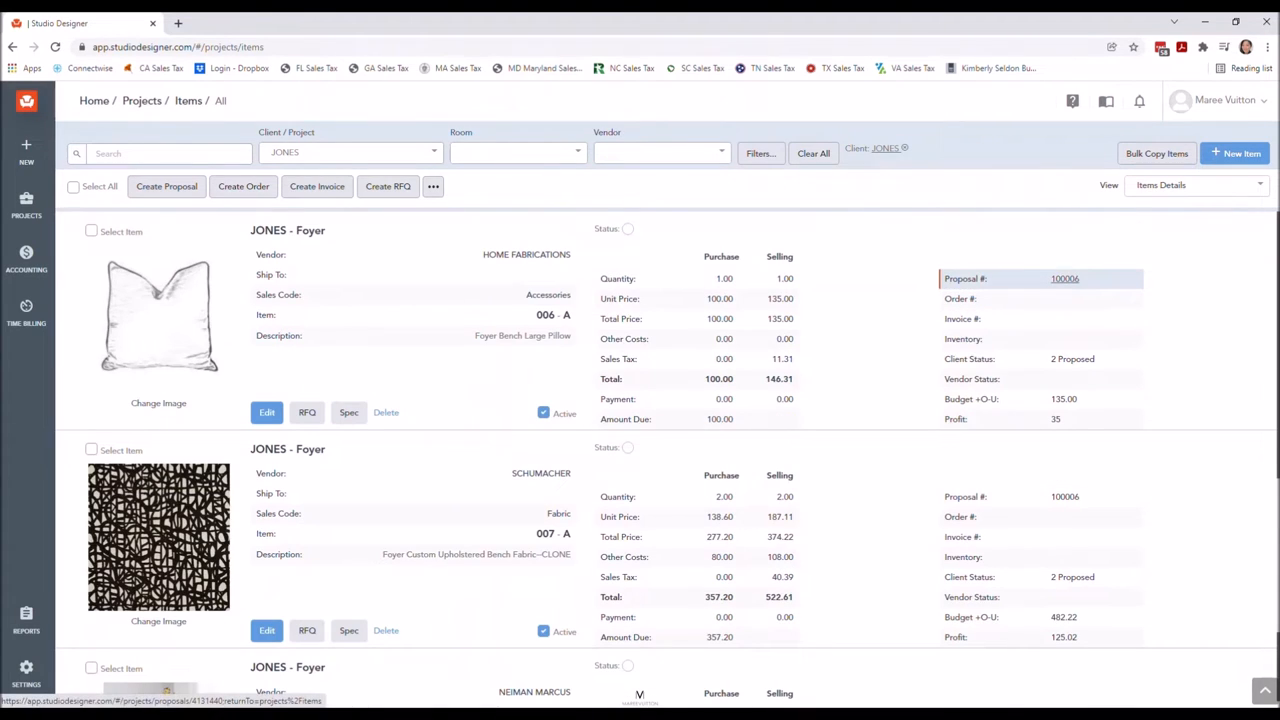
click(1064, 278)
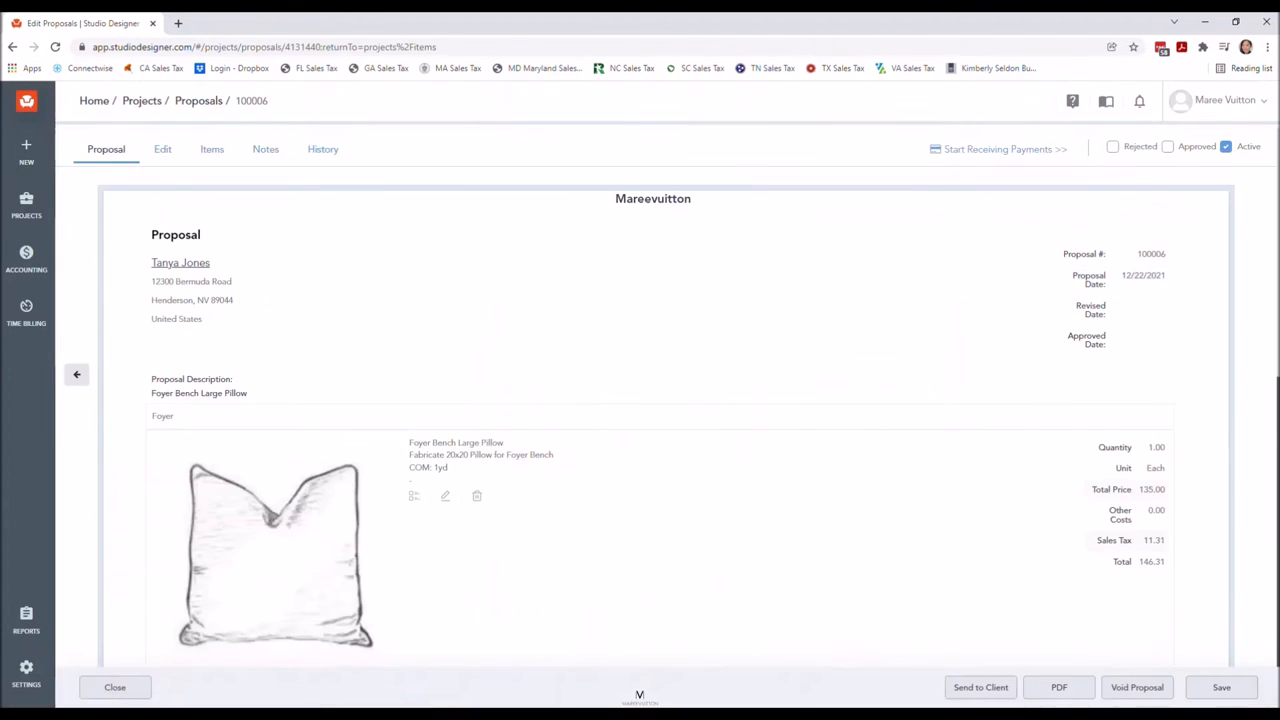
scroll(down, 3)
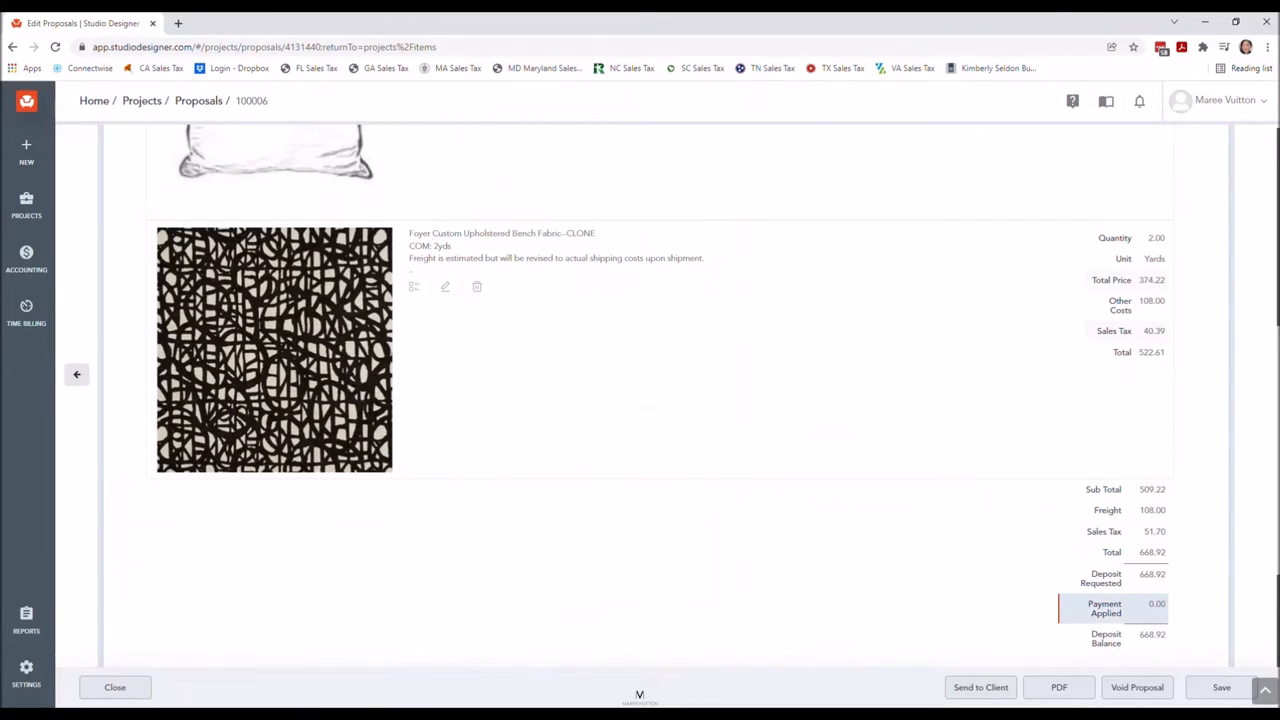
scroll(up, 3)
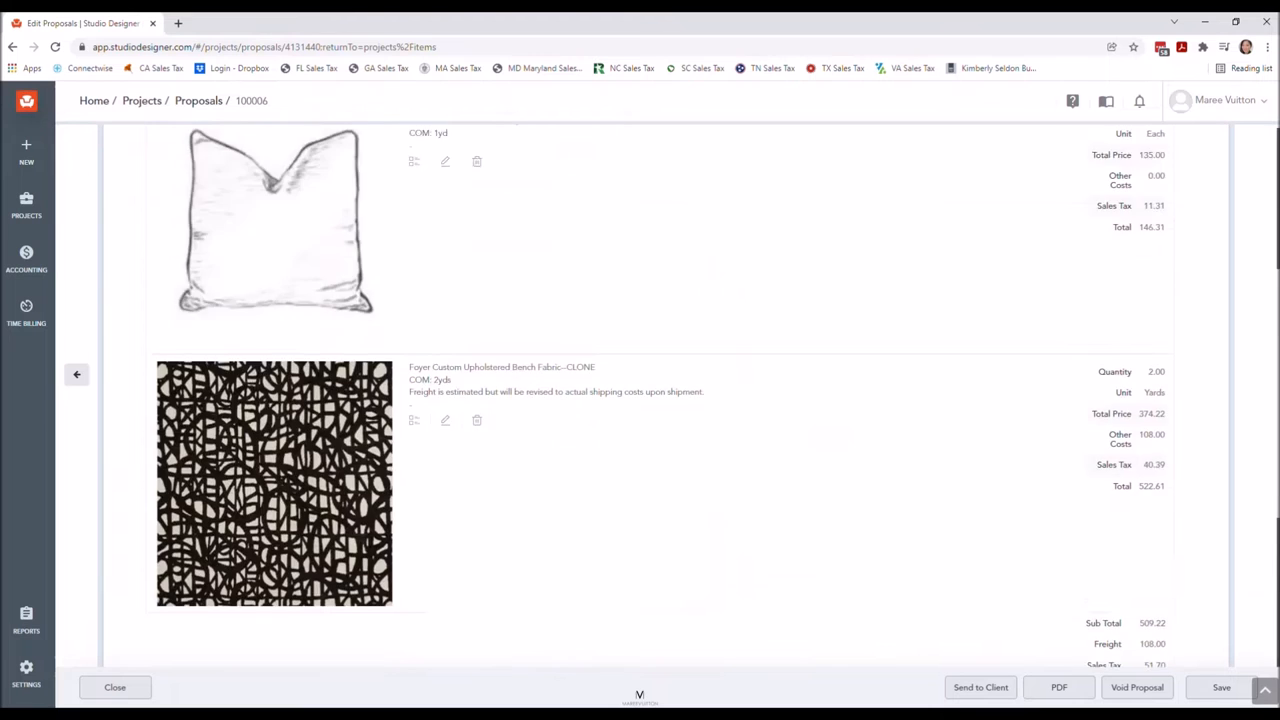
scroll(up, 3)
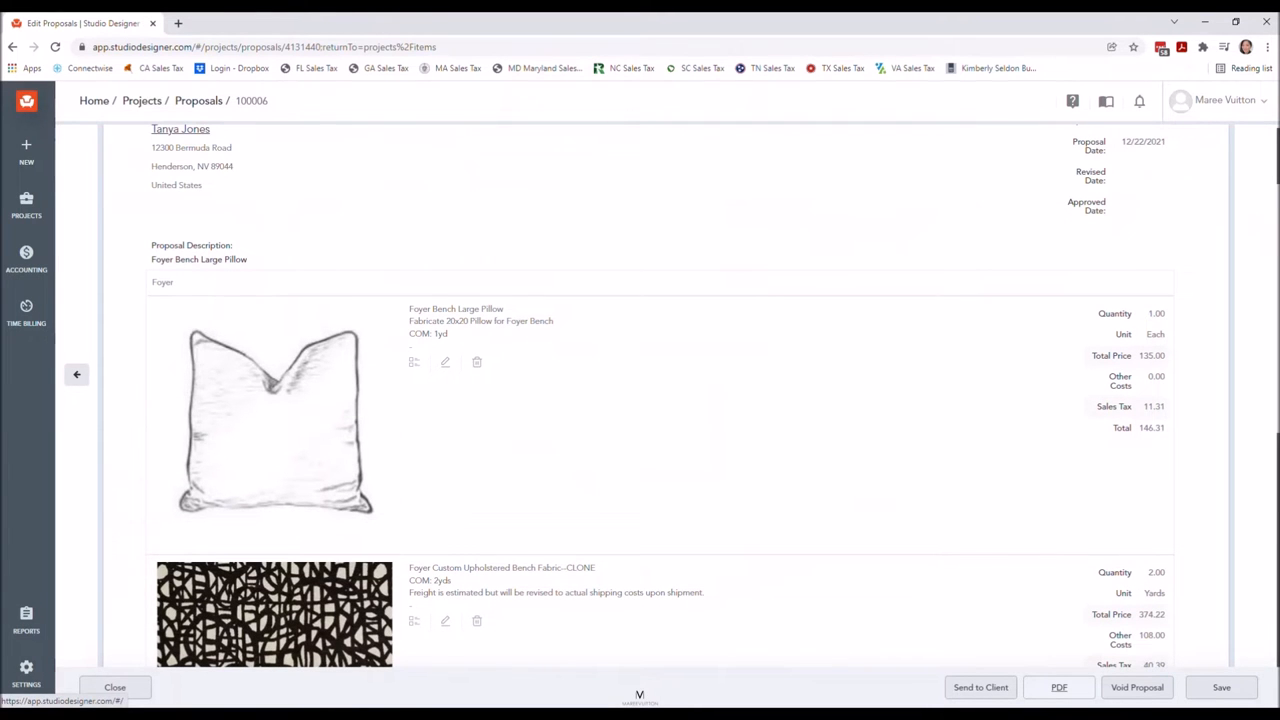
Set the proposal email PDF to 200px photos with First Component and Attachments, then continue to Next.
click(980, 688)
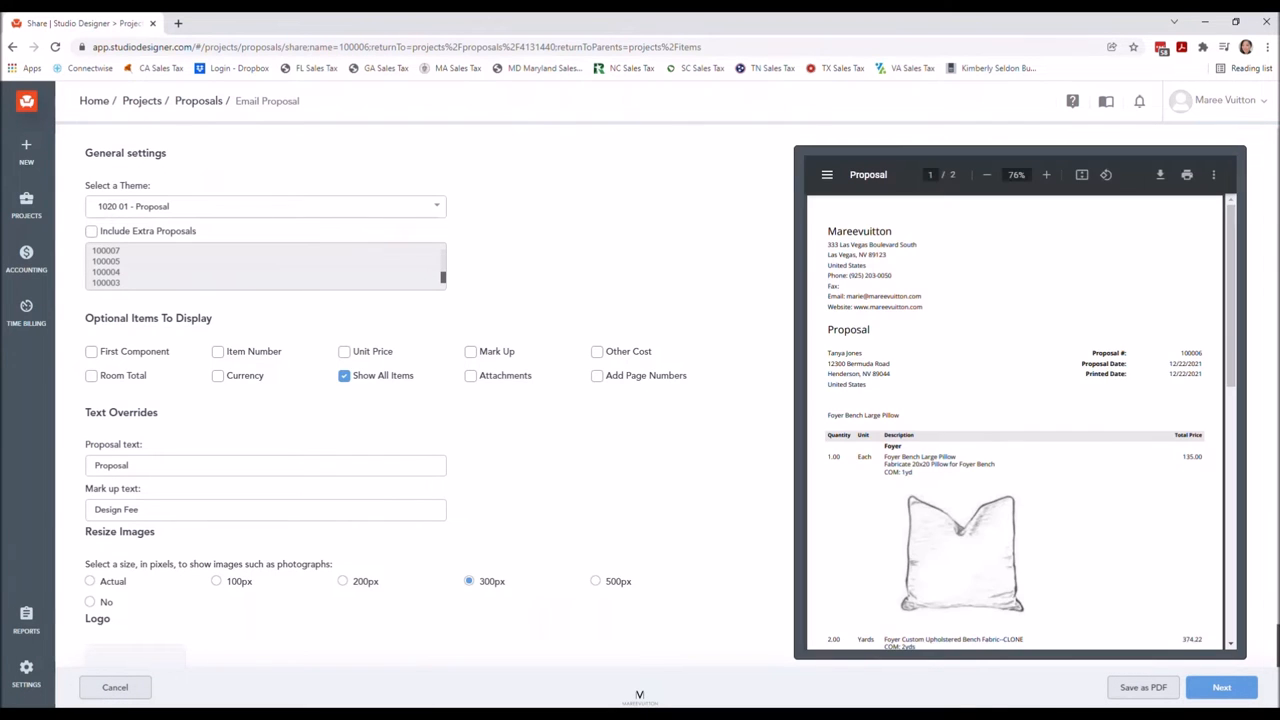
scroll(down, 3)
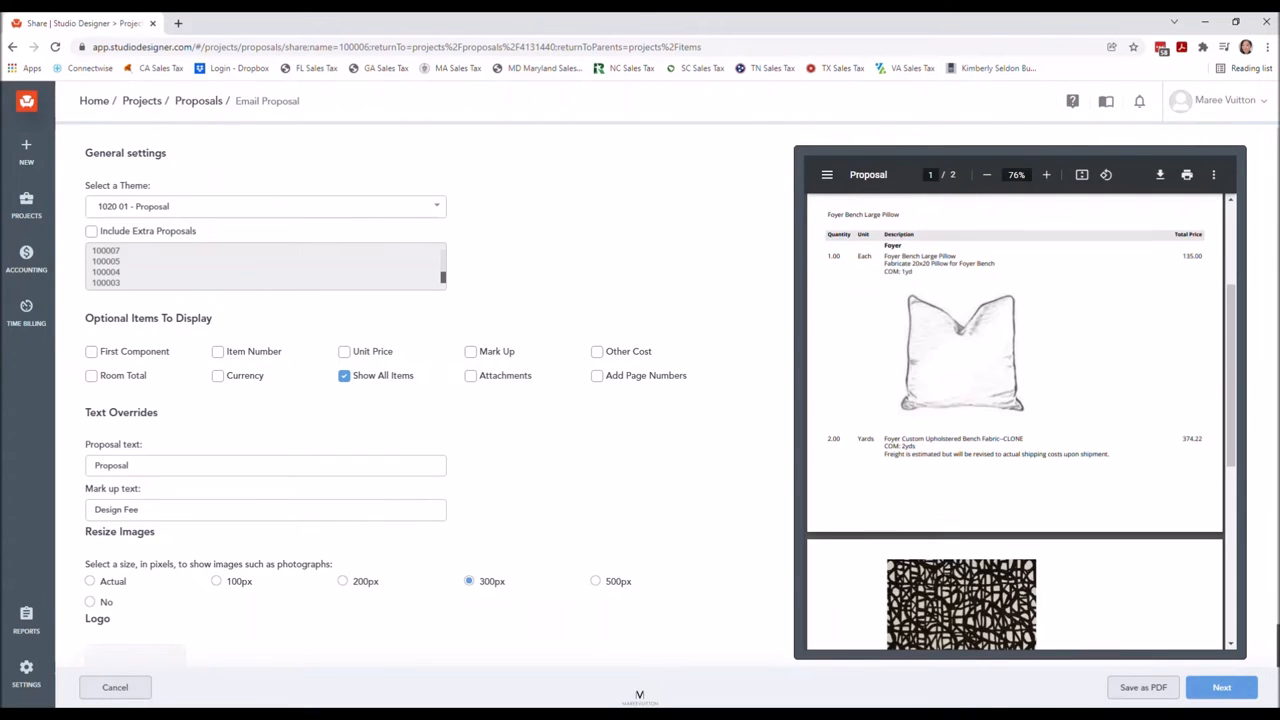
click(344, 580)
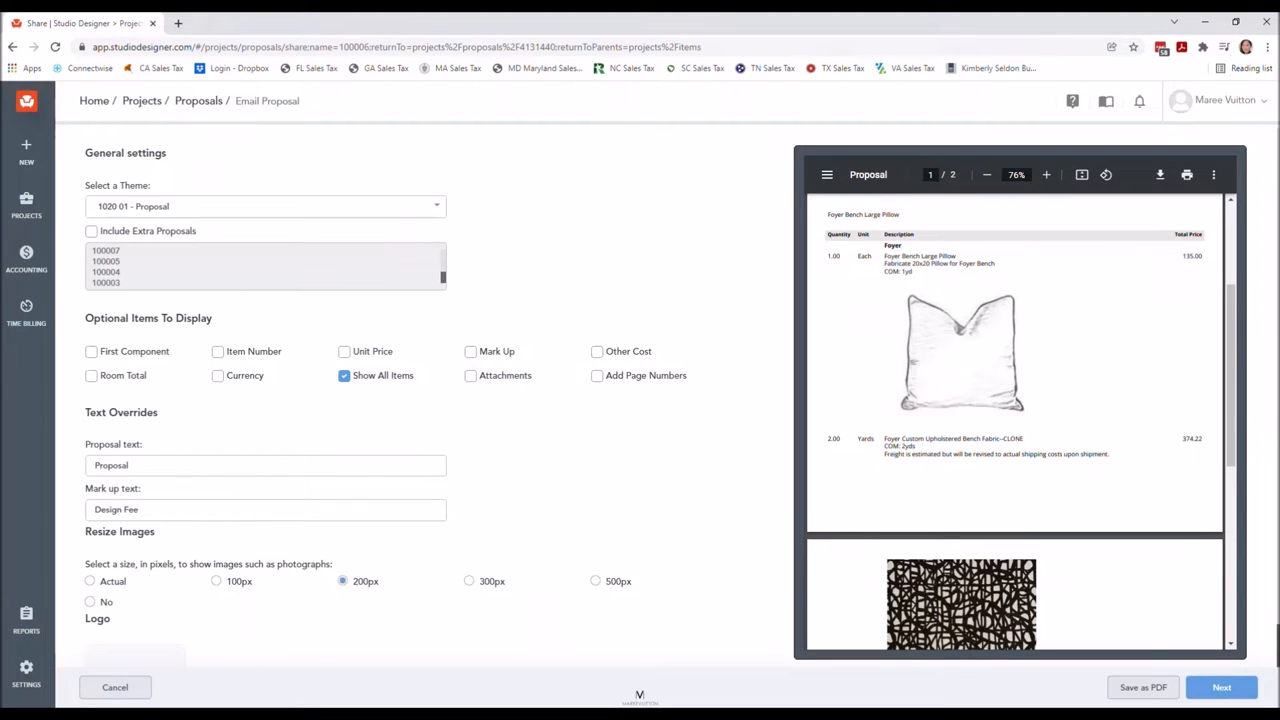
scroll(up, 3)
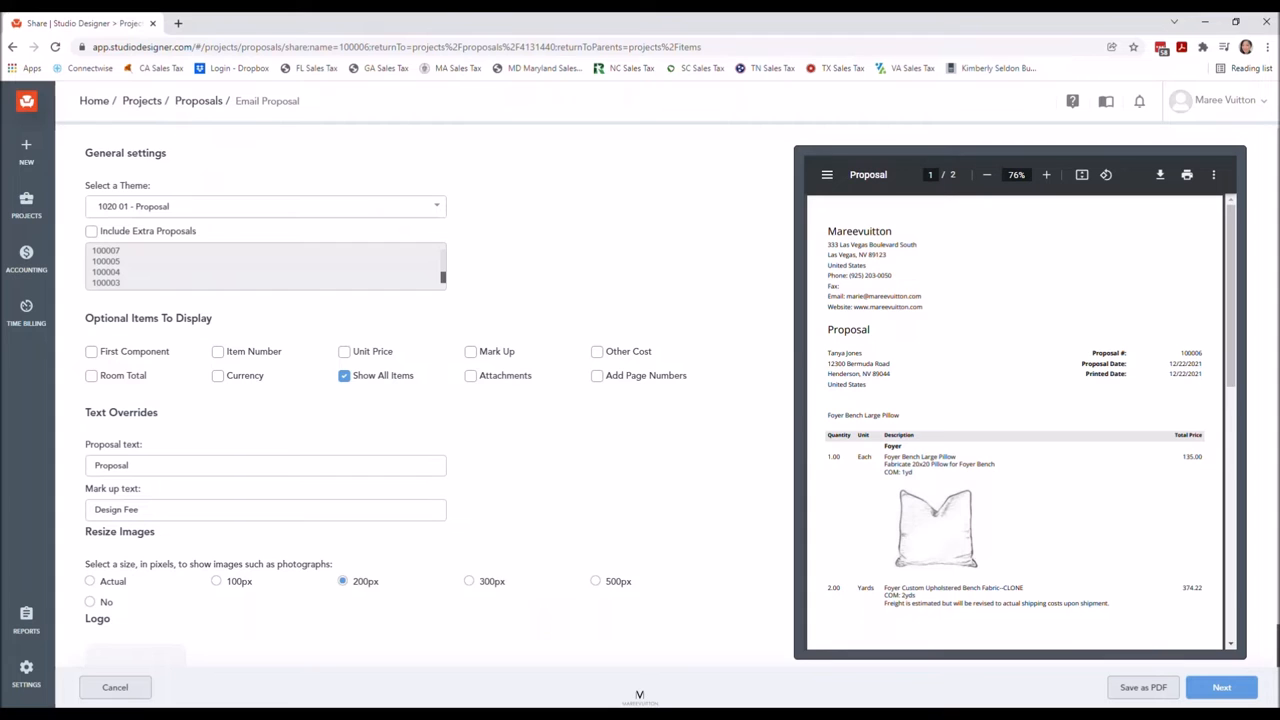
click(92, 352)
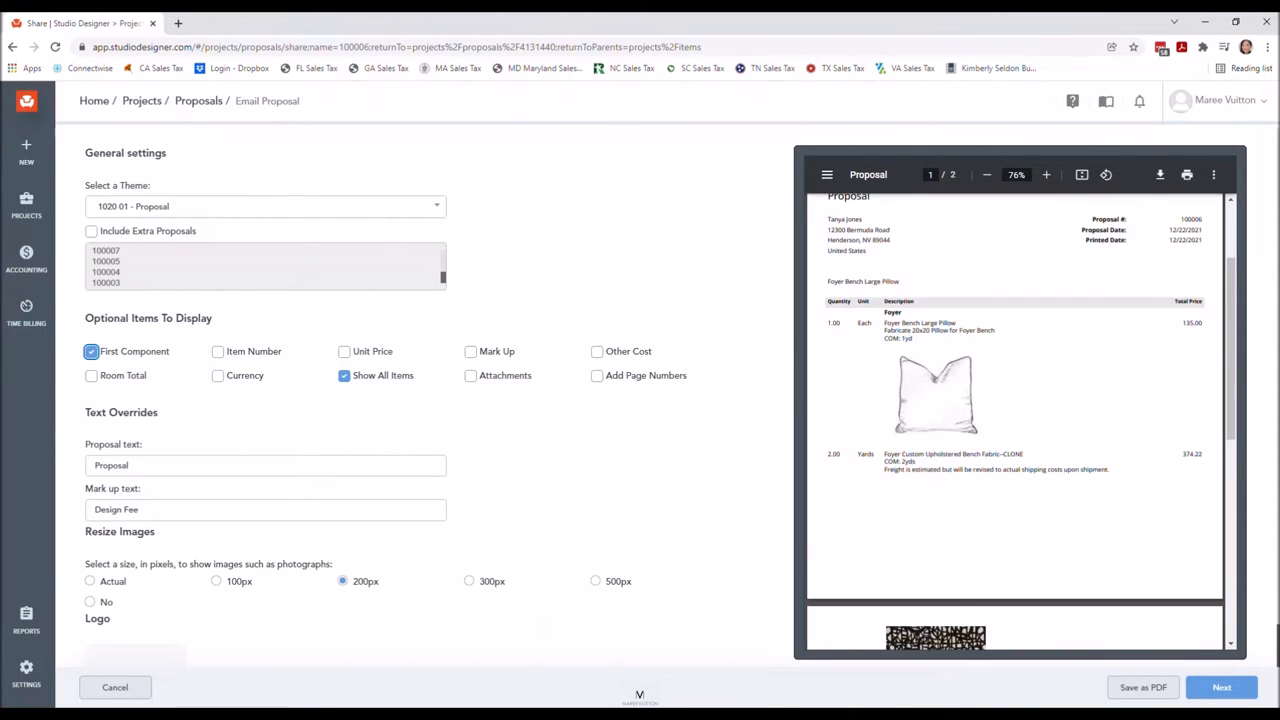
scroll(down, 3)
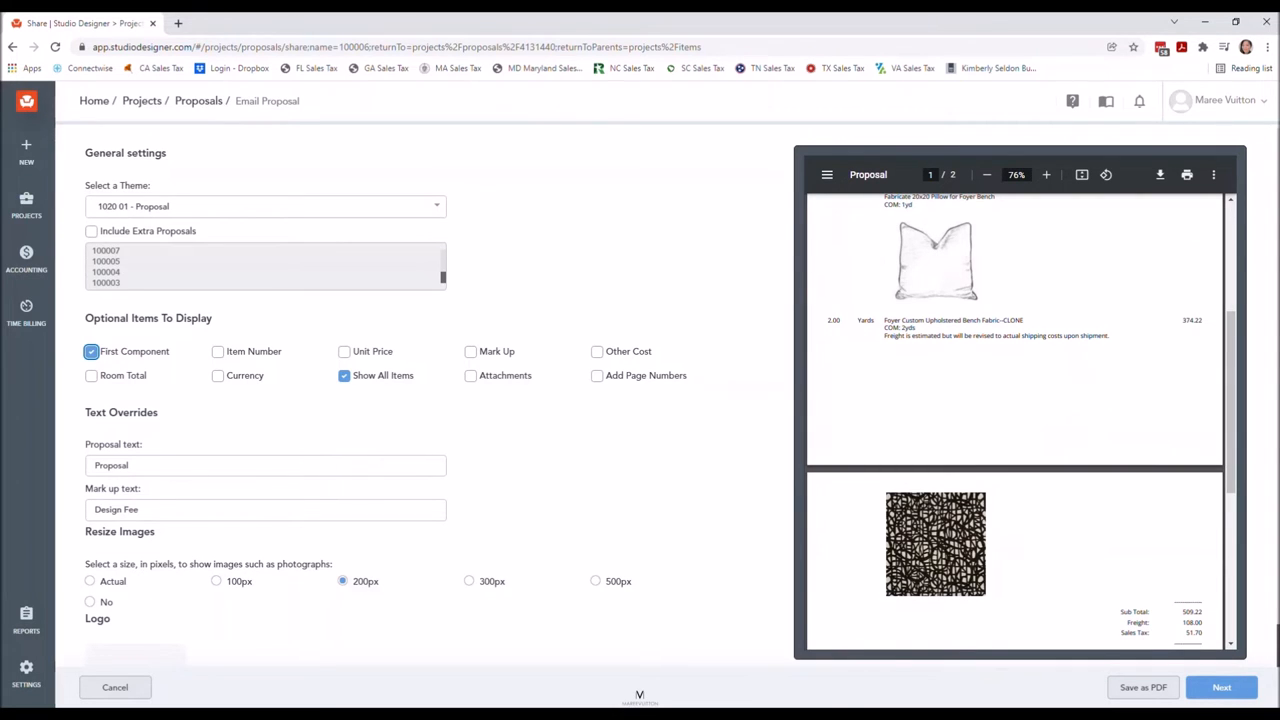
click(470, 376)
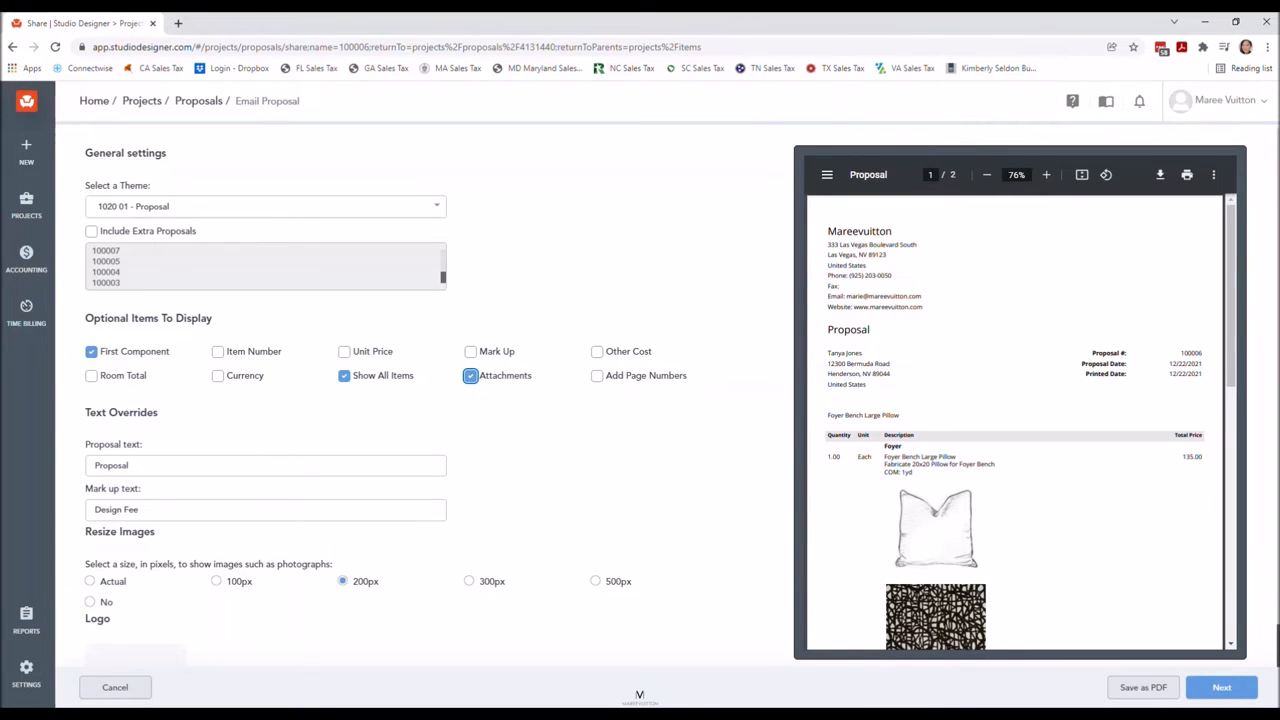
click(344, 376)
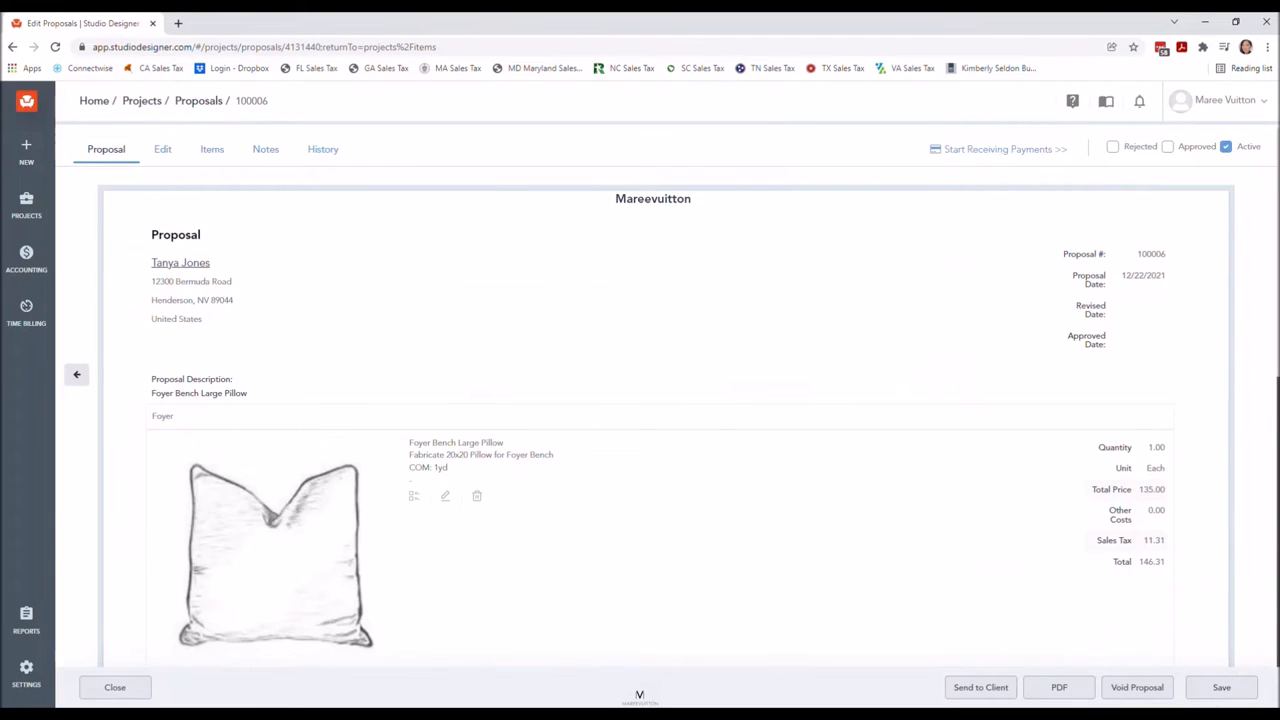
Return to the JONES Foyer items list and browse the pillow and bench fabric cards.
click(116, 688)
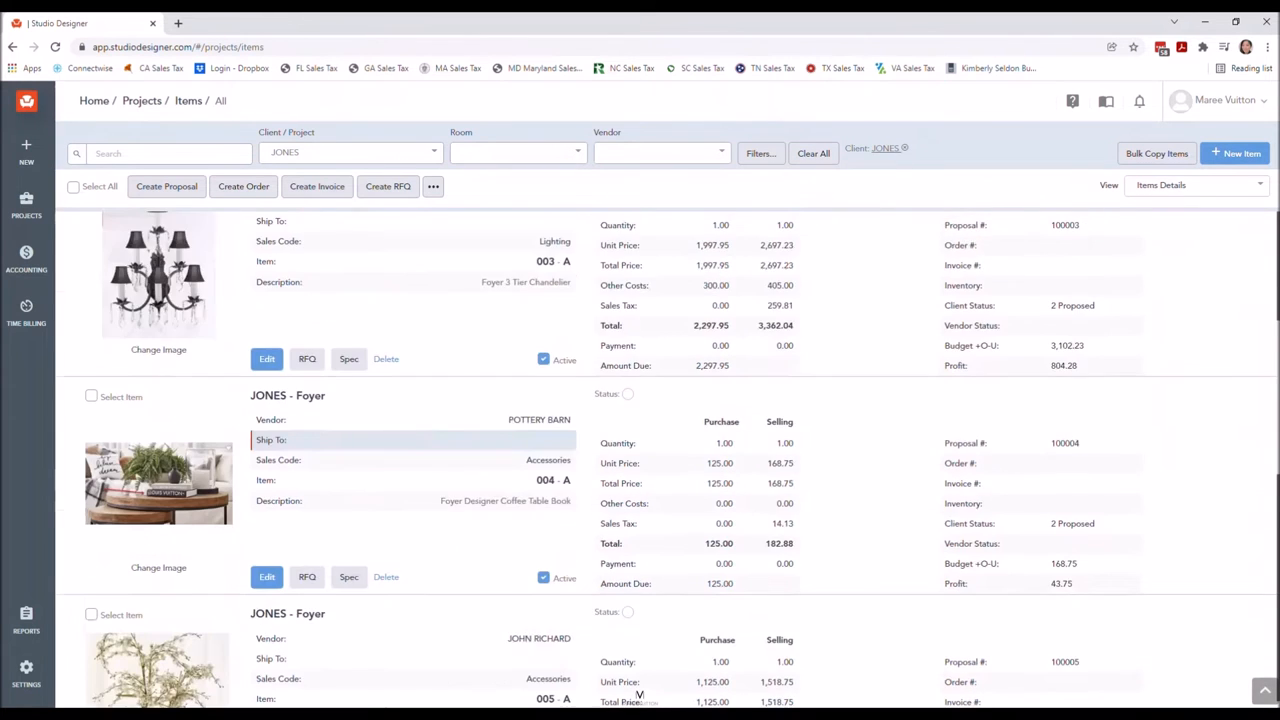
scroll(down, 3)
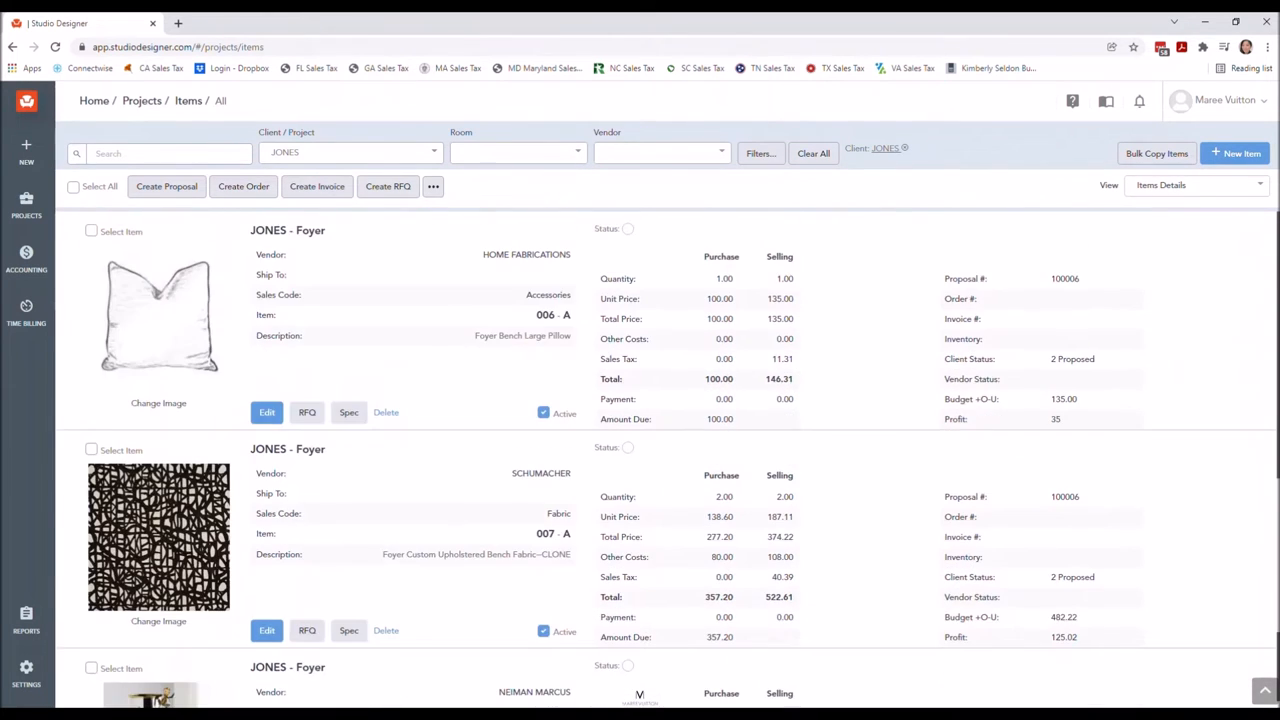
click(410, 532)
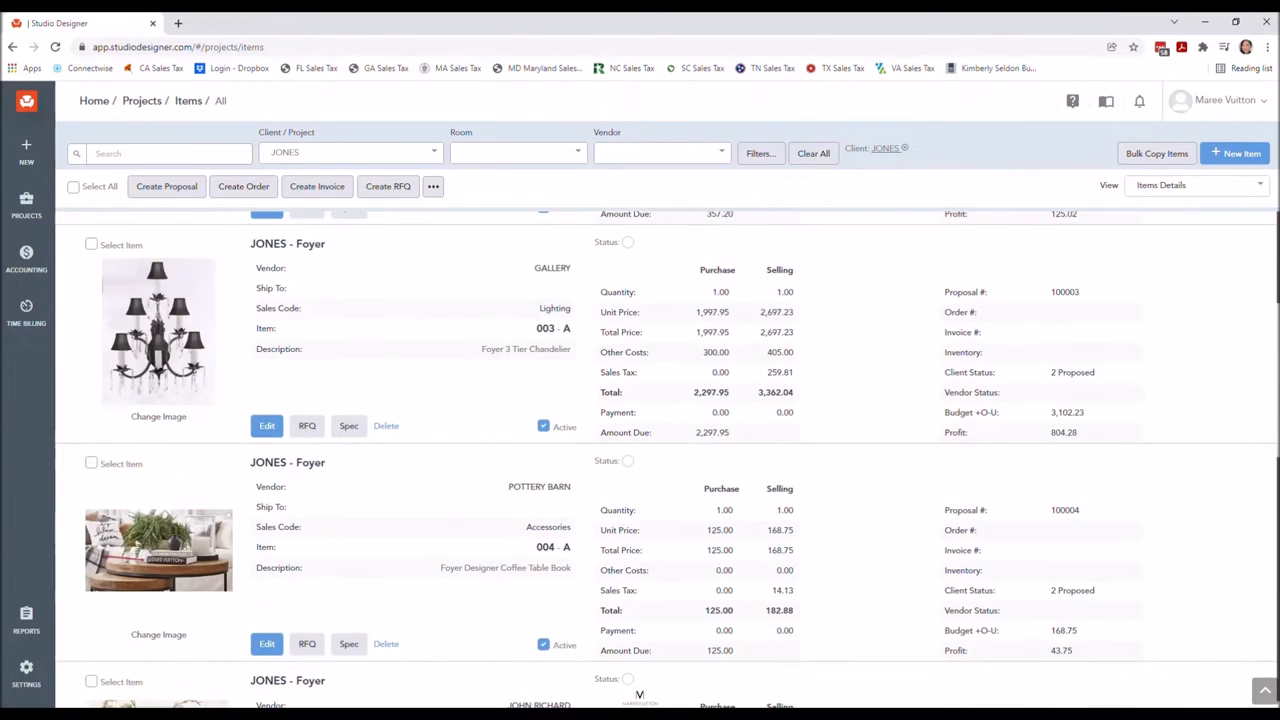
scroll(up, 3)
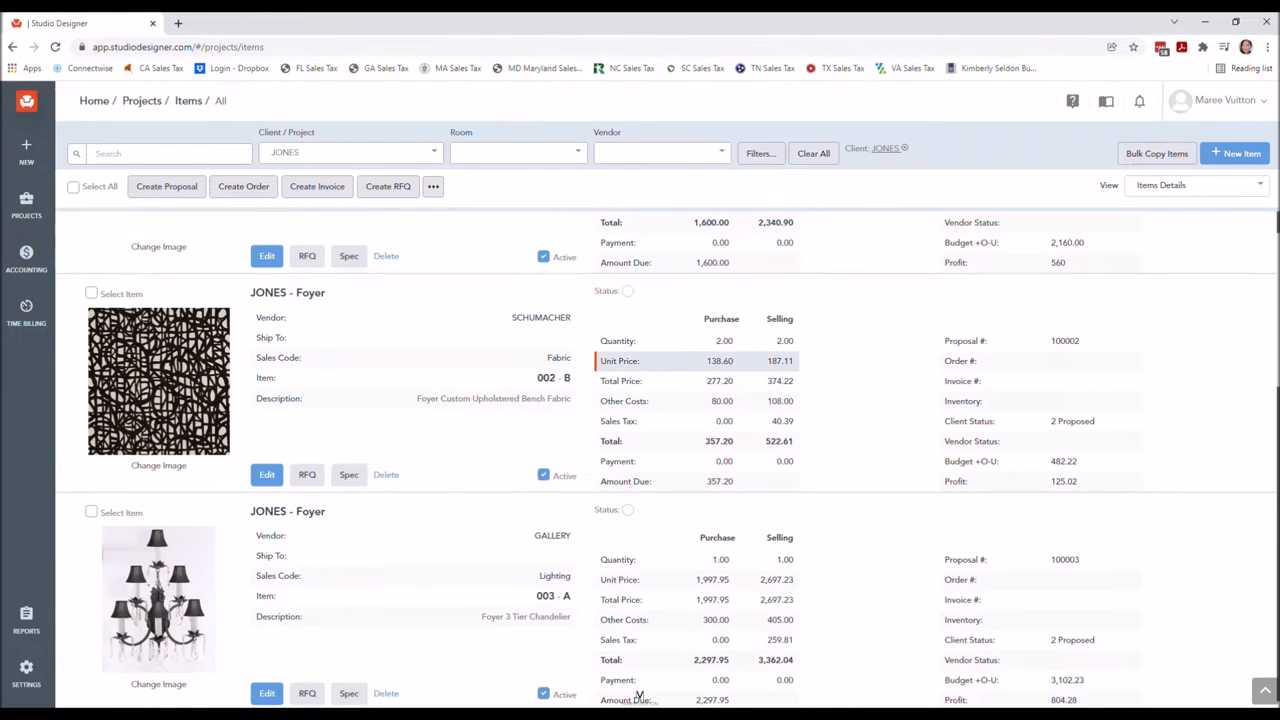
click(268, 474)
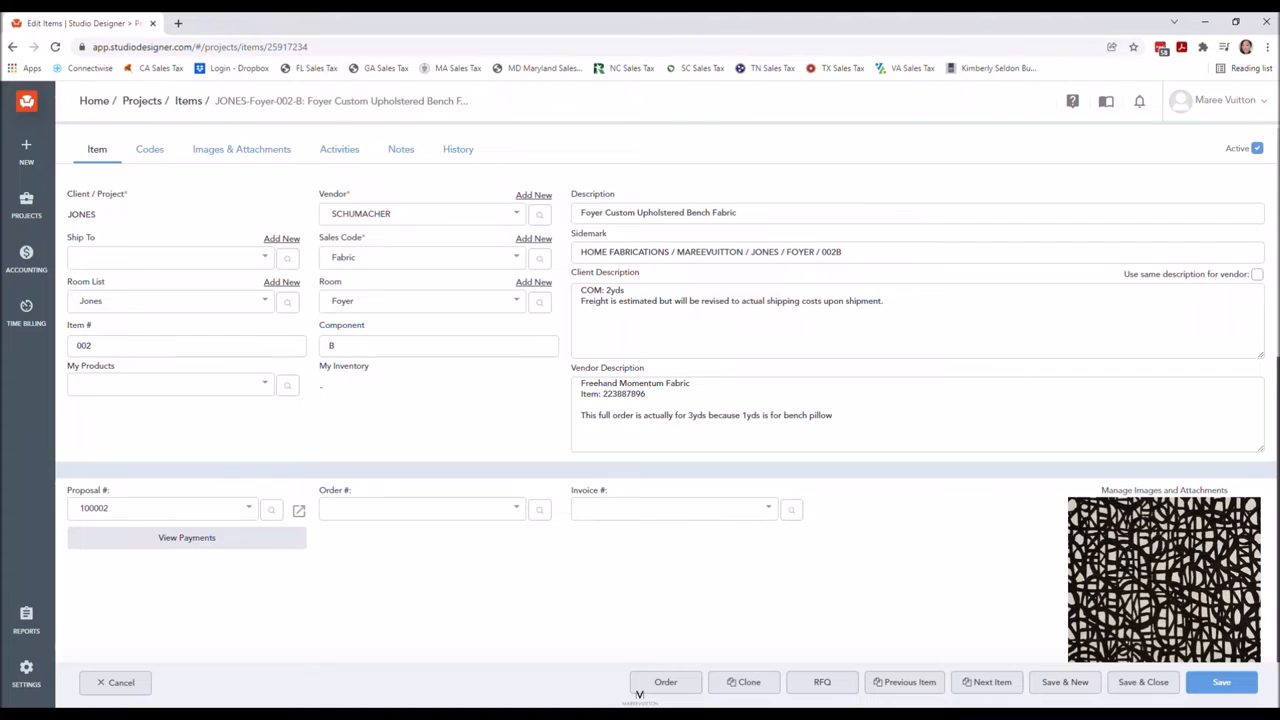
triple_click(706, 414)
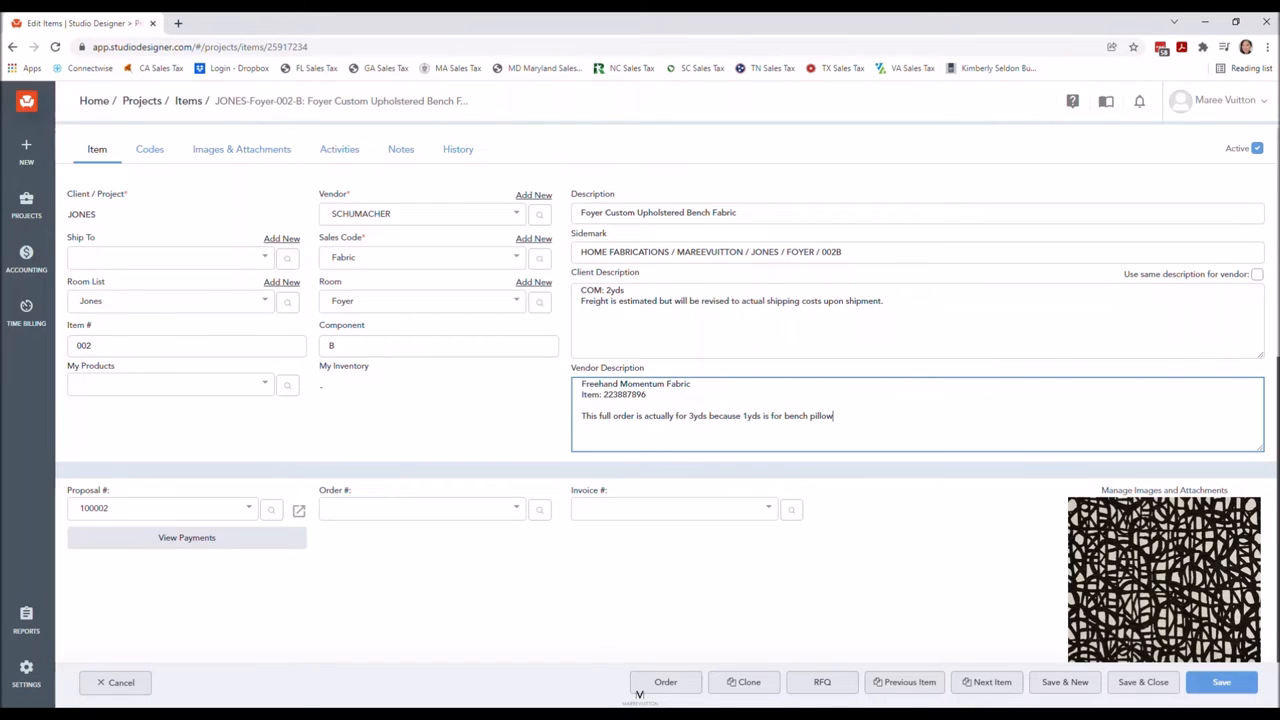
scroll(down, 3)
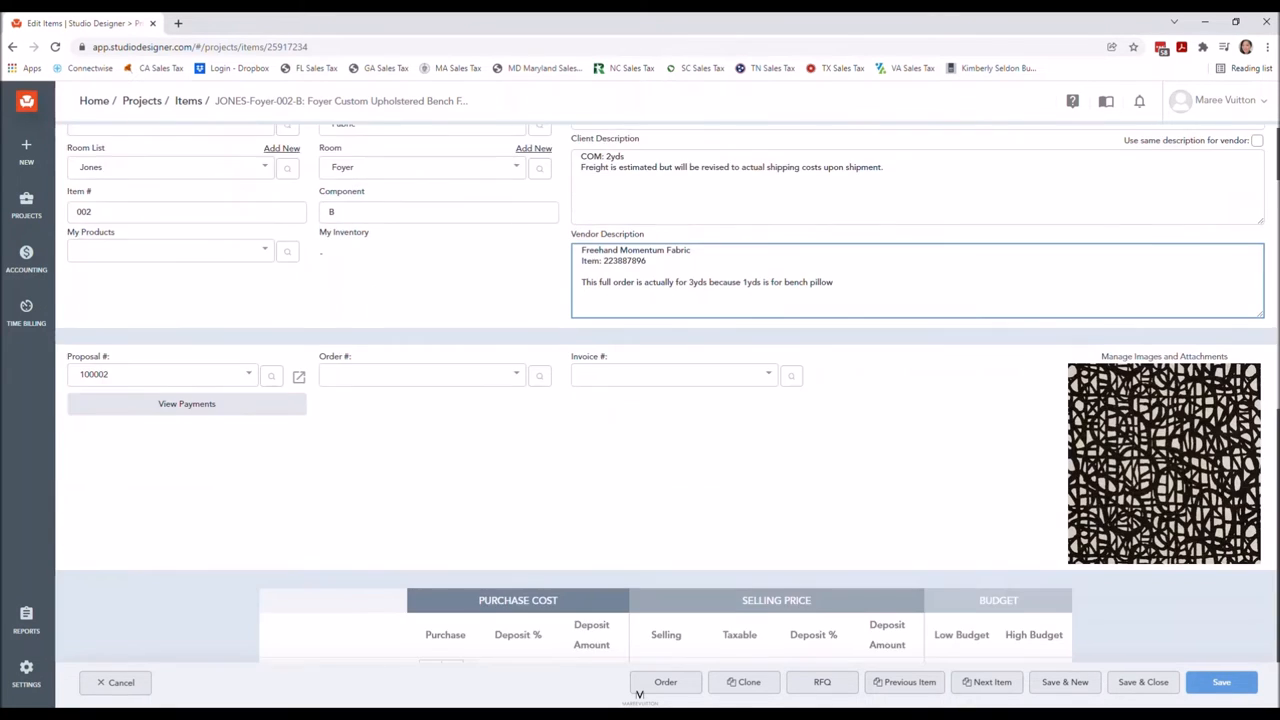
scroll(down, 3)
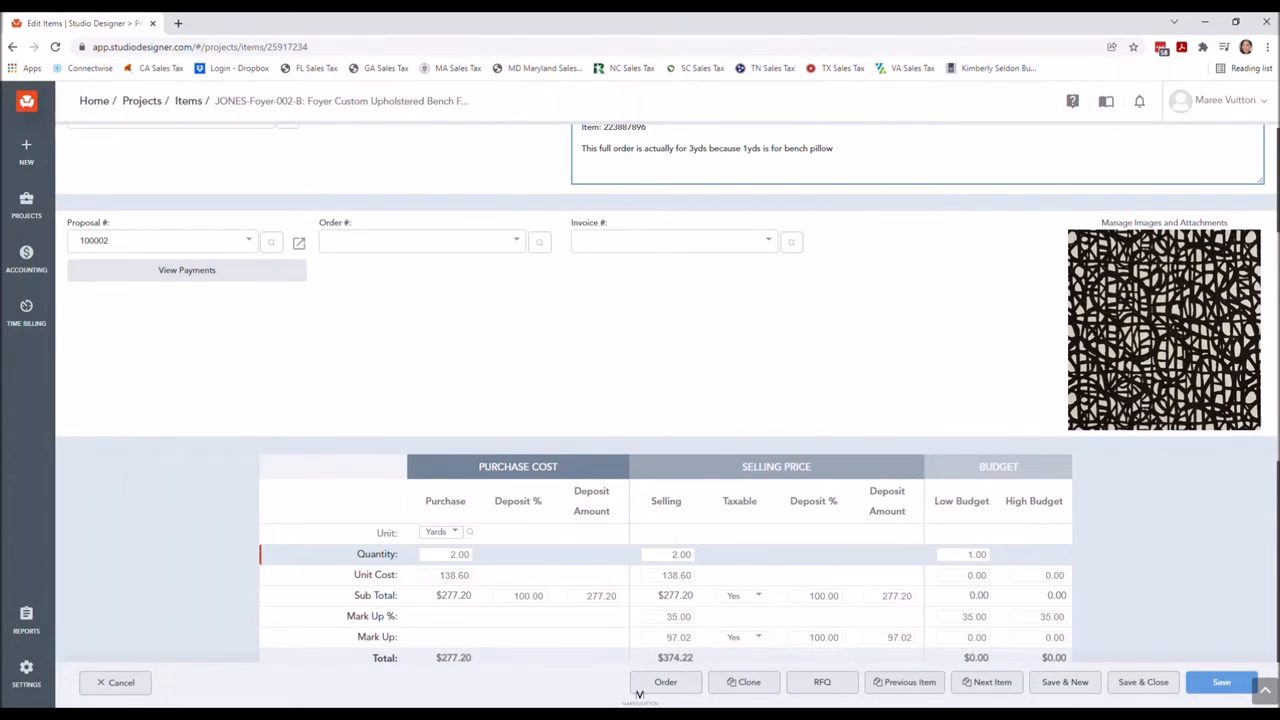
scroll(down, 3)
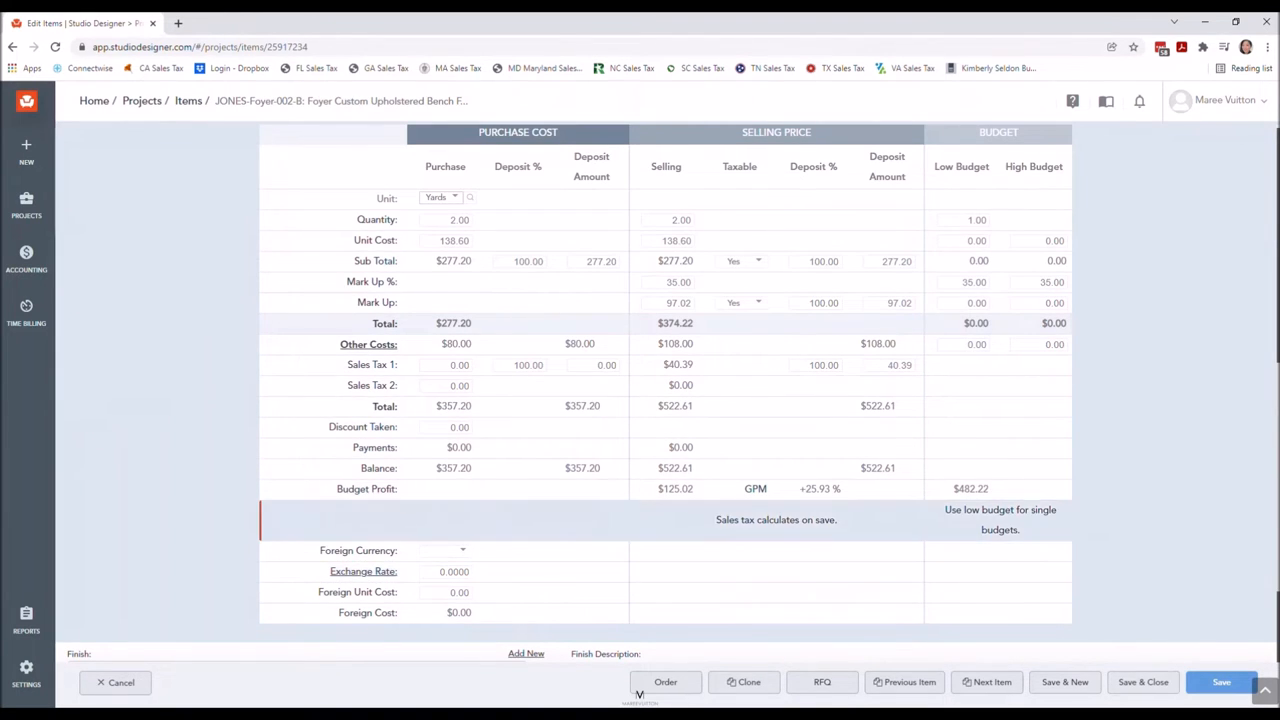
scroll(up, 3)
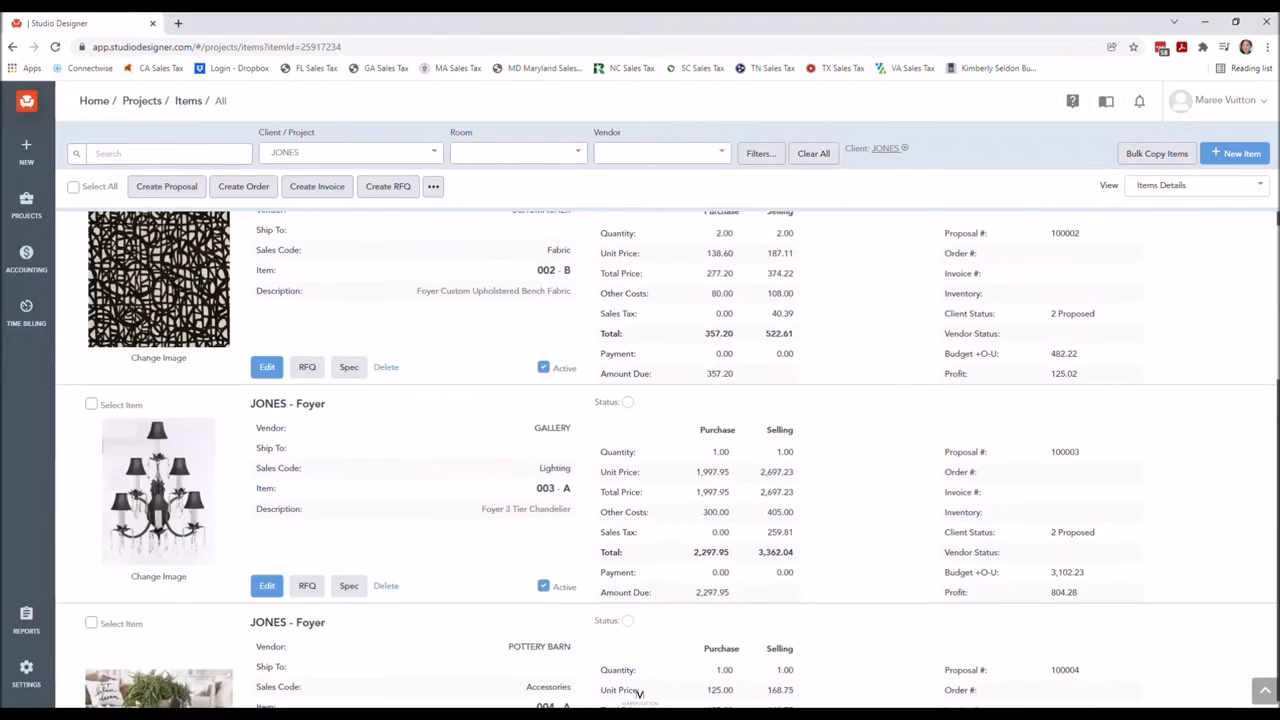
Open the cloned bench fabric item 007 and shorten its item description.
scroll(down, 3)
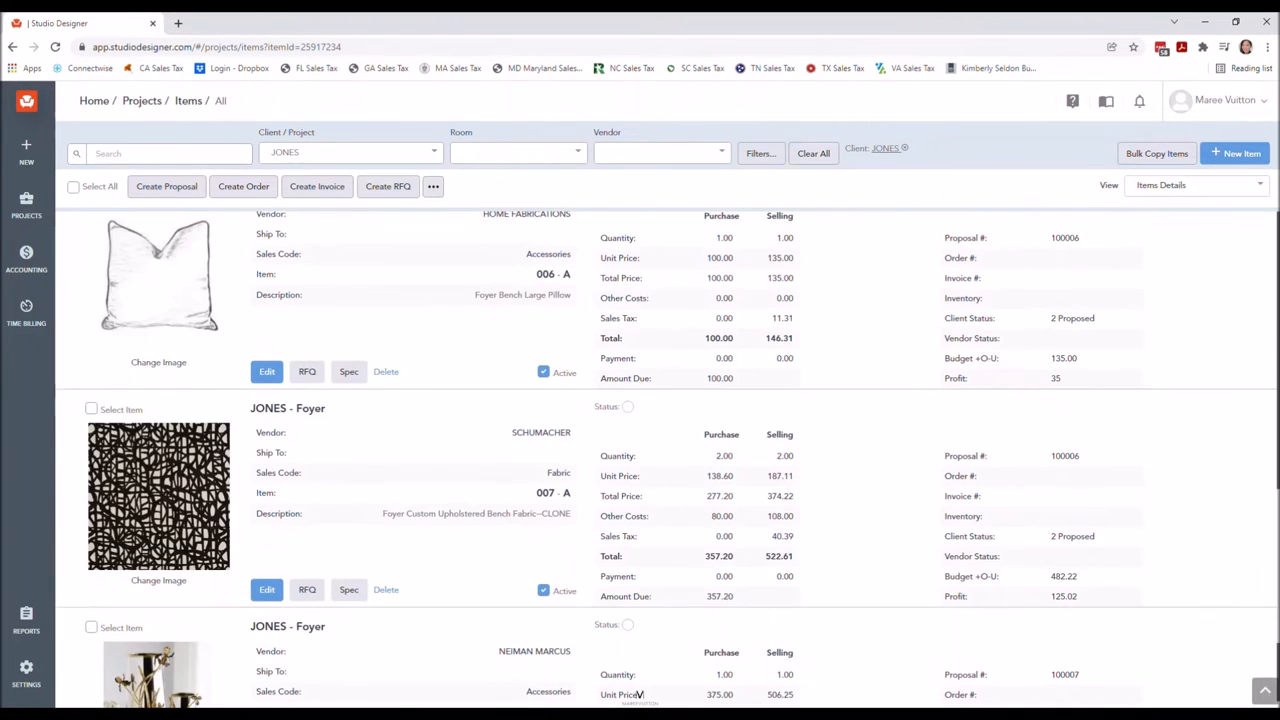
click(268, 588)
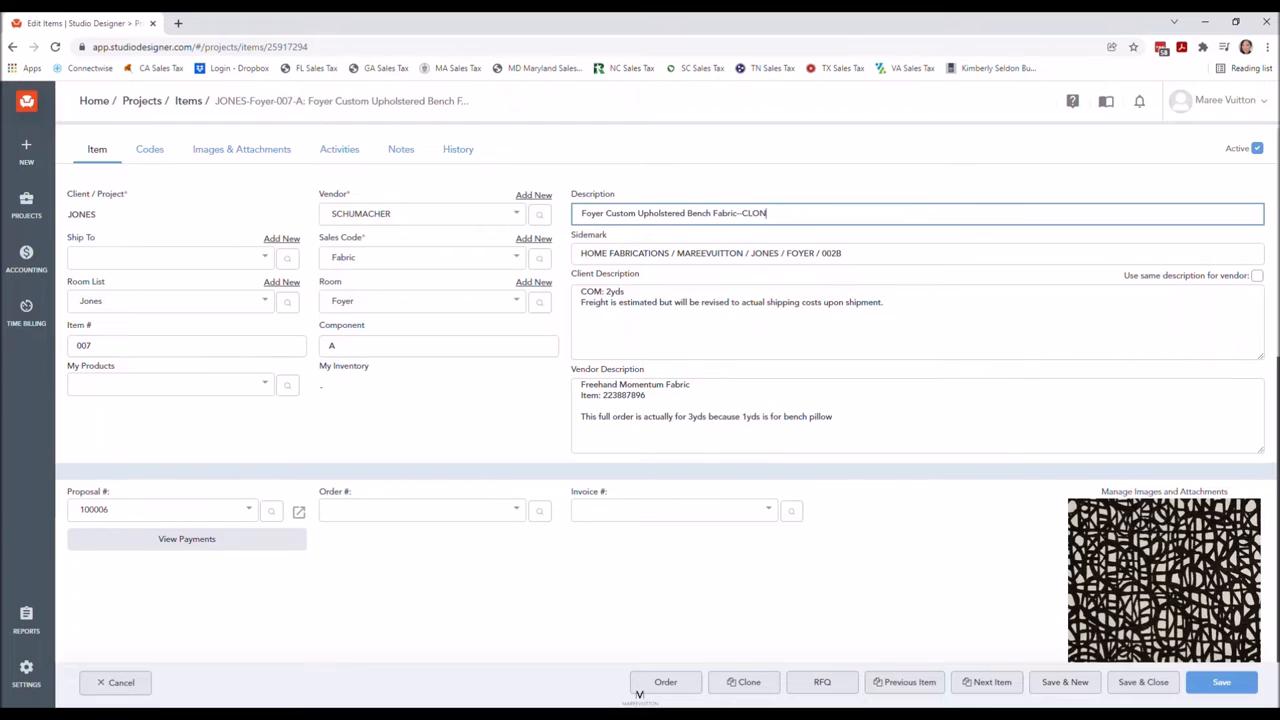
key(Backspace)
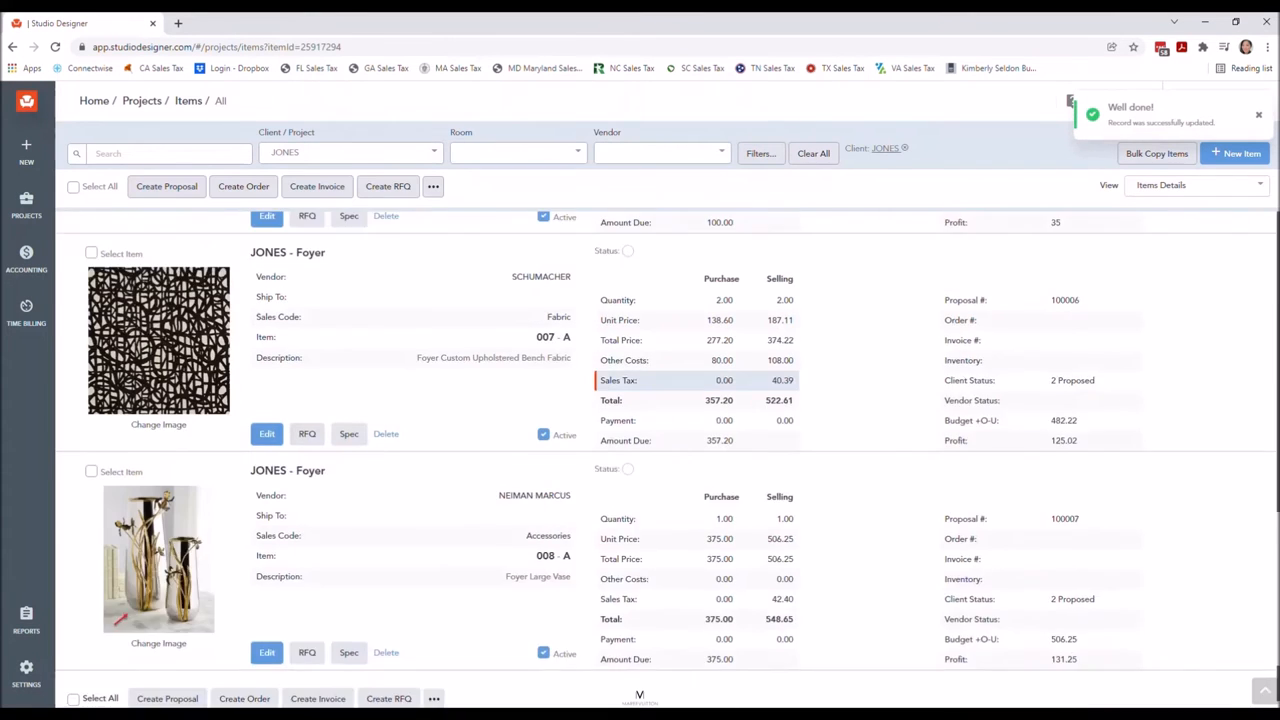
scroll(up, 3)
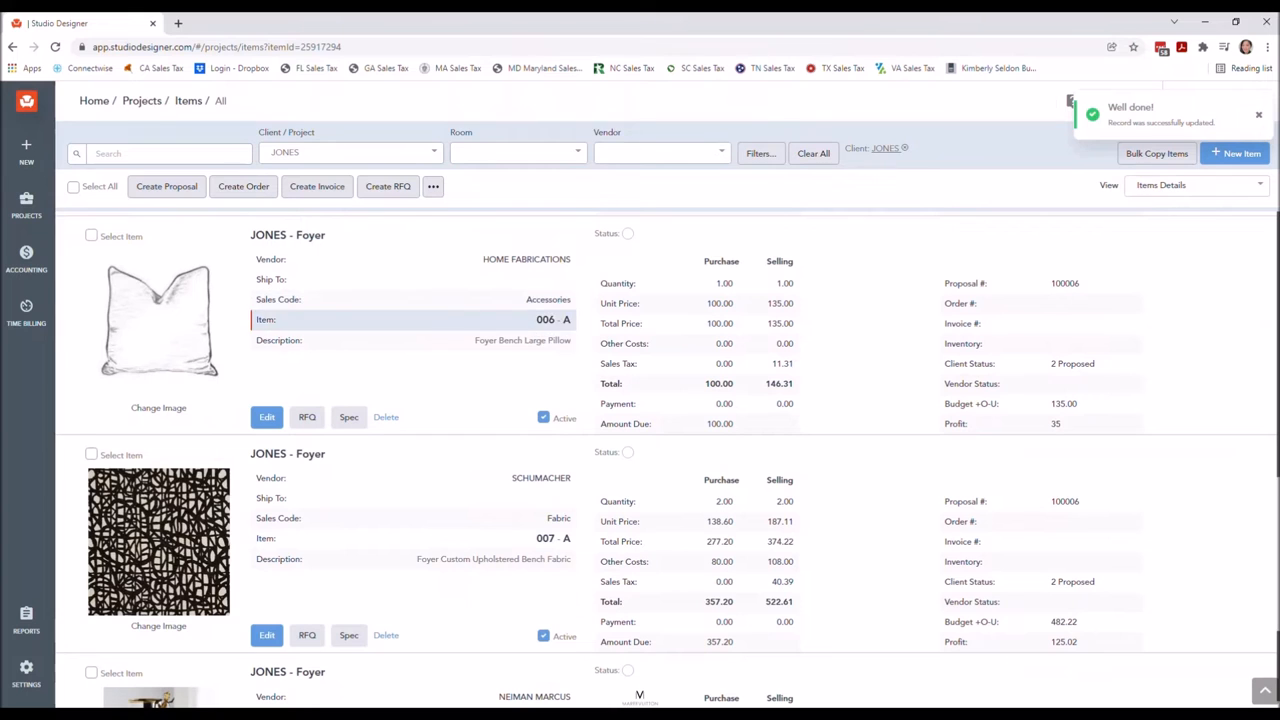
Set the client description to 3 yards and revise the vendor description note about ordering 3 yards.
click(266, 418)
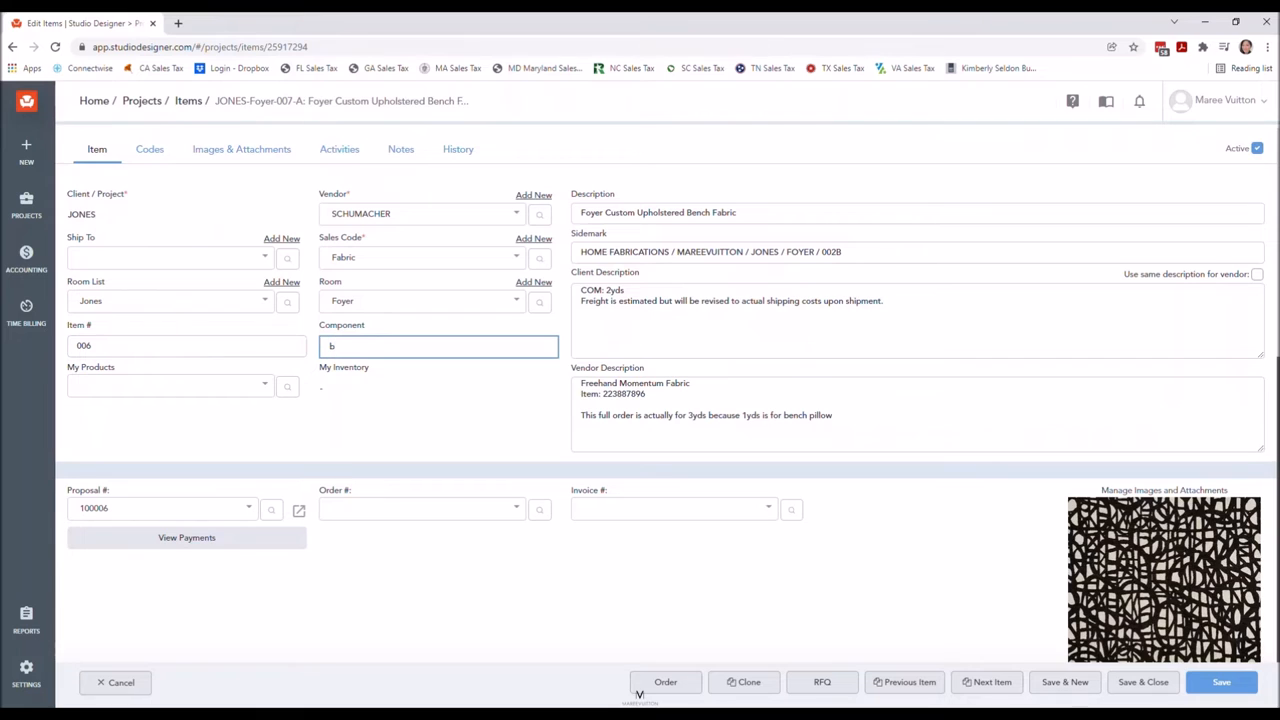
text(B)
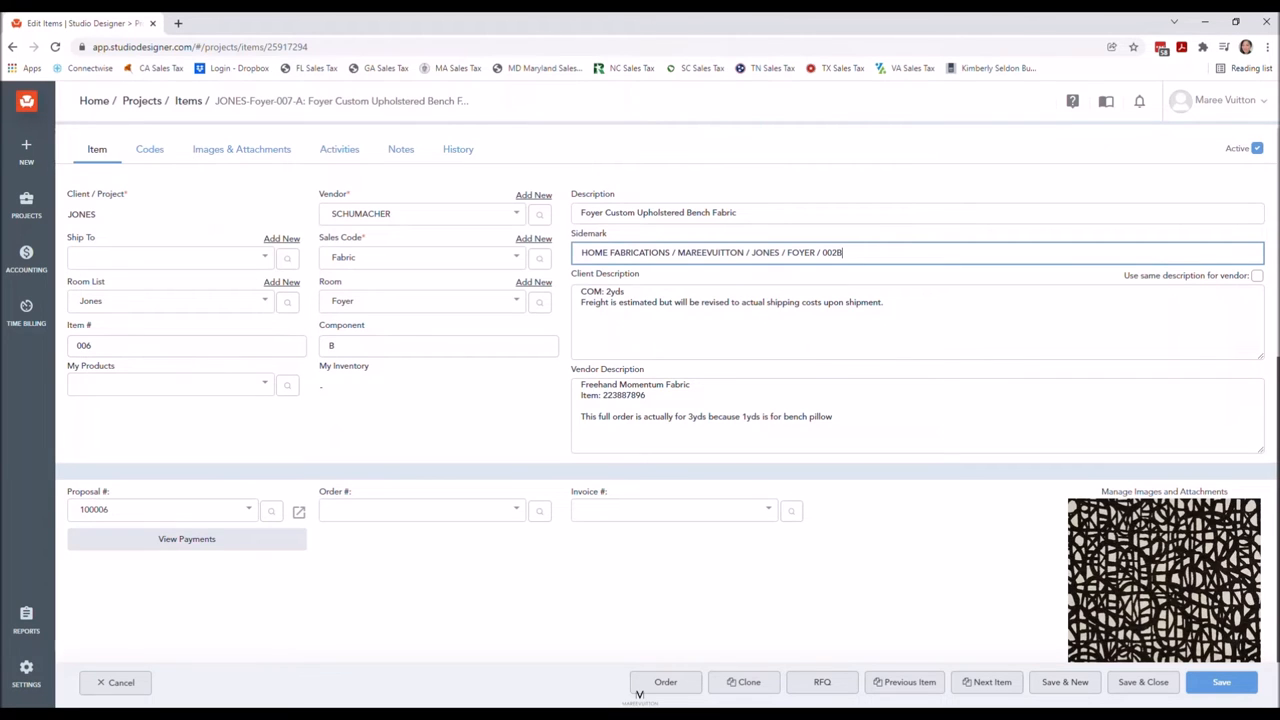
key(backspace)
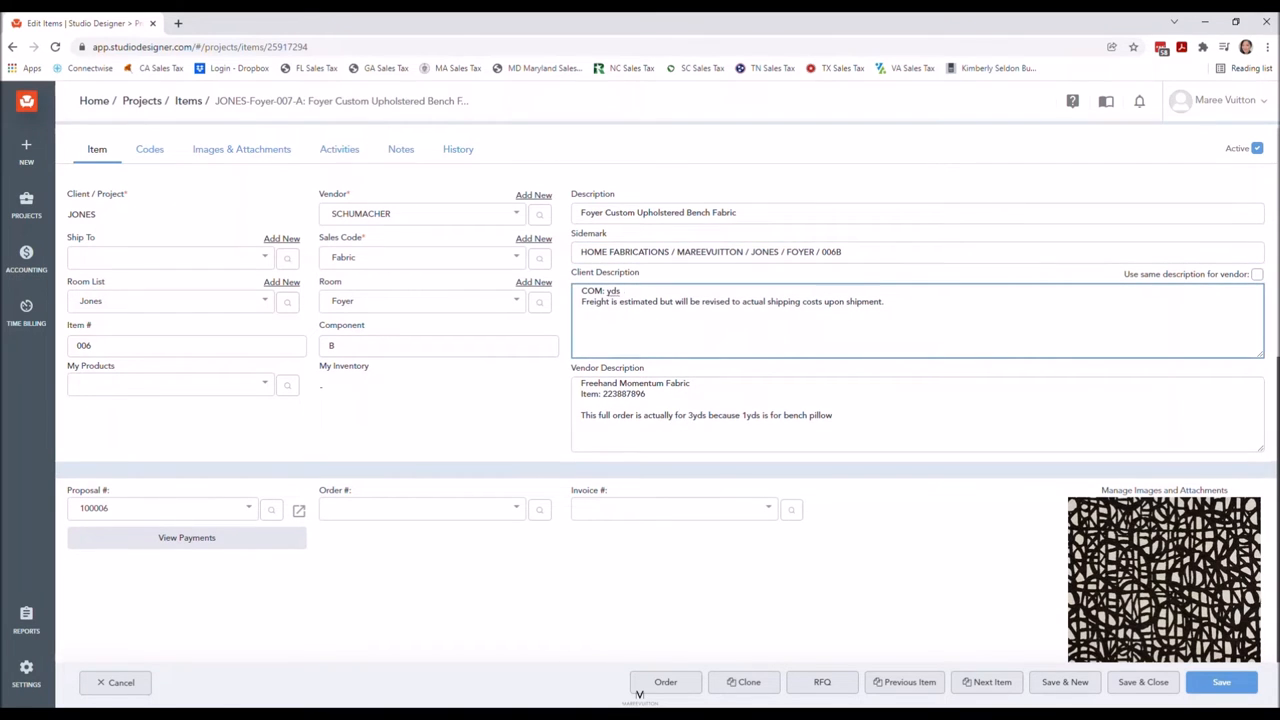
text(1)
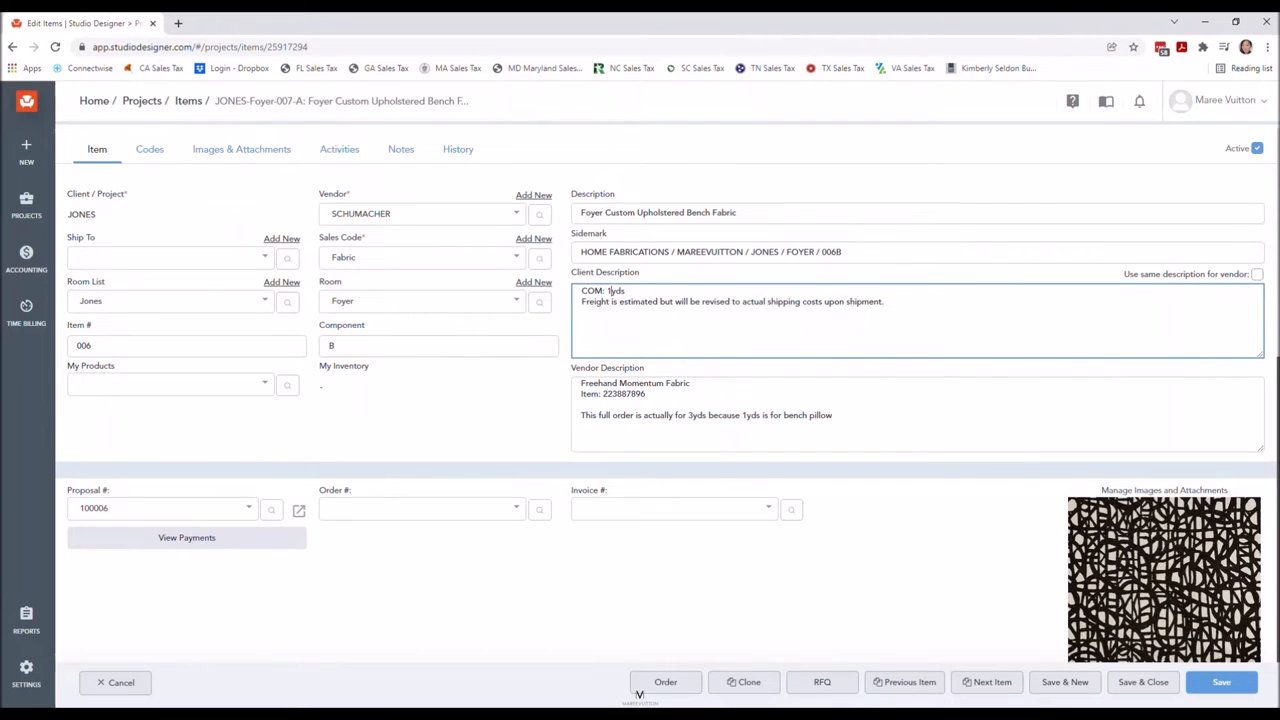
click(900, 414)
text(2)
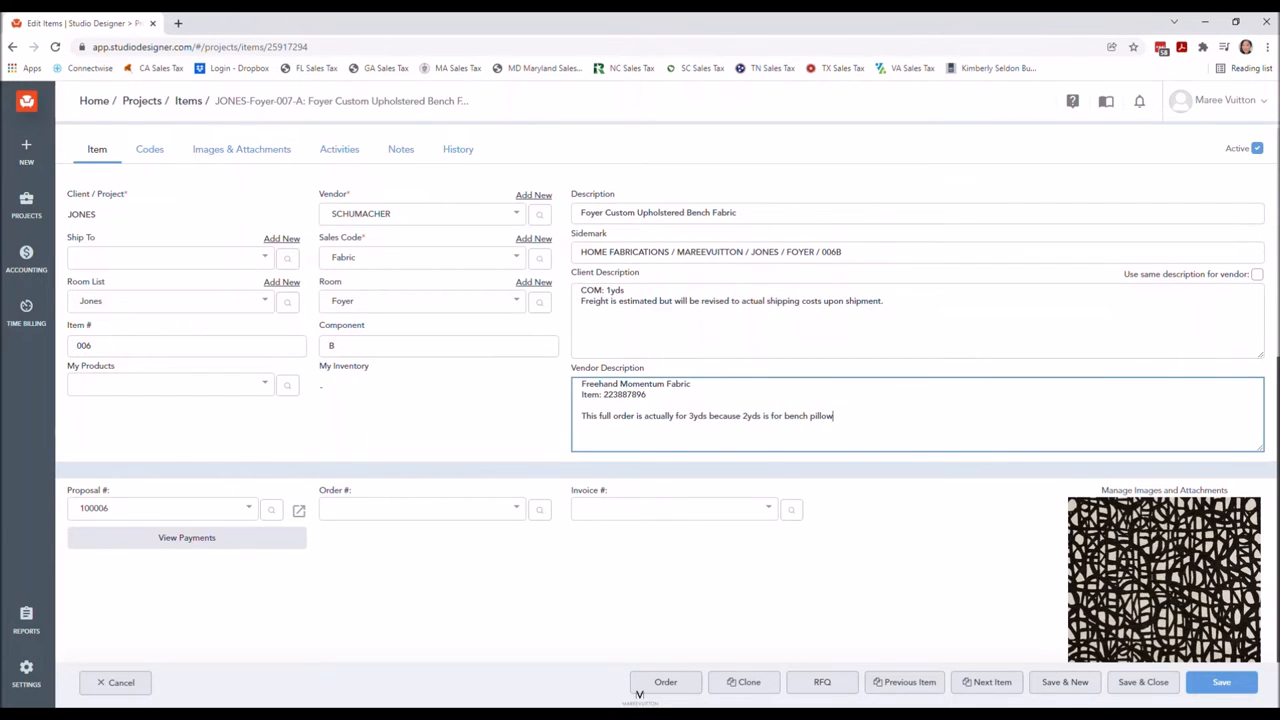
key(Backspace)
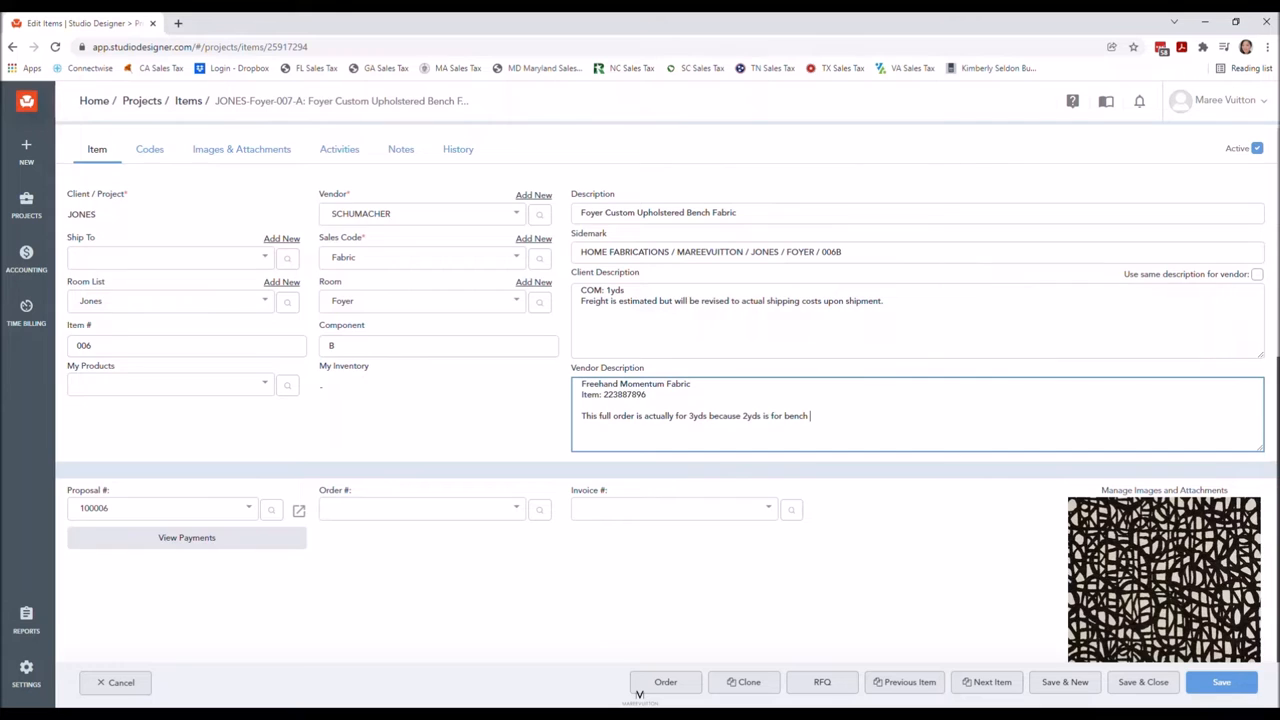
scroll(down, 3)
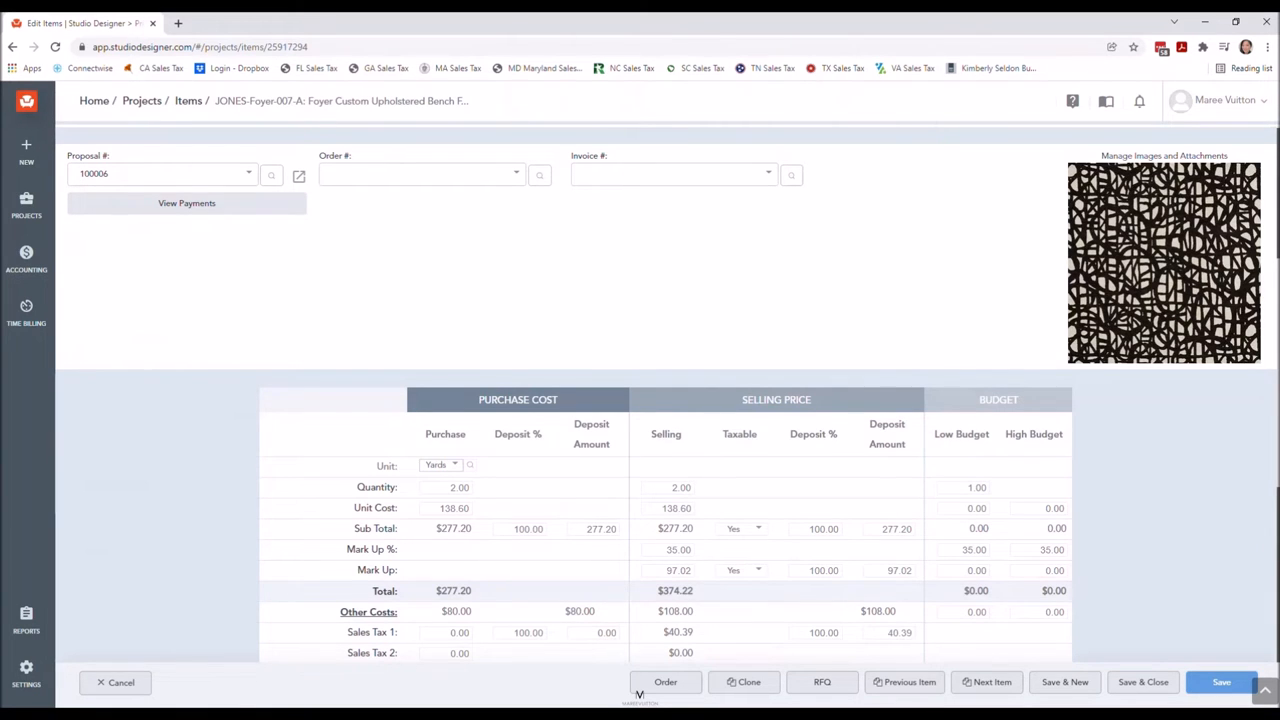
scroll(down, 3)
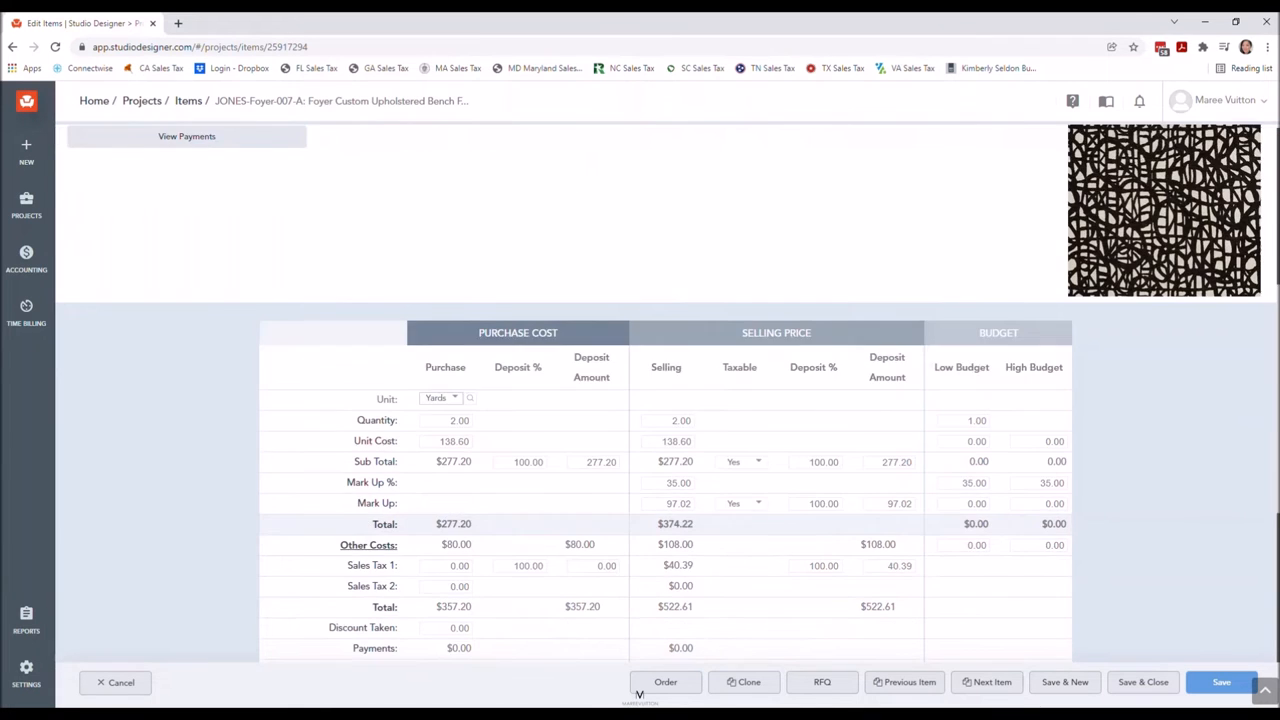
scroll(down, 3)
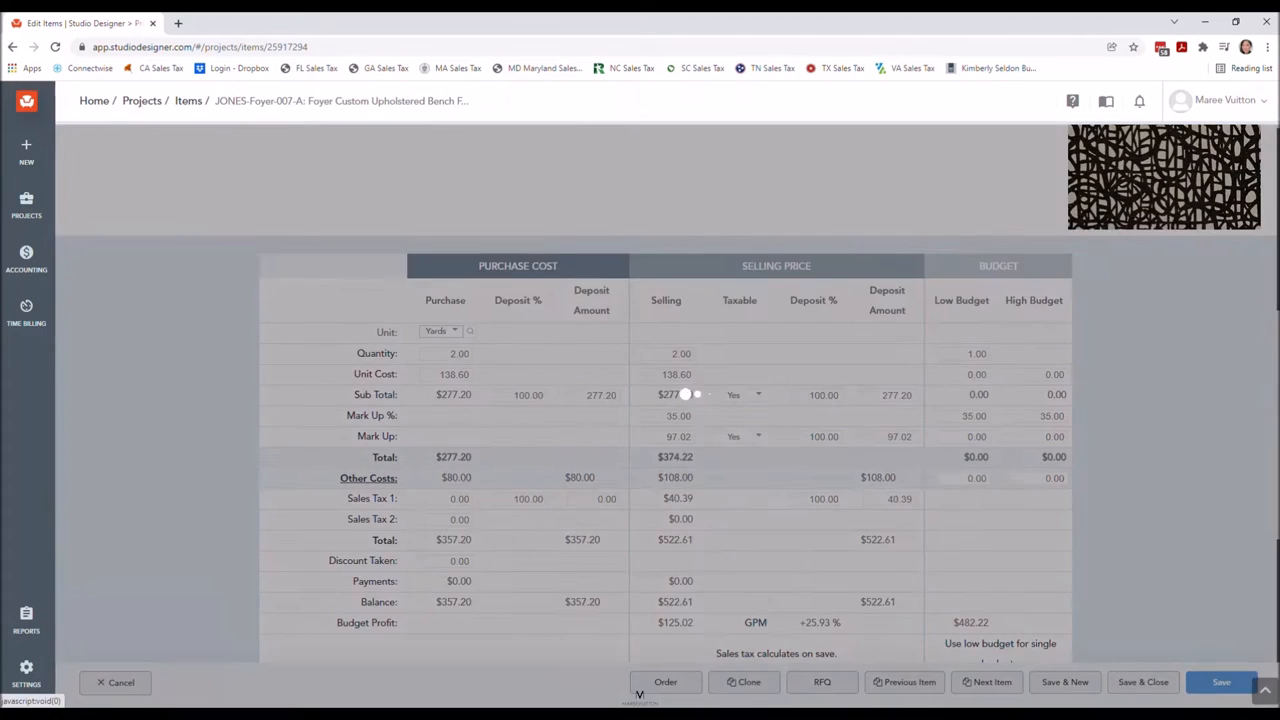
Change the Freight purchase amount under Other Costs to $40.
click(368, 476)
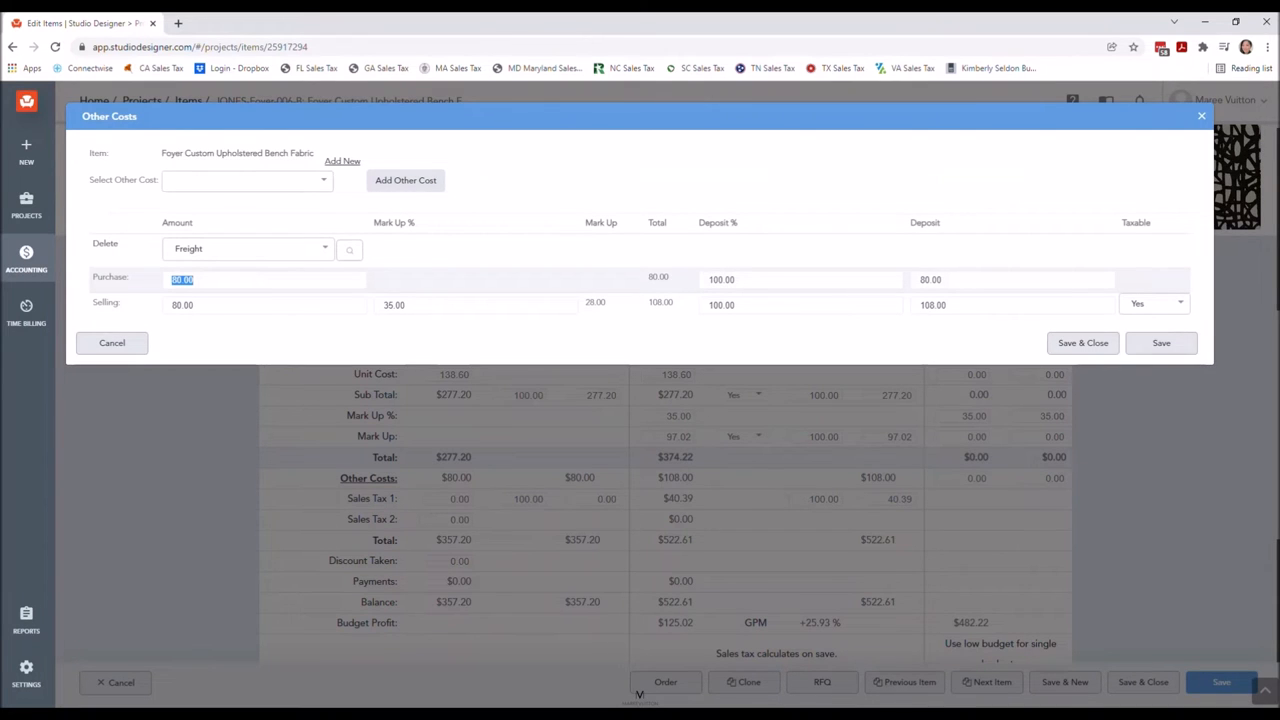
text(4)
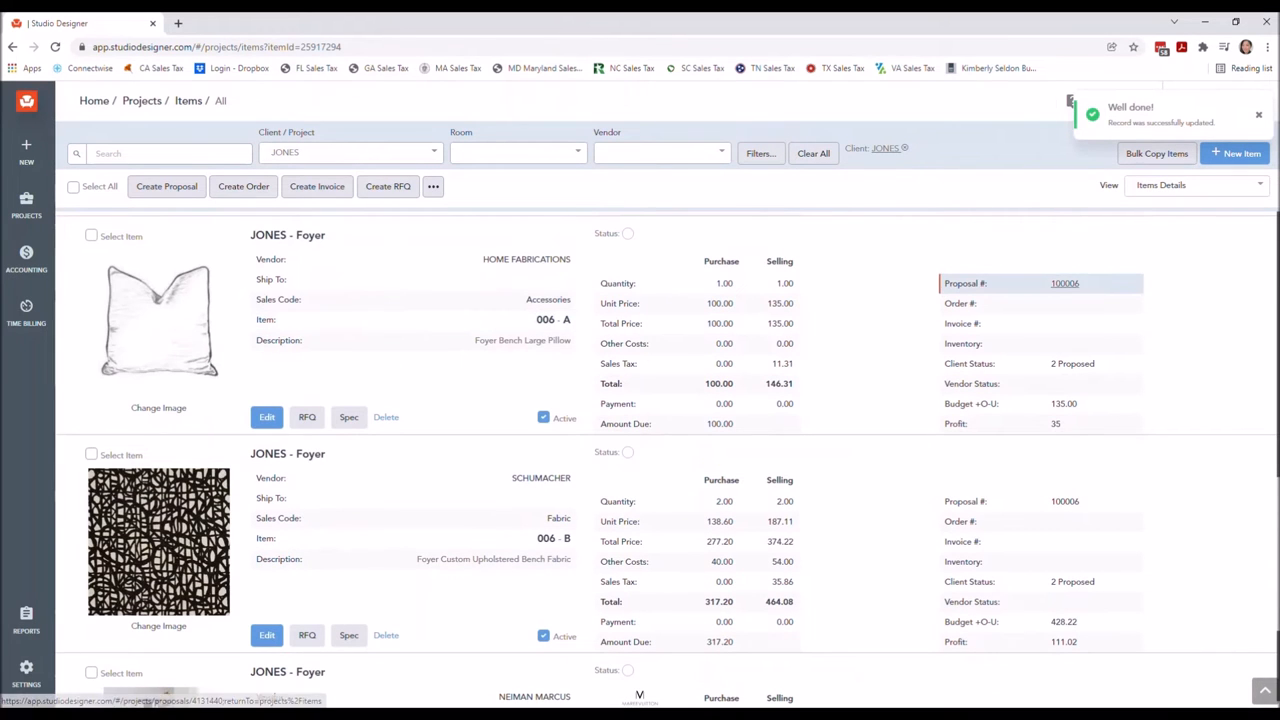
Open proposal 100006 and bring up its PDF settings.
click(1064, 284)
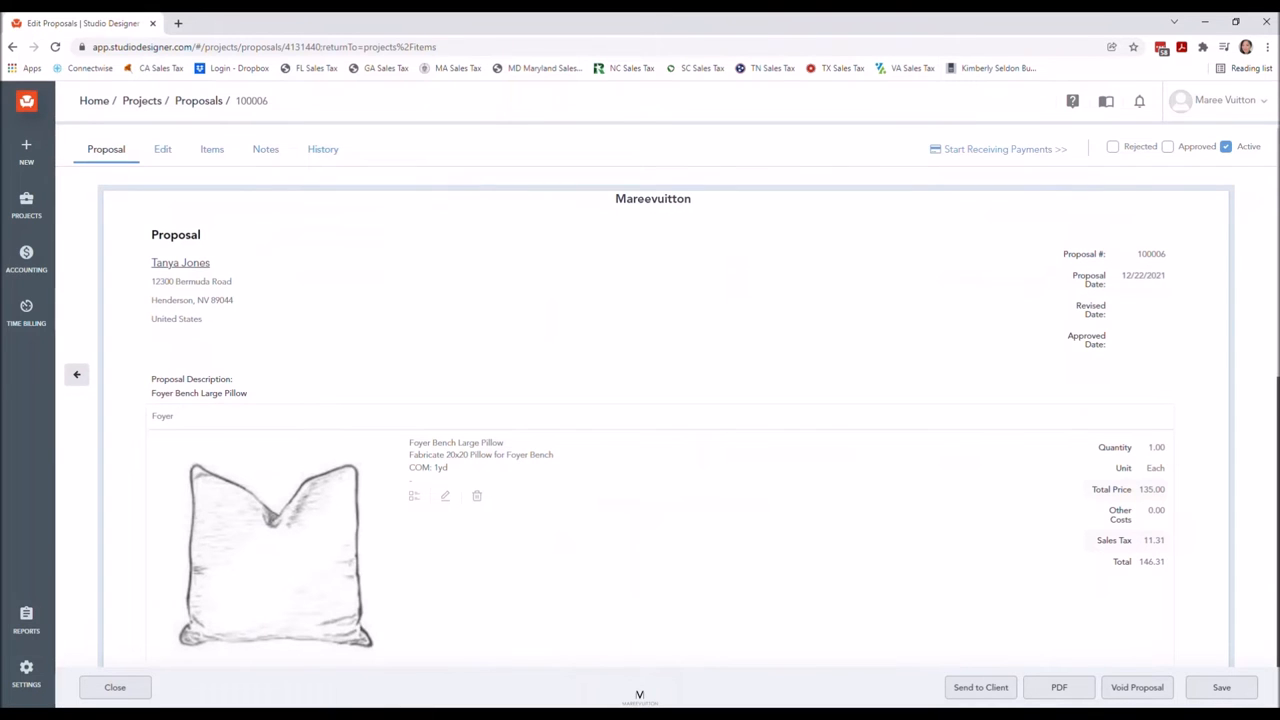
scroll(down, 3)
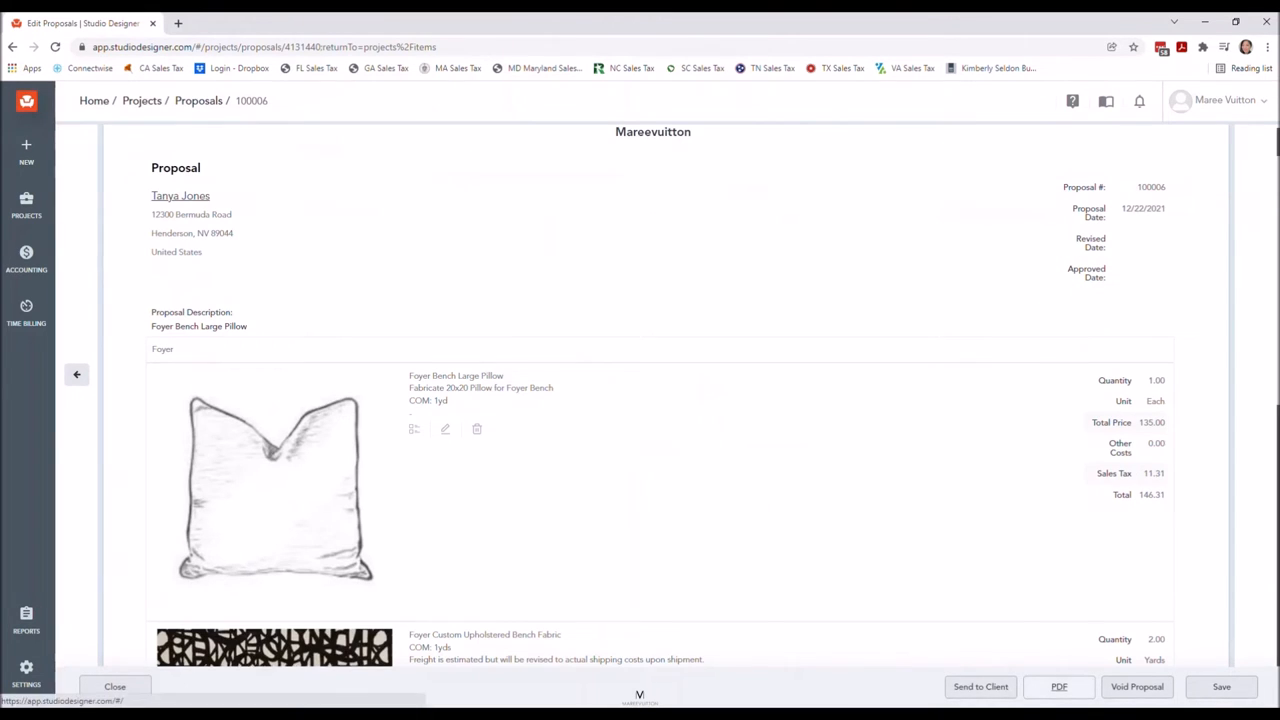
click(980, 686)
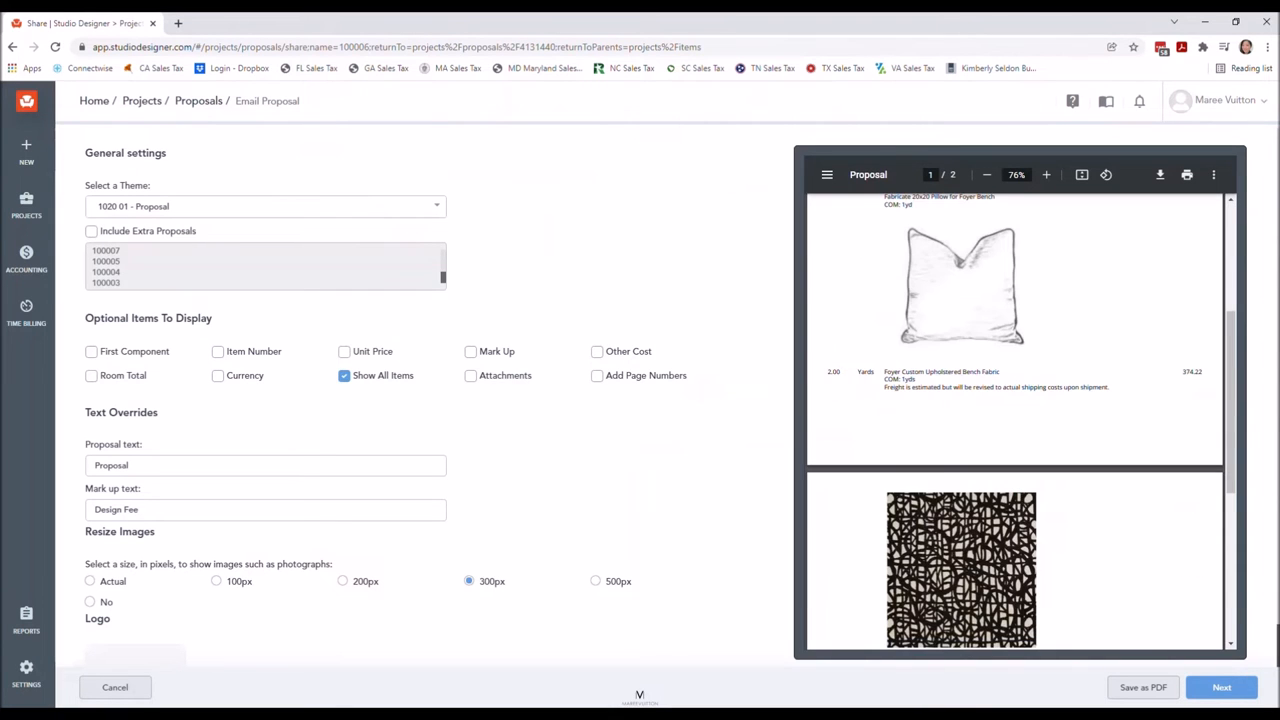
scroll(down, 3)
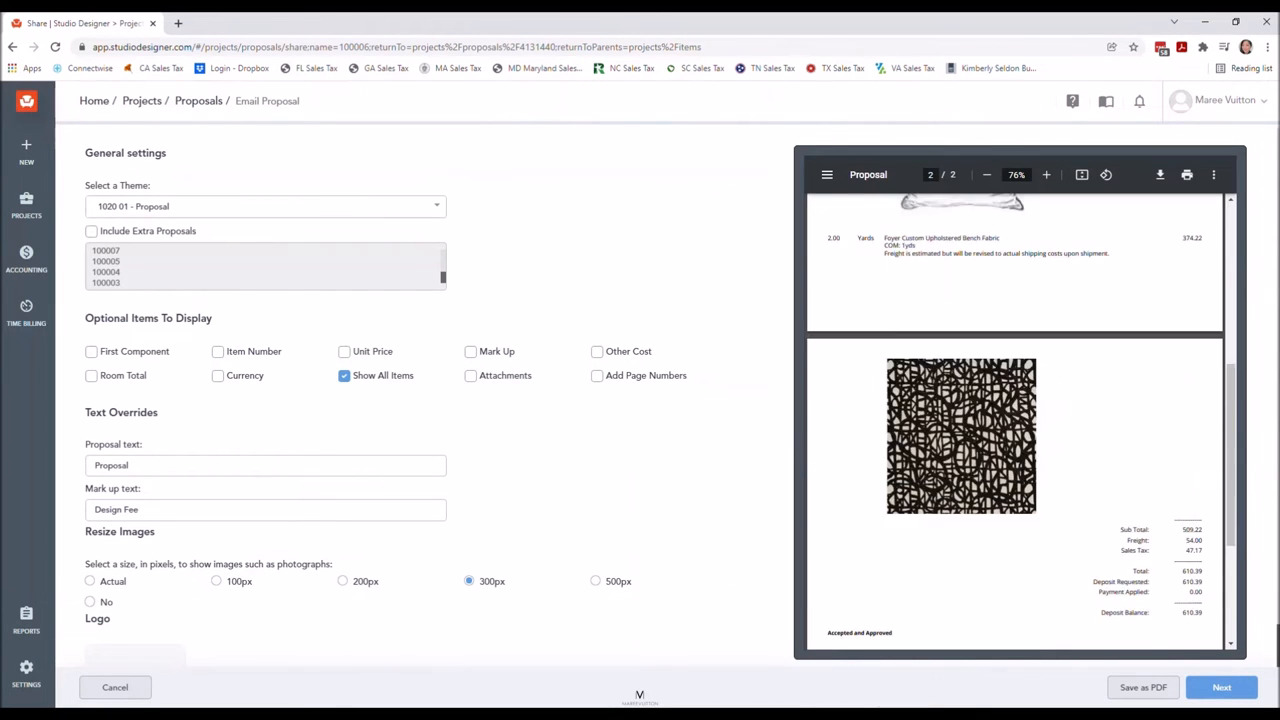
scroll(down, 3)
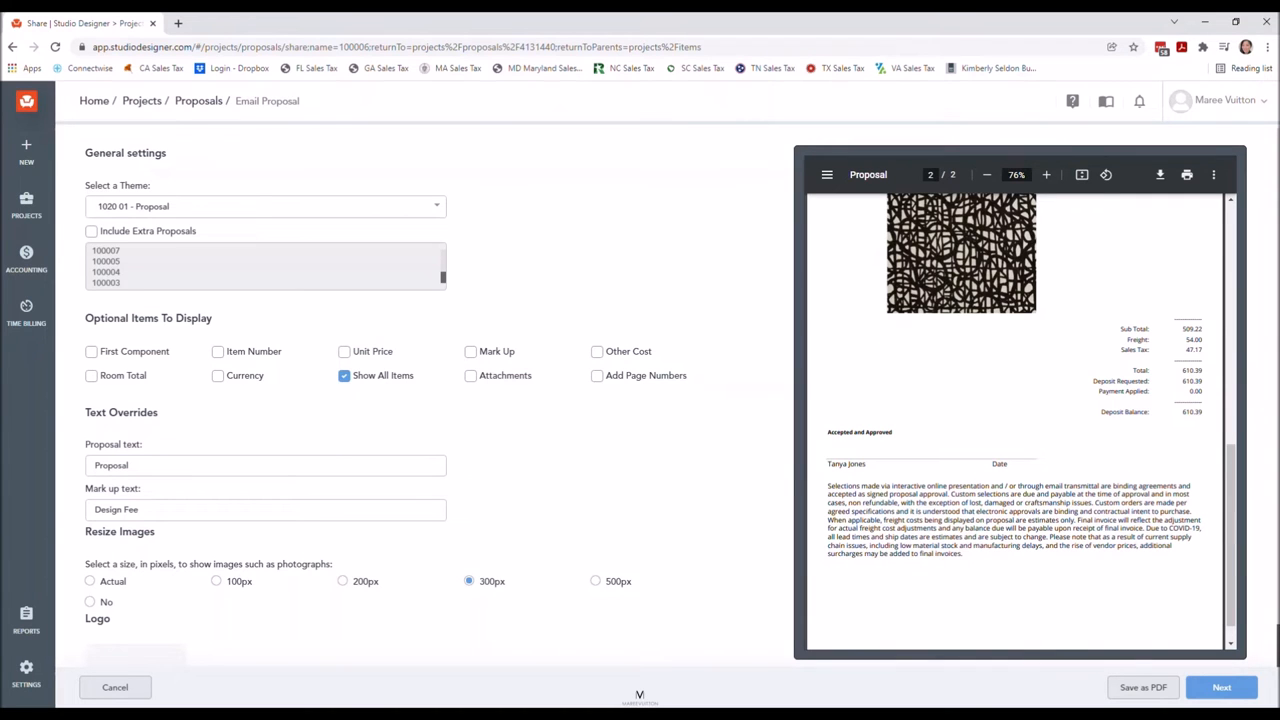
Uncheck Show All Items and include First Component, Attachments and 200px photos.
click(344, 376)
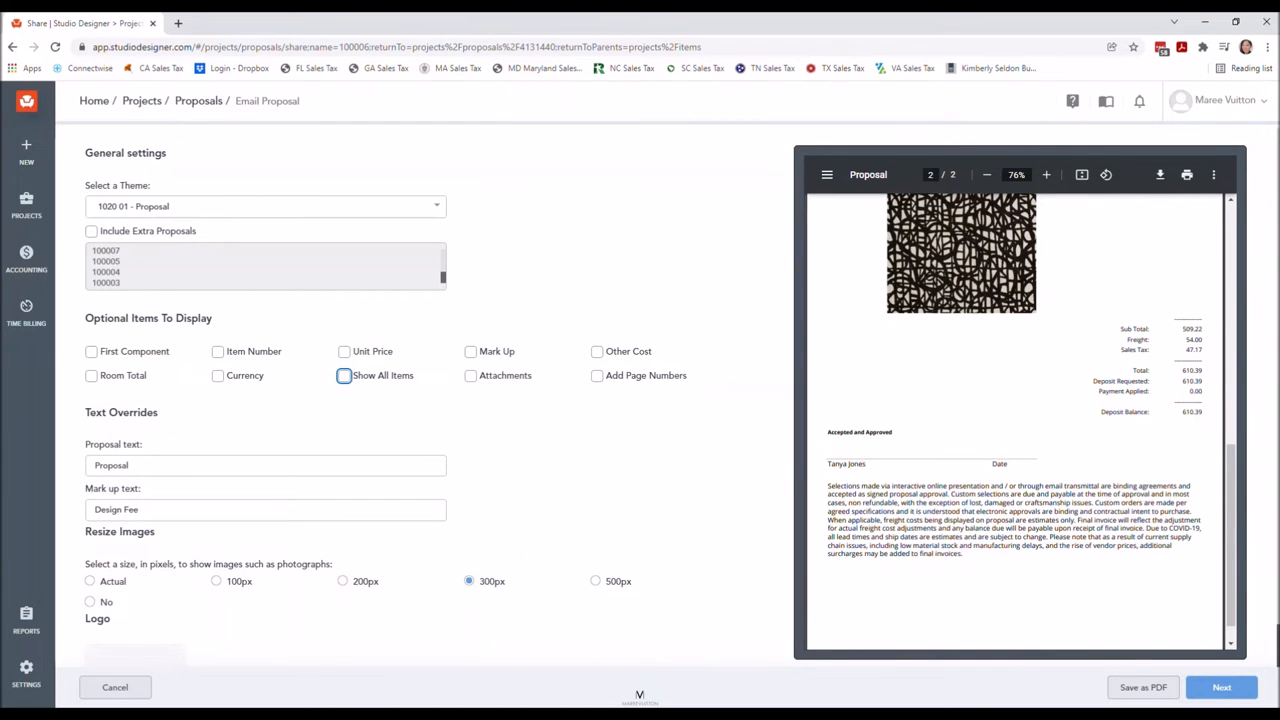
click(92, 352)
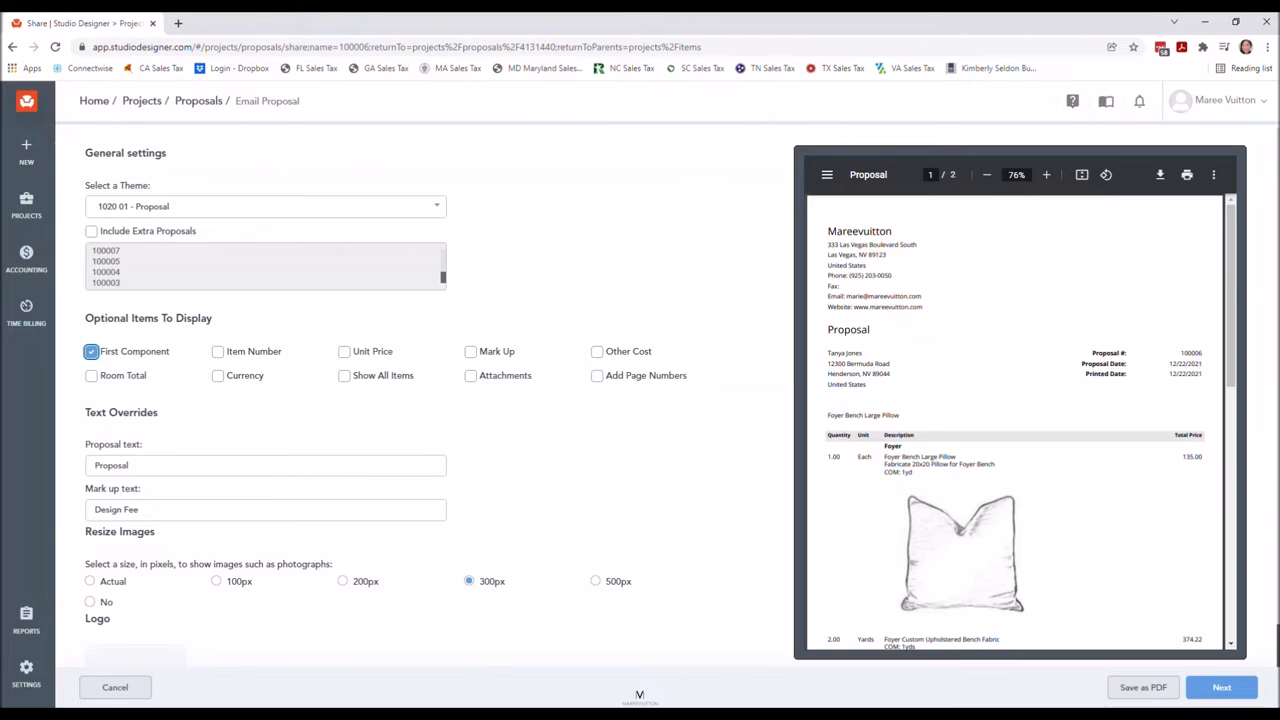
click(342, 580)
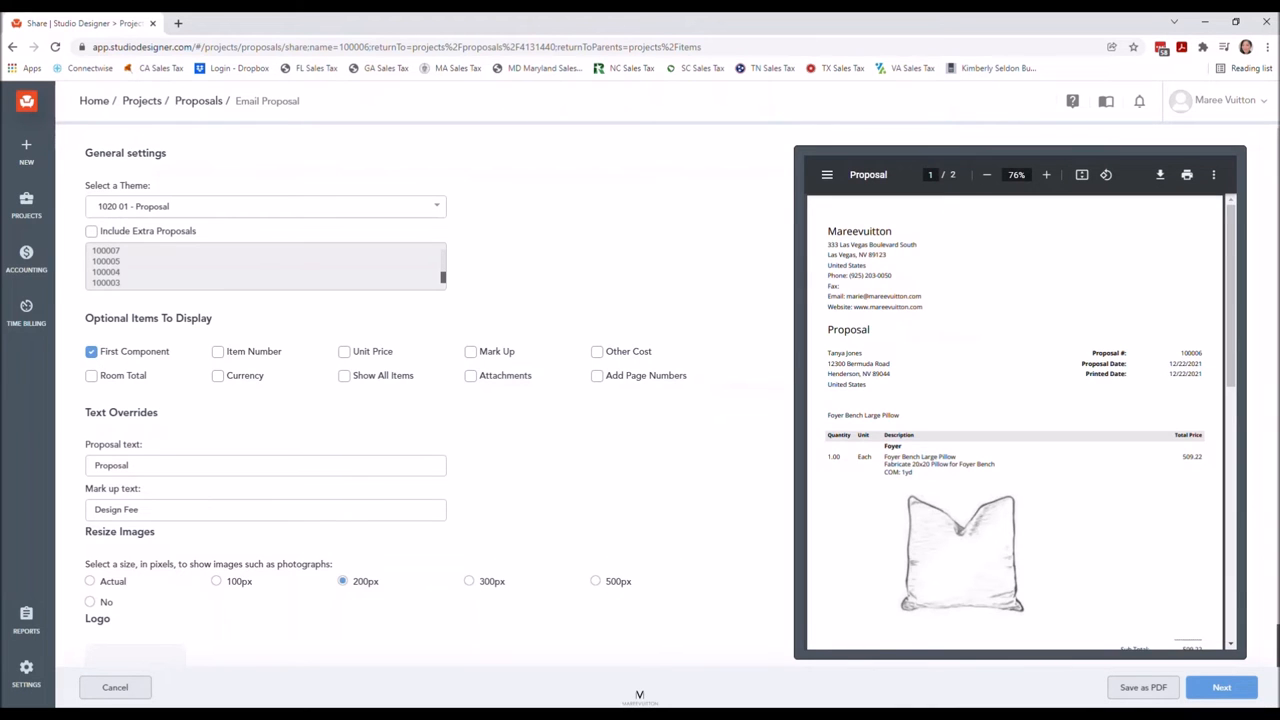
scroll(down, 3)
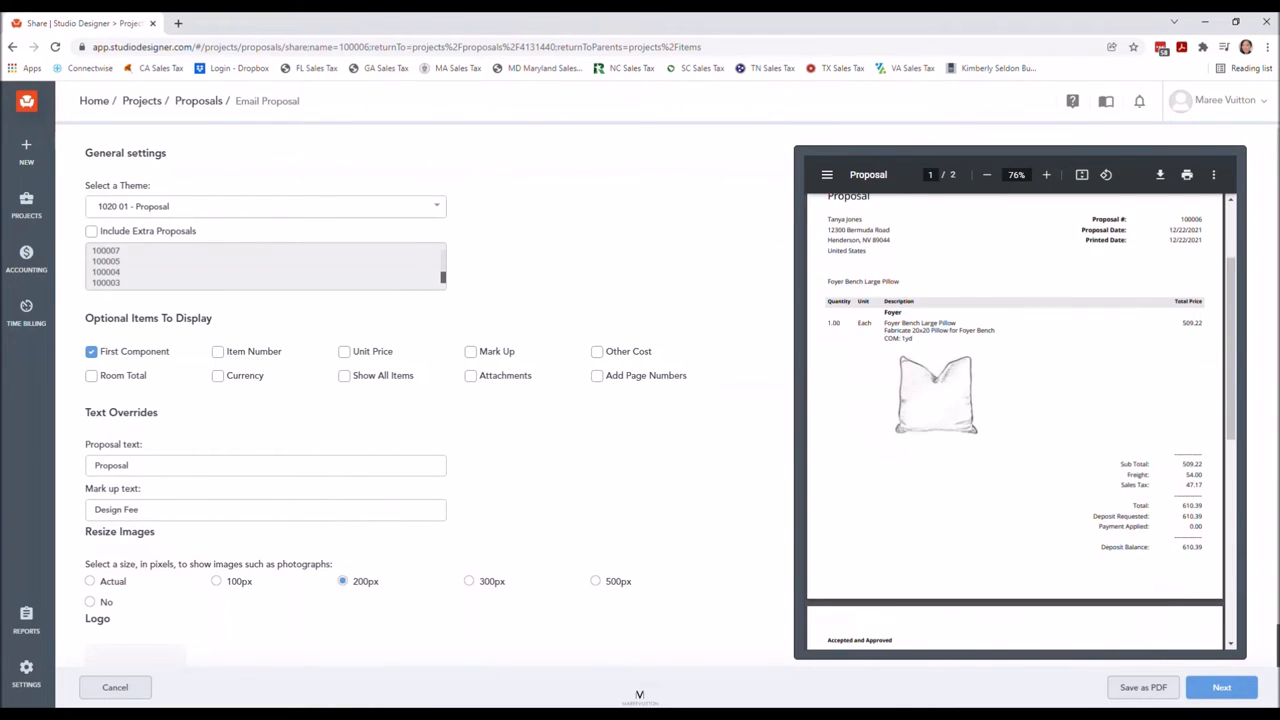
click(470, 376)
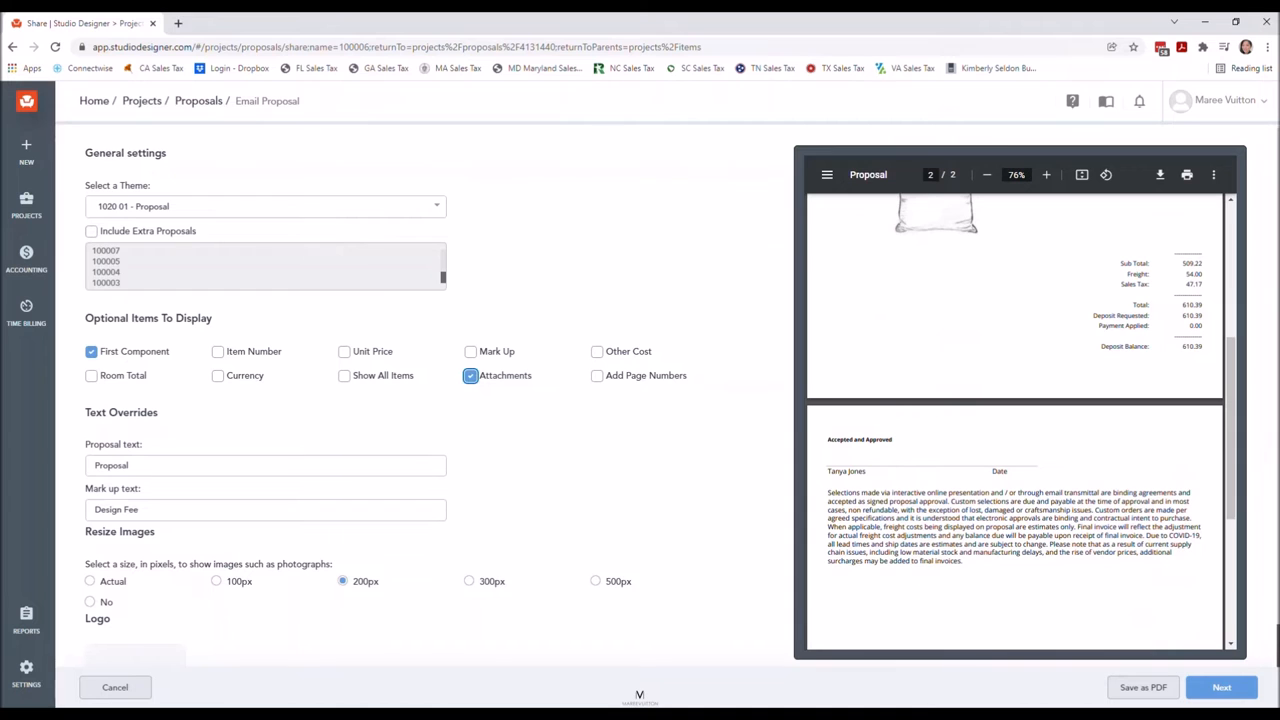
Review the PDF preview with the $40 freight in its totals and exit back to the JONES items.
scroll(up, 3)
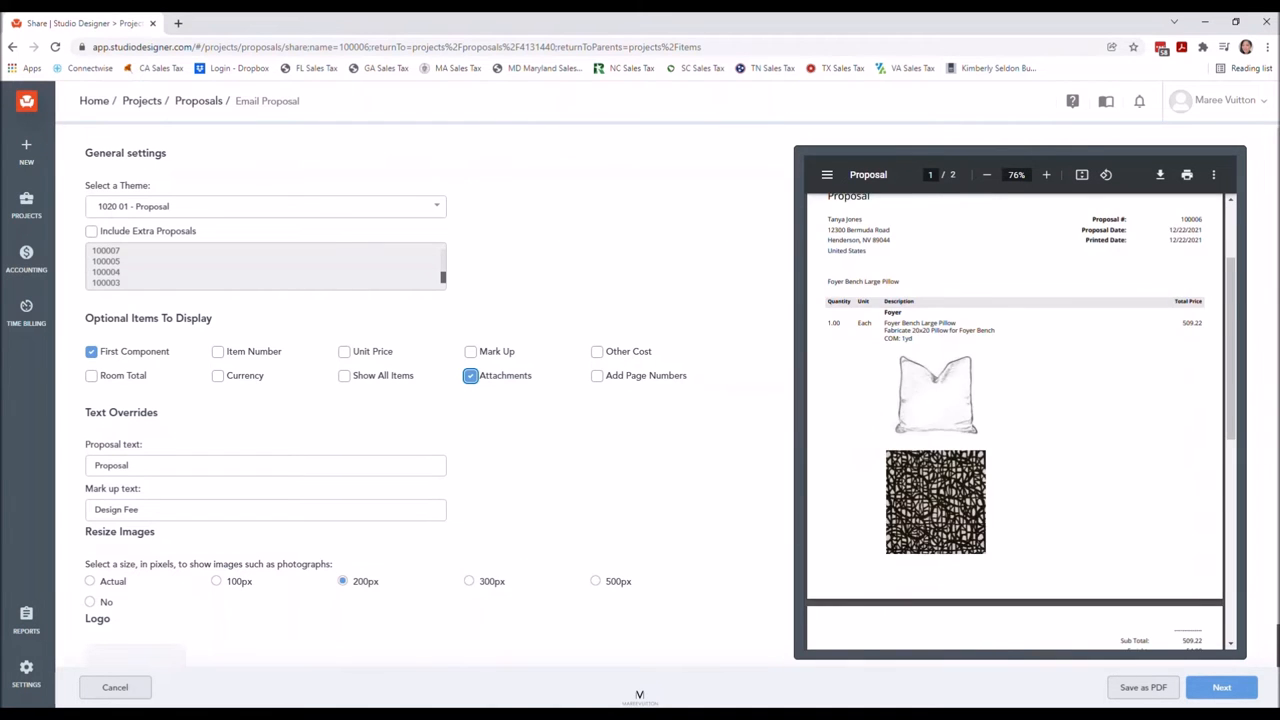
scroll(up, 3)
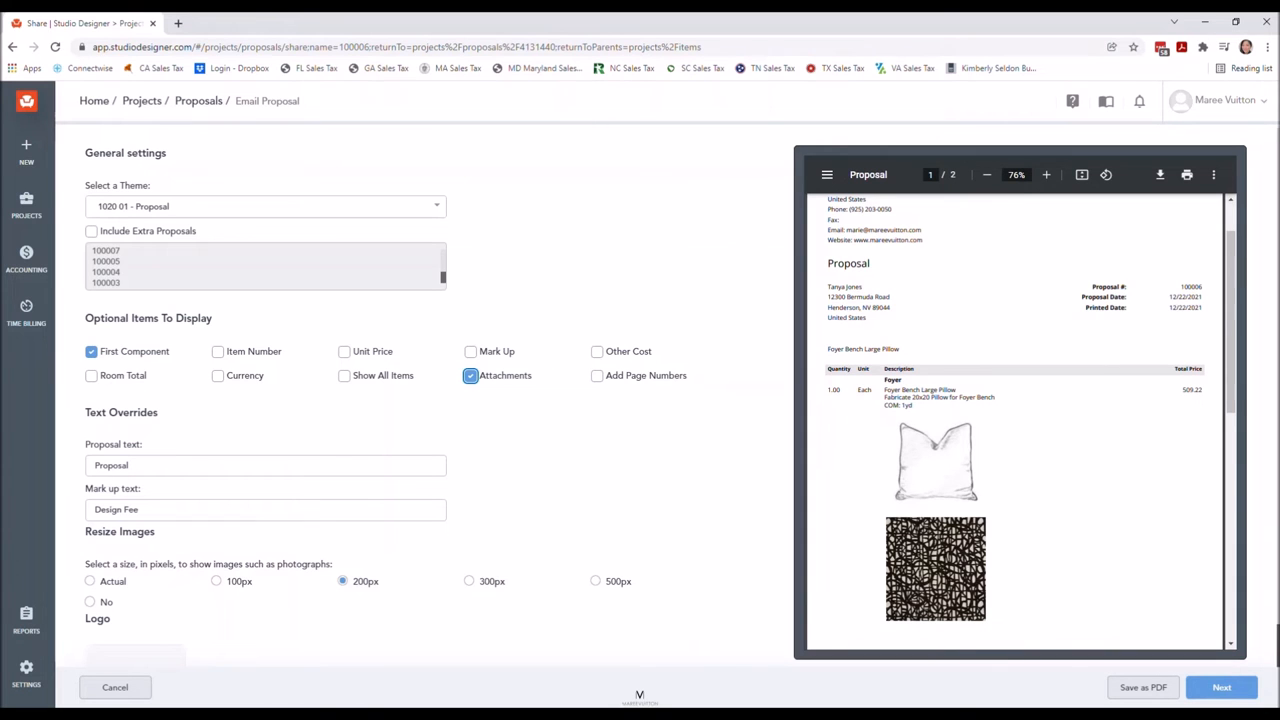
scroll(down, 3)
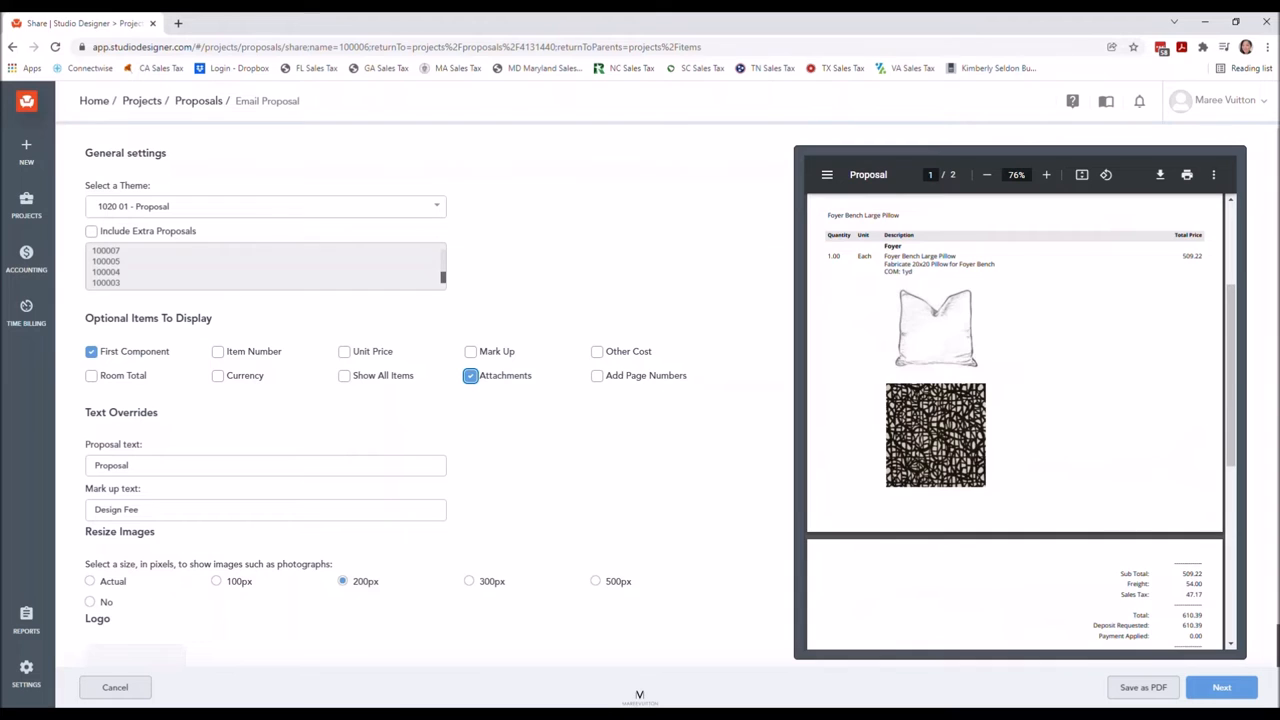
scroll(up, 3)
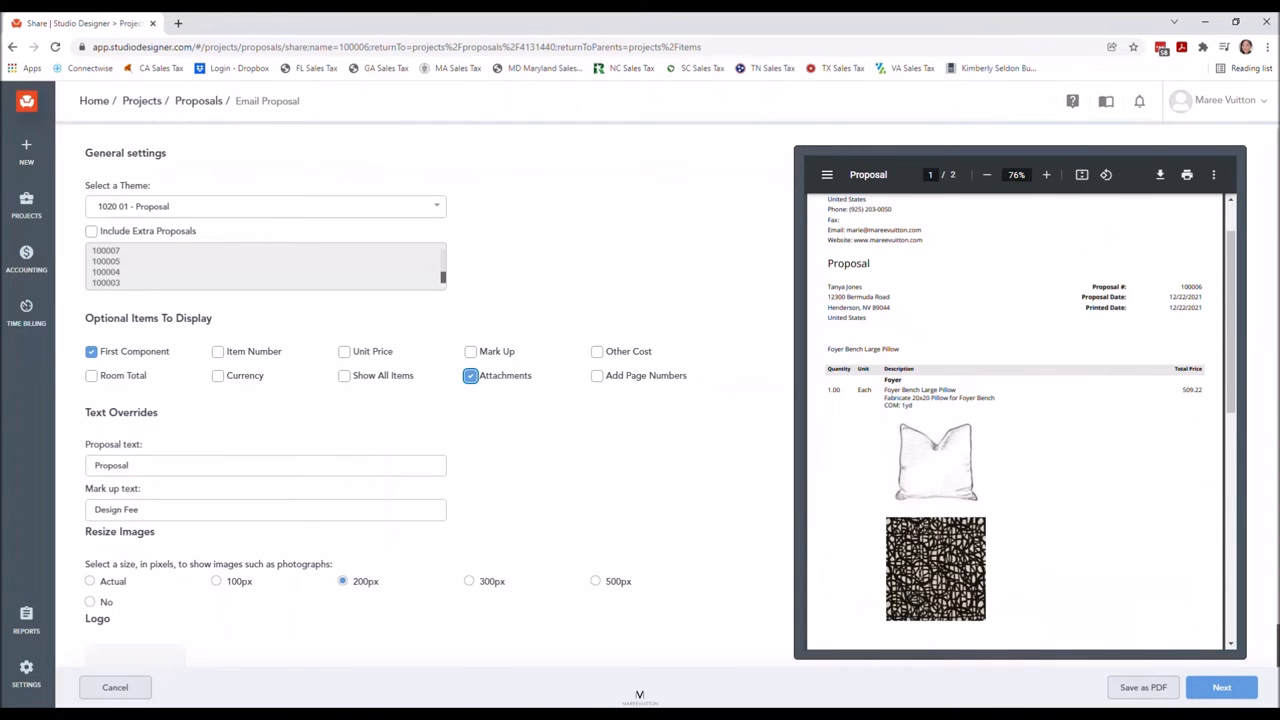
scroll(down, 3)
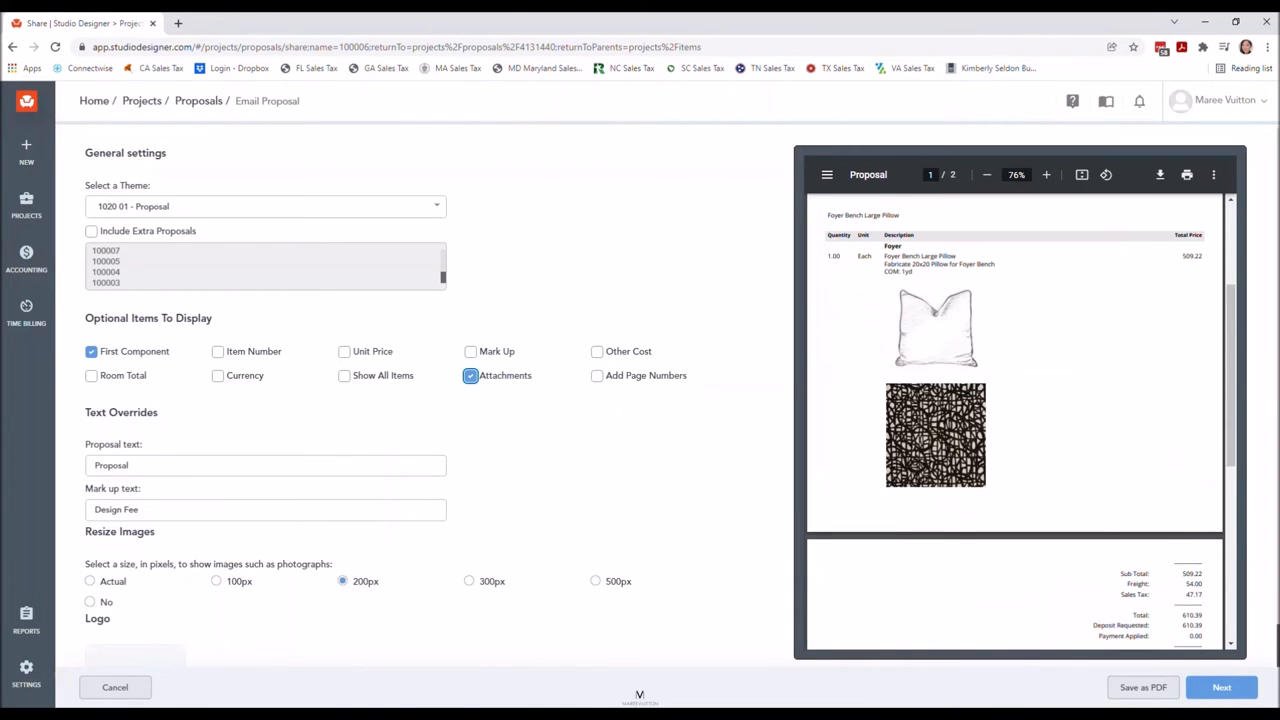
scroll(down, 3)
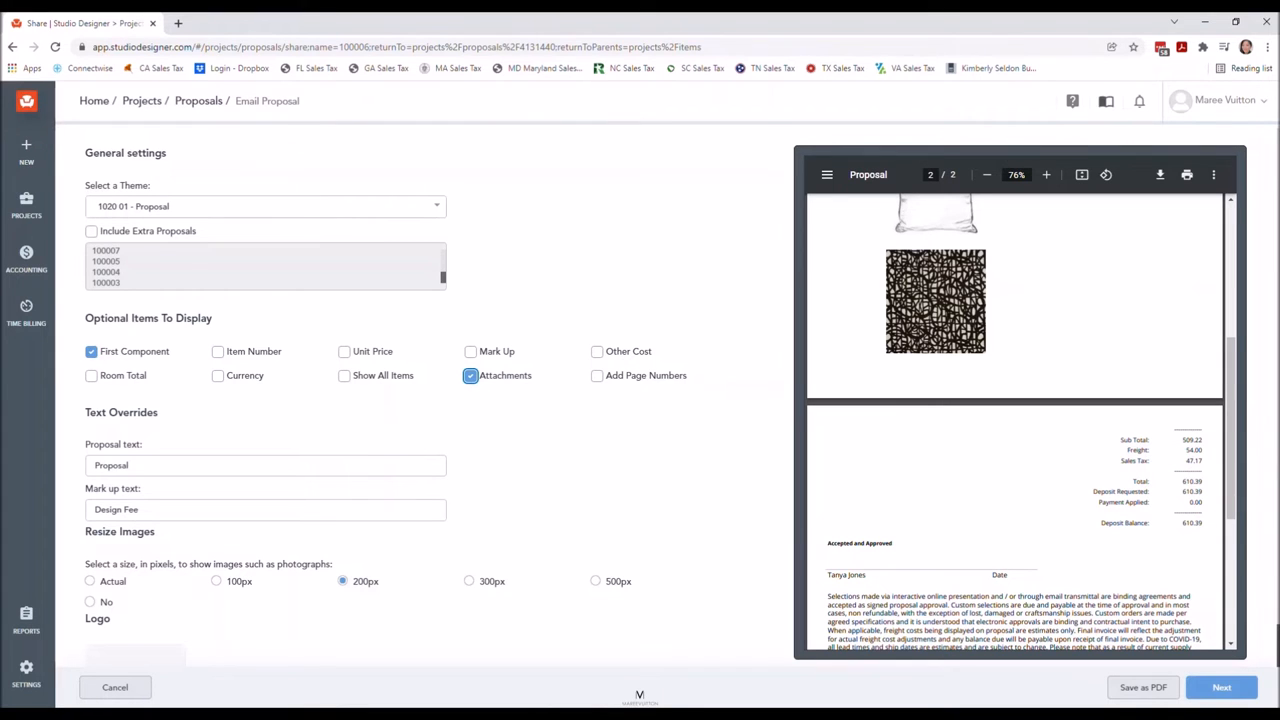
mouse_move(1072, 100)
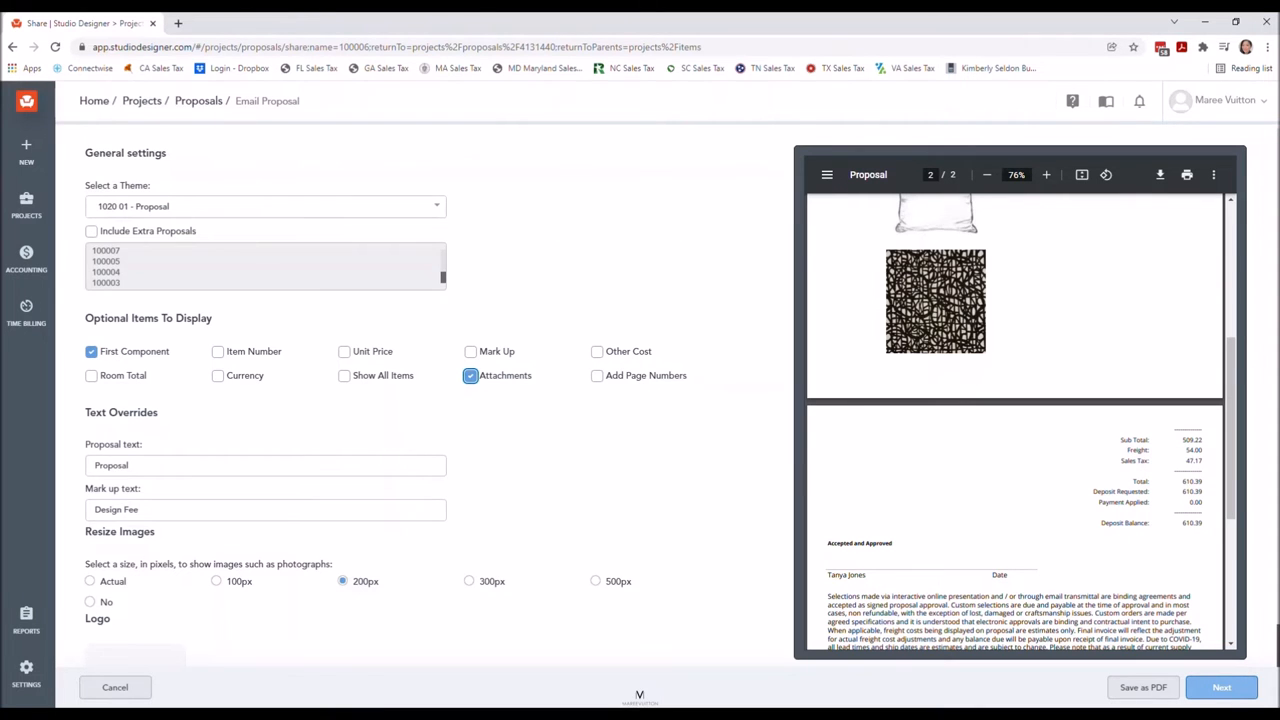
click(1220, 688)
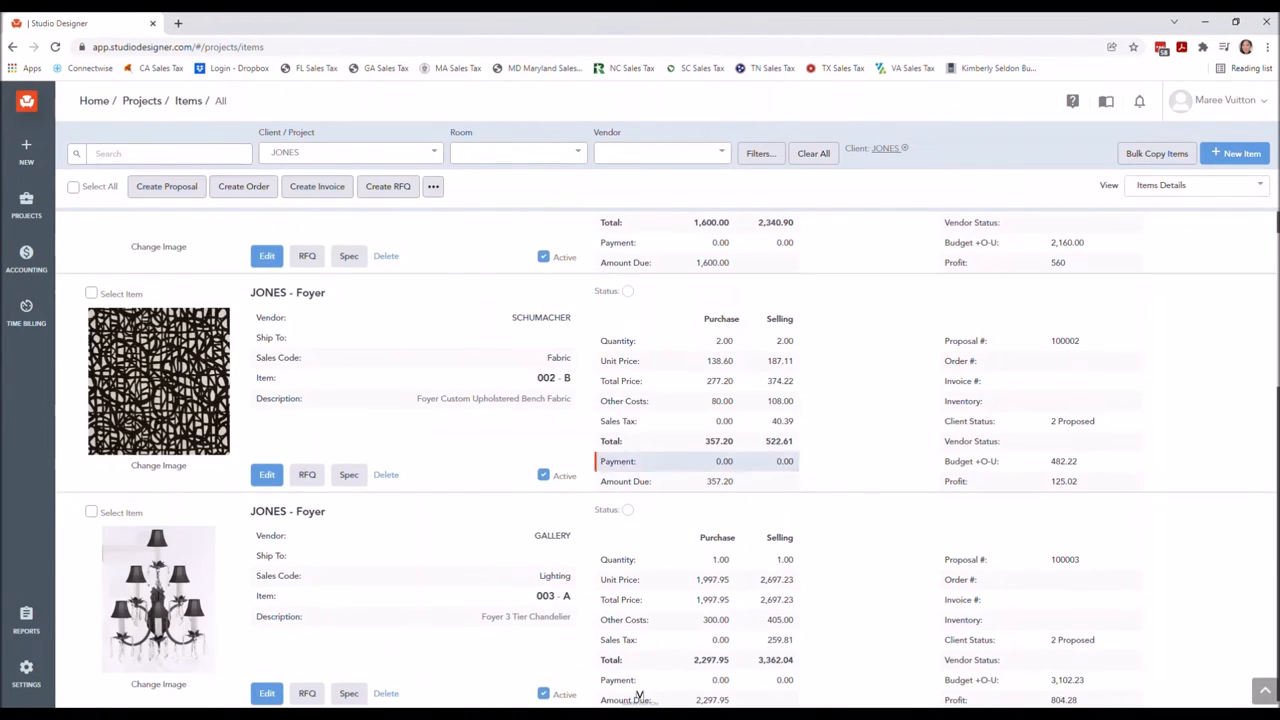
Bring up the Projects sidebar navigation to reach the Proposals list.
scroll(down, 3)
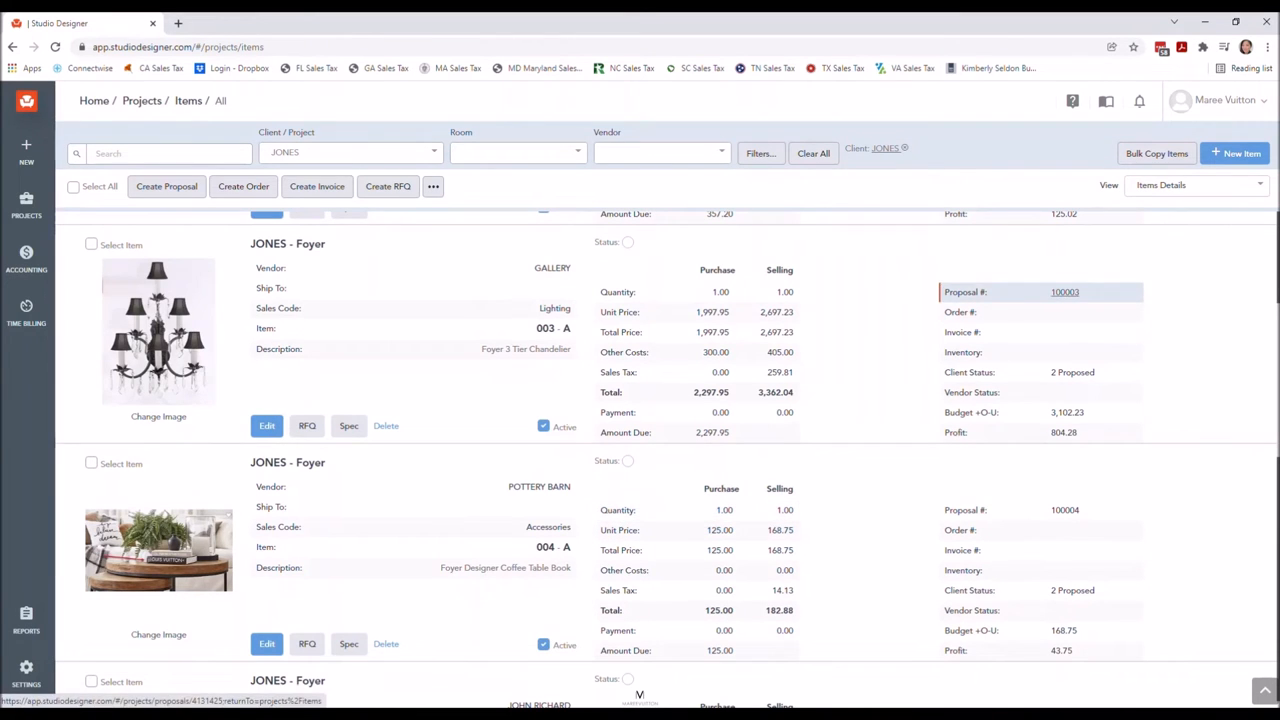
click(1064, 292)
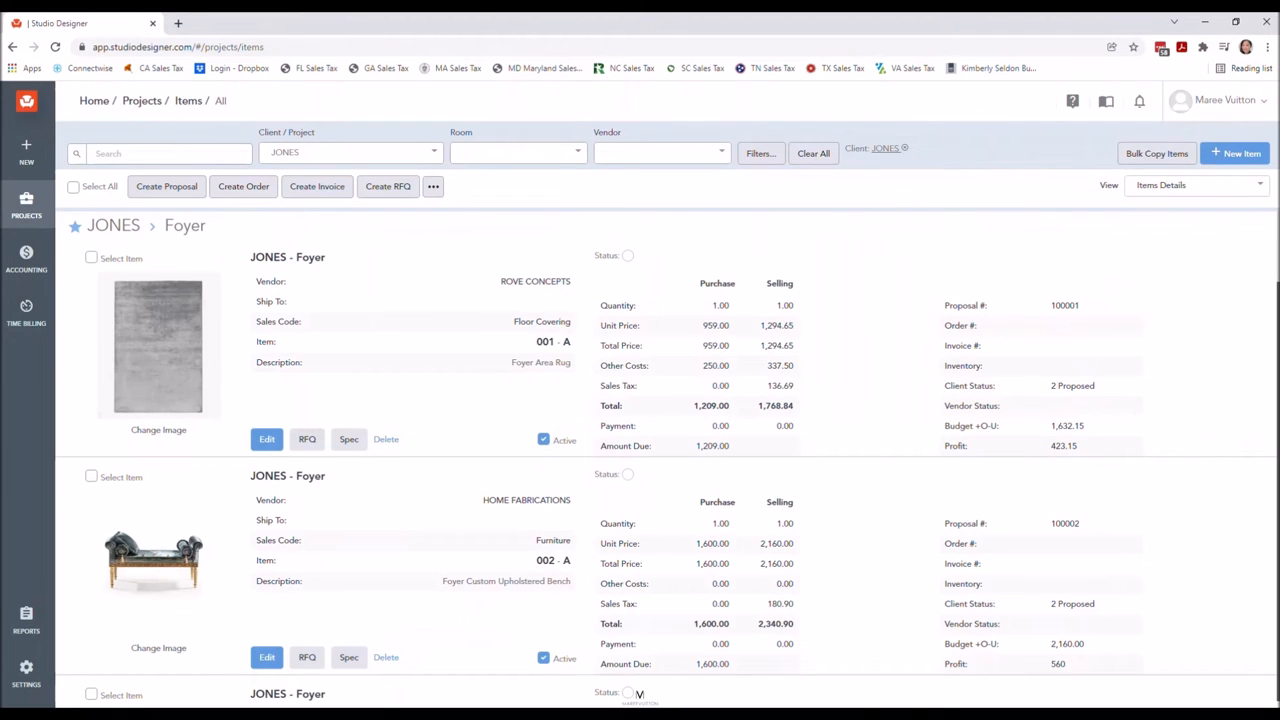
click(26, 204)
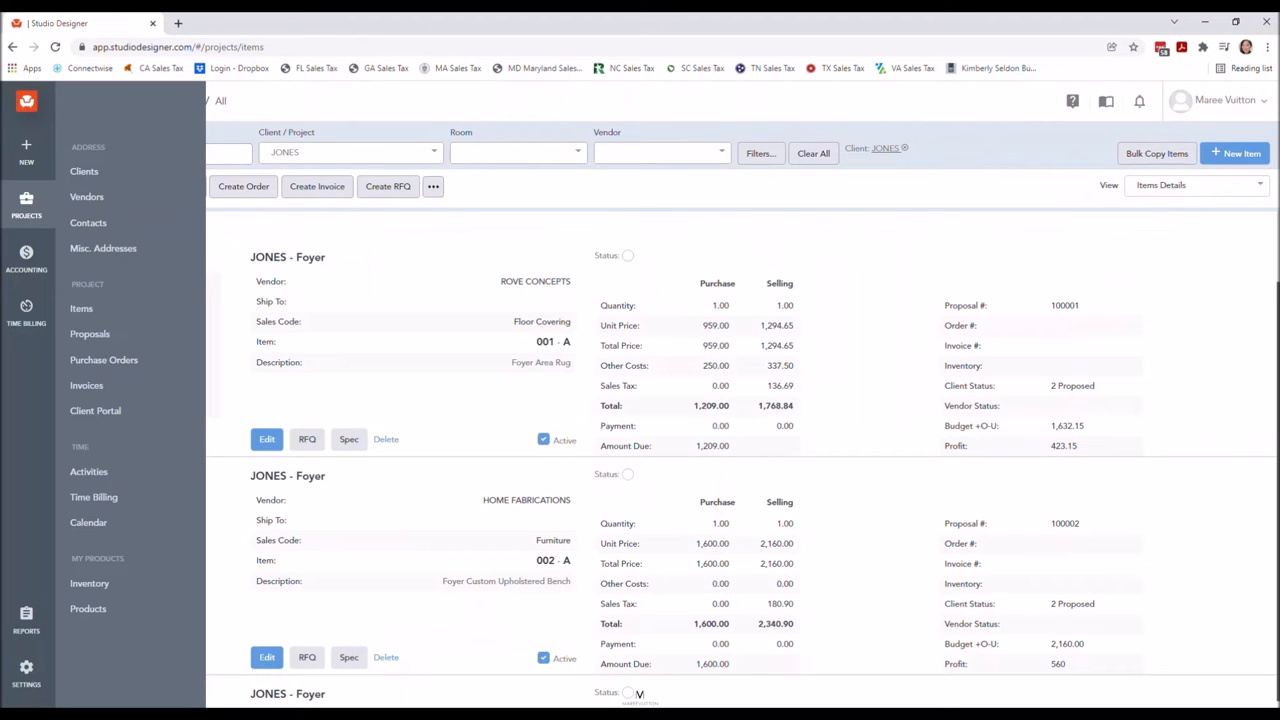
mouse_move(104, 248)
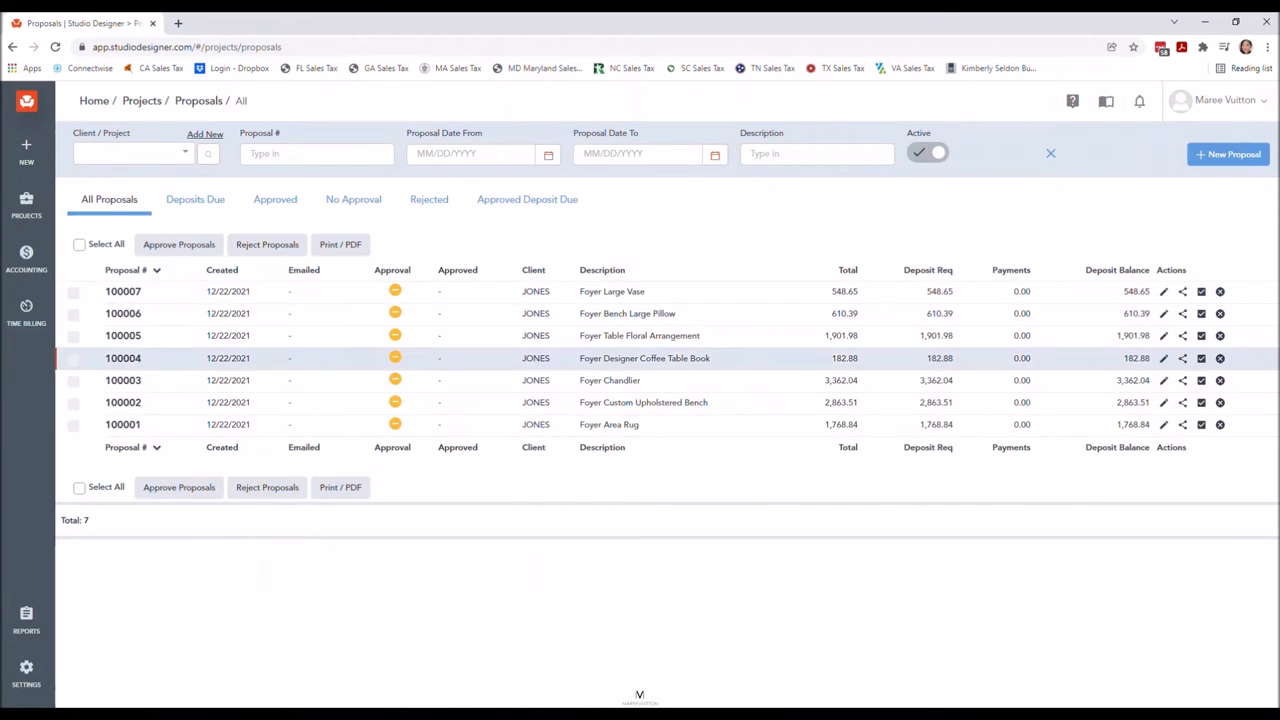
mouse_move(628, 312)
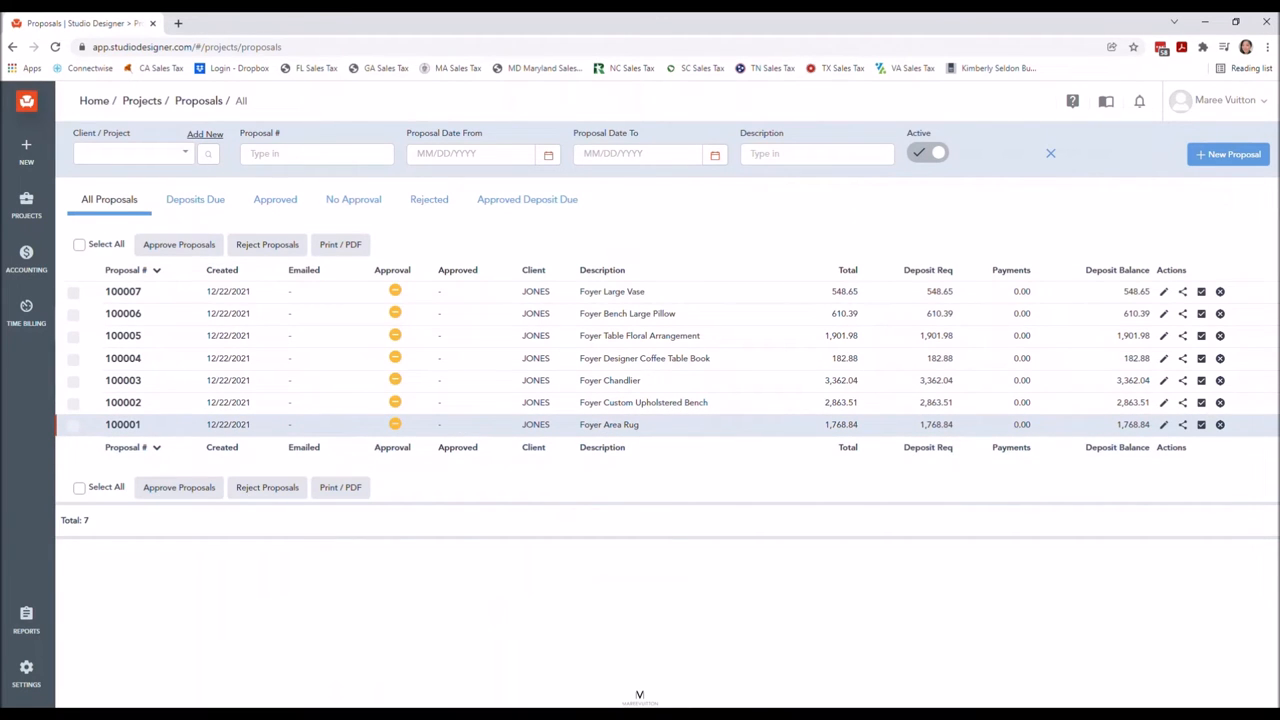
click(1164, 424)
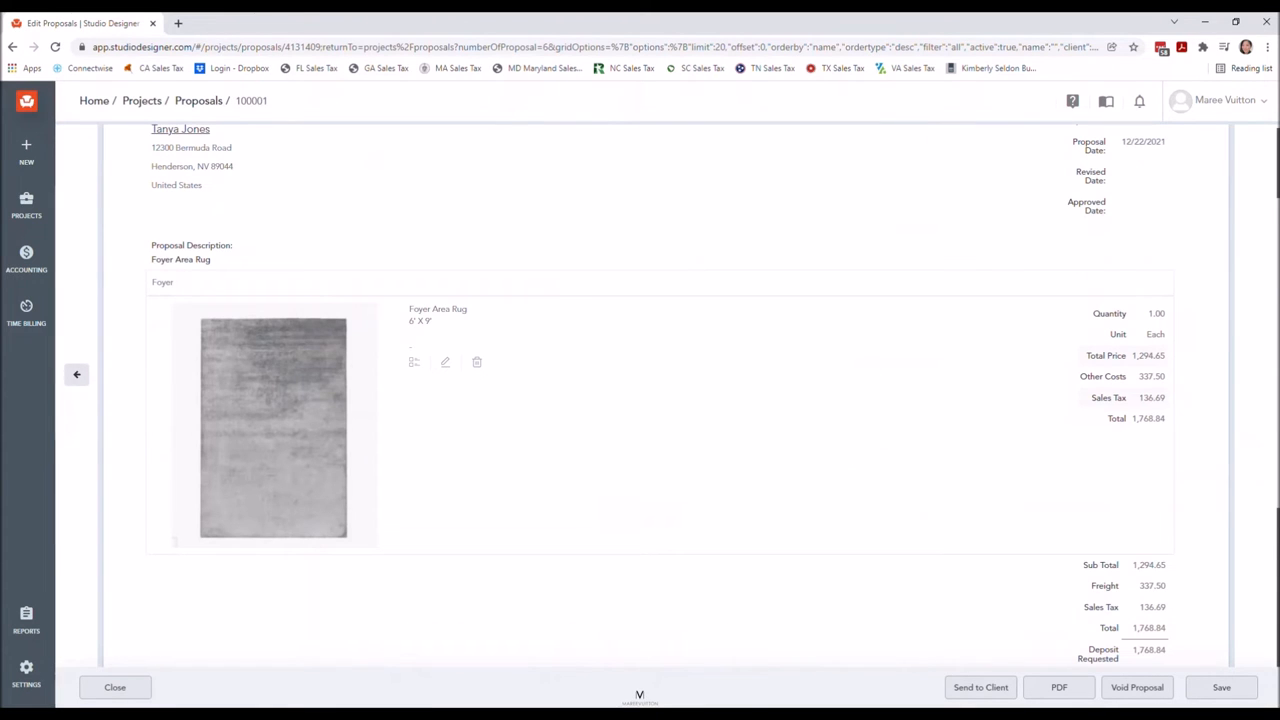
click(114, 688)
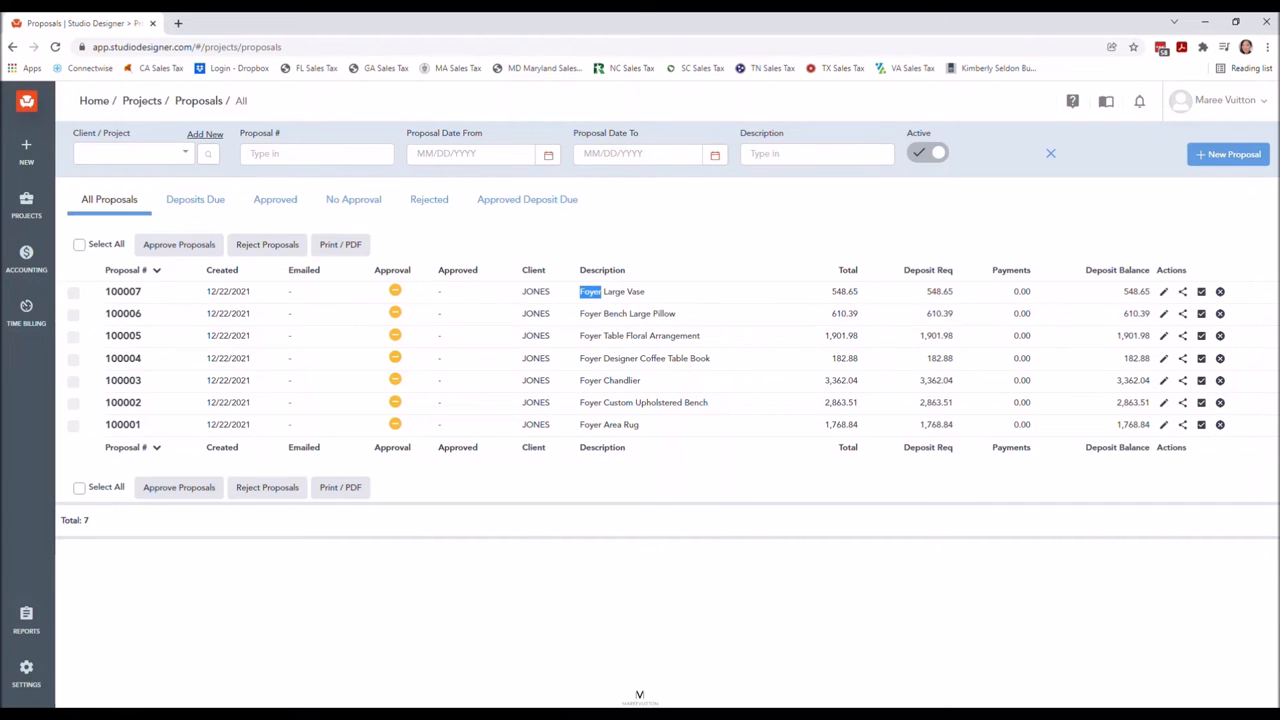
click(816, 152)
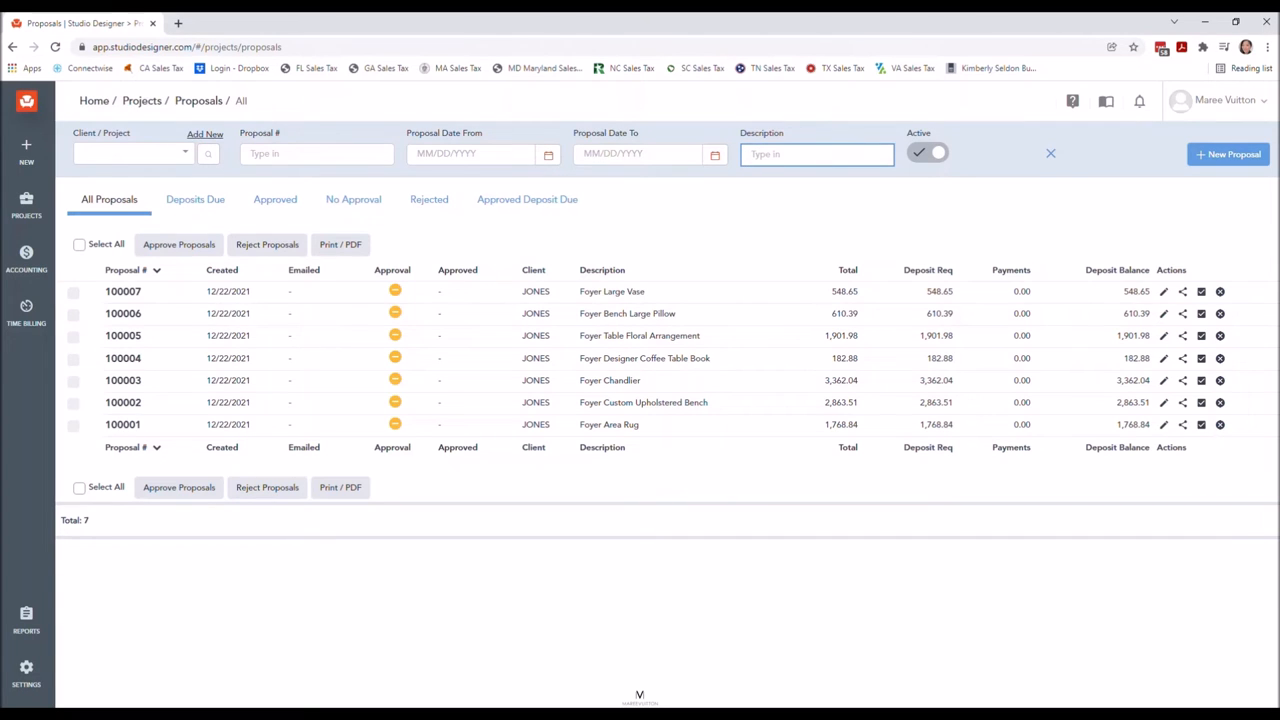
text(foyer)
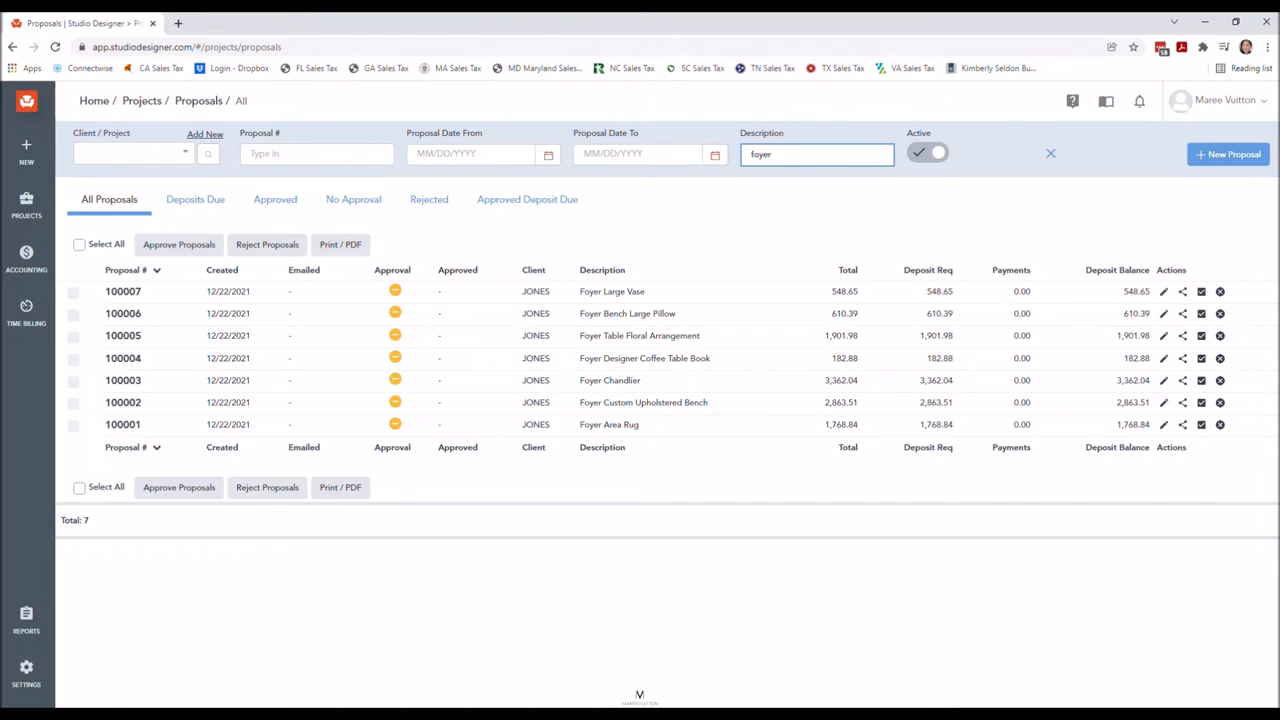
click(1050, 152)
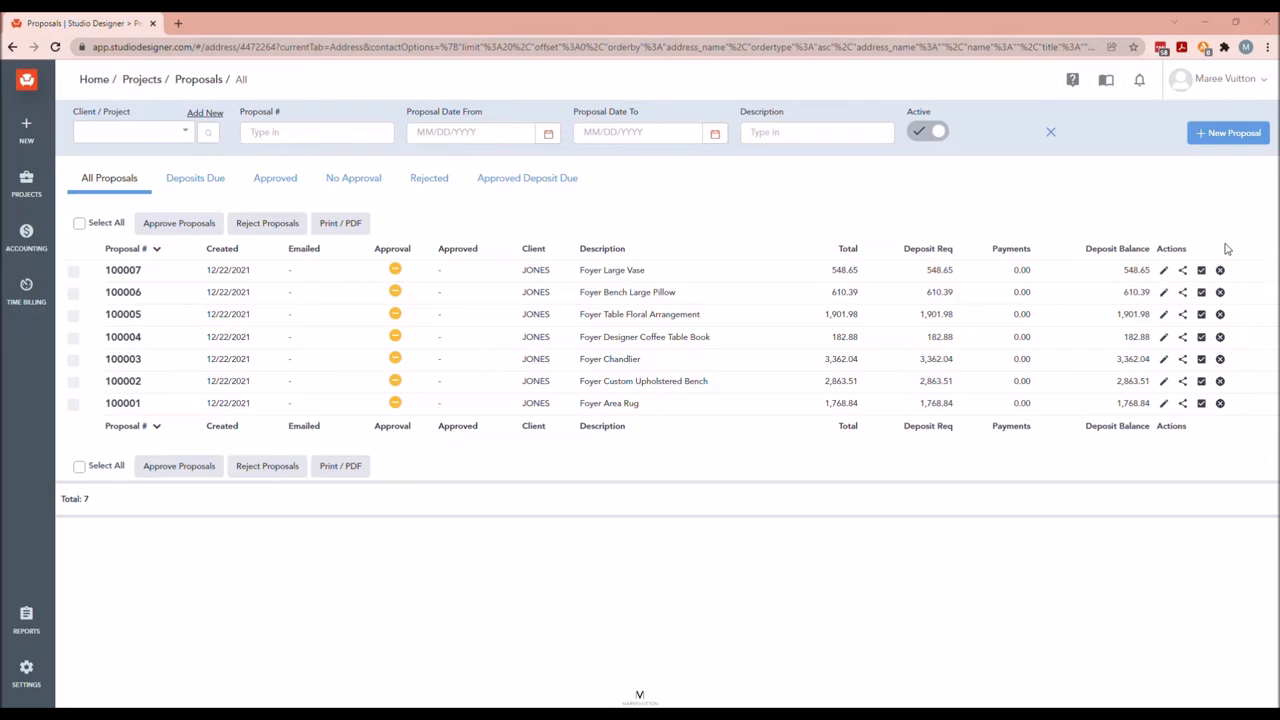
mouse_move(66, 240)
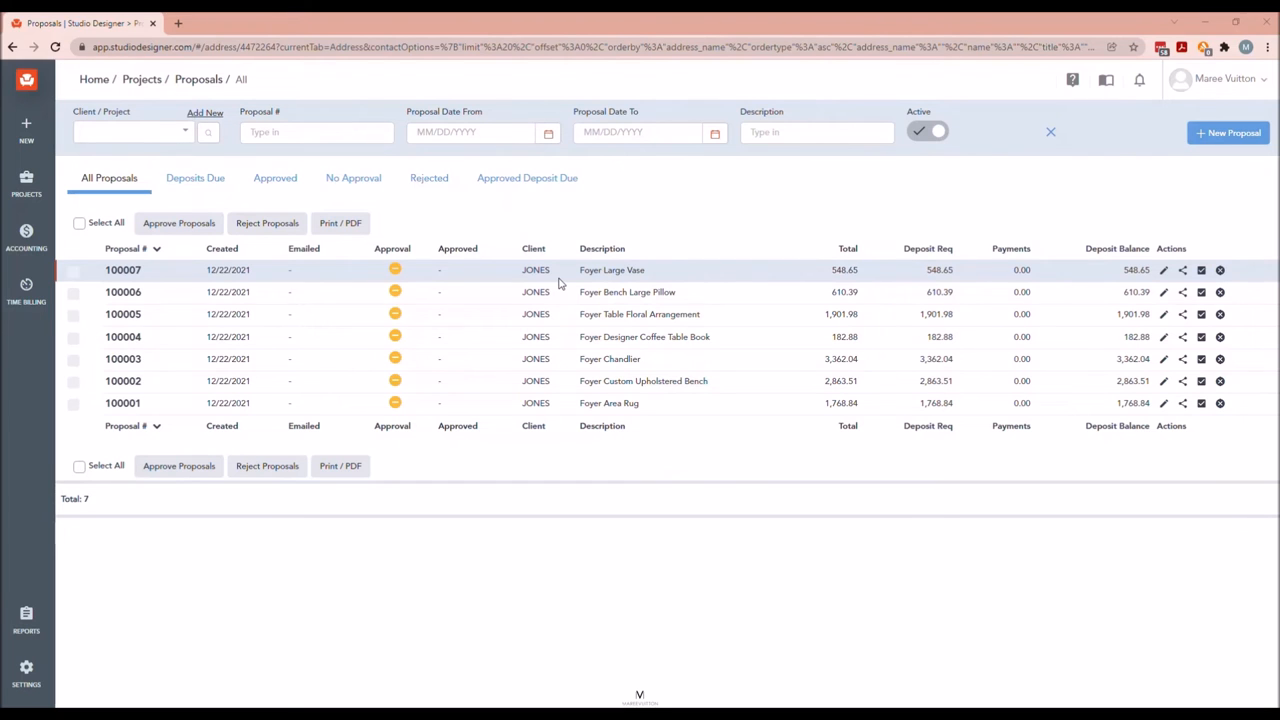
mouse_move(304, 250)
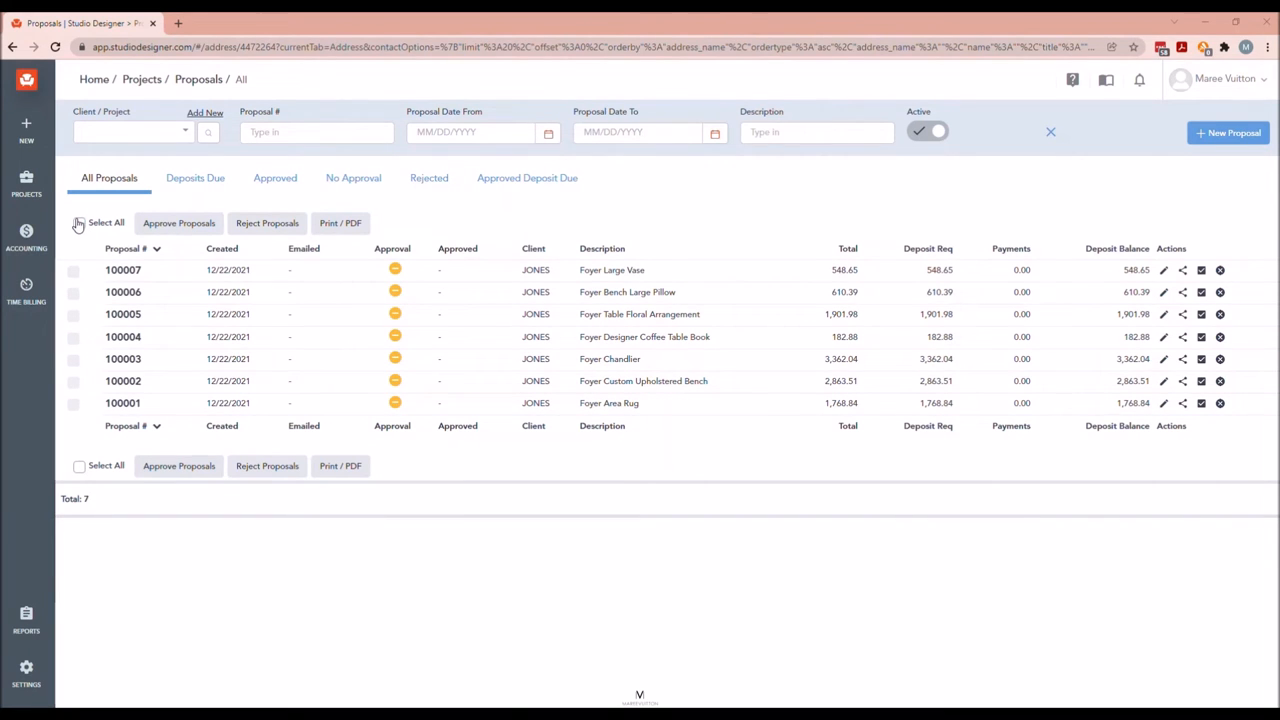
Select all seven JONES proposals and open Print / PDF for a combined 14-page preview.
click(80, 222)
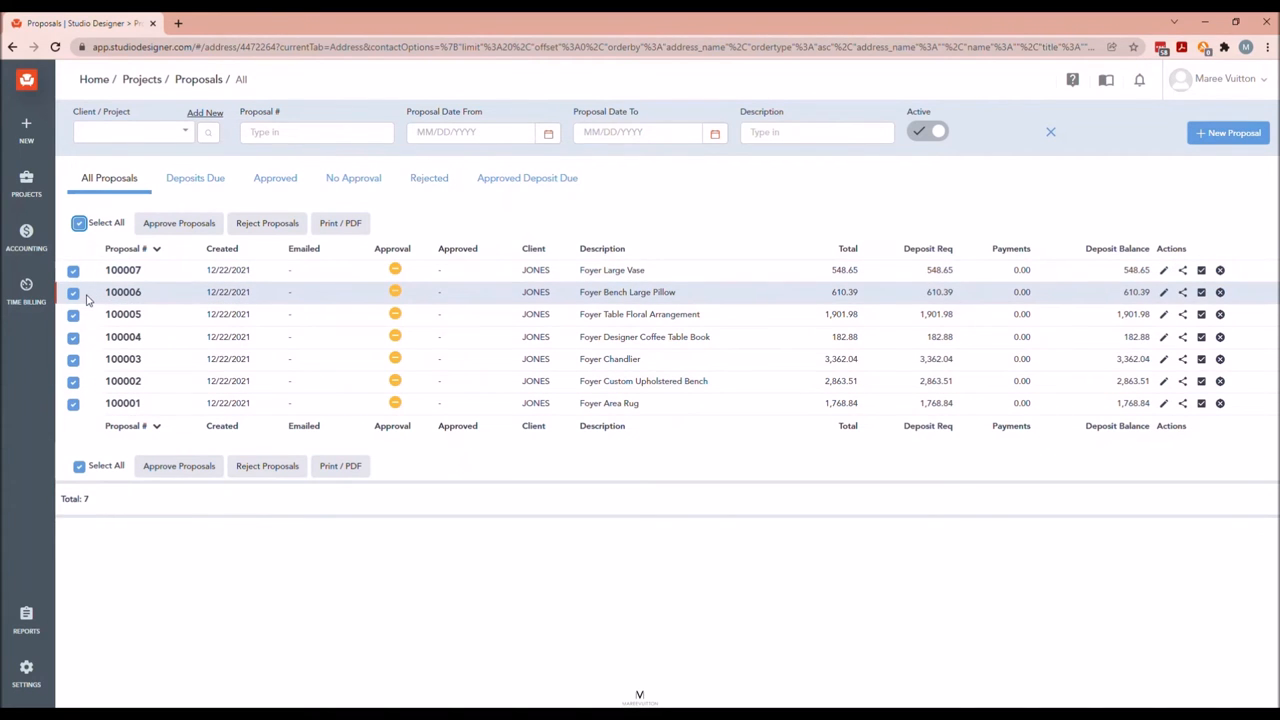
mouse_move(340, 224)
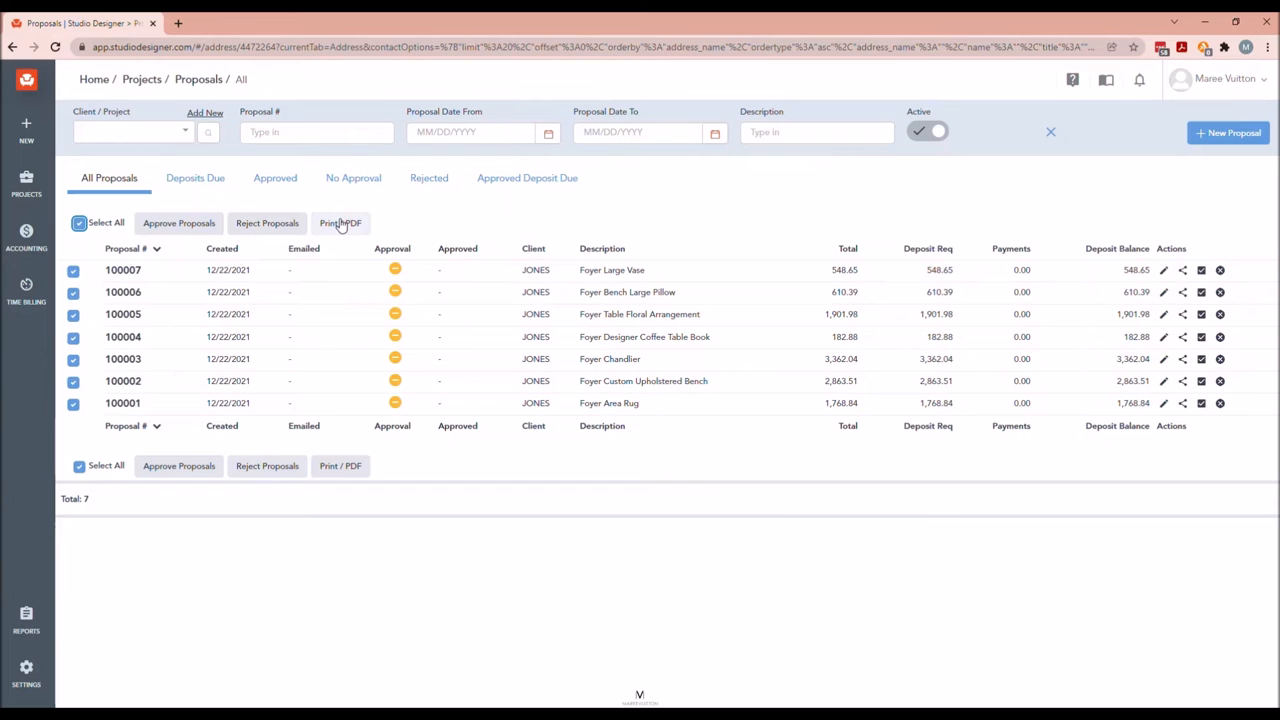
click(340, 224)
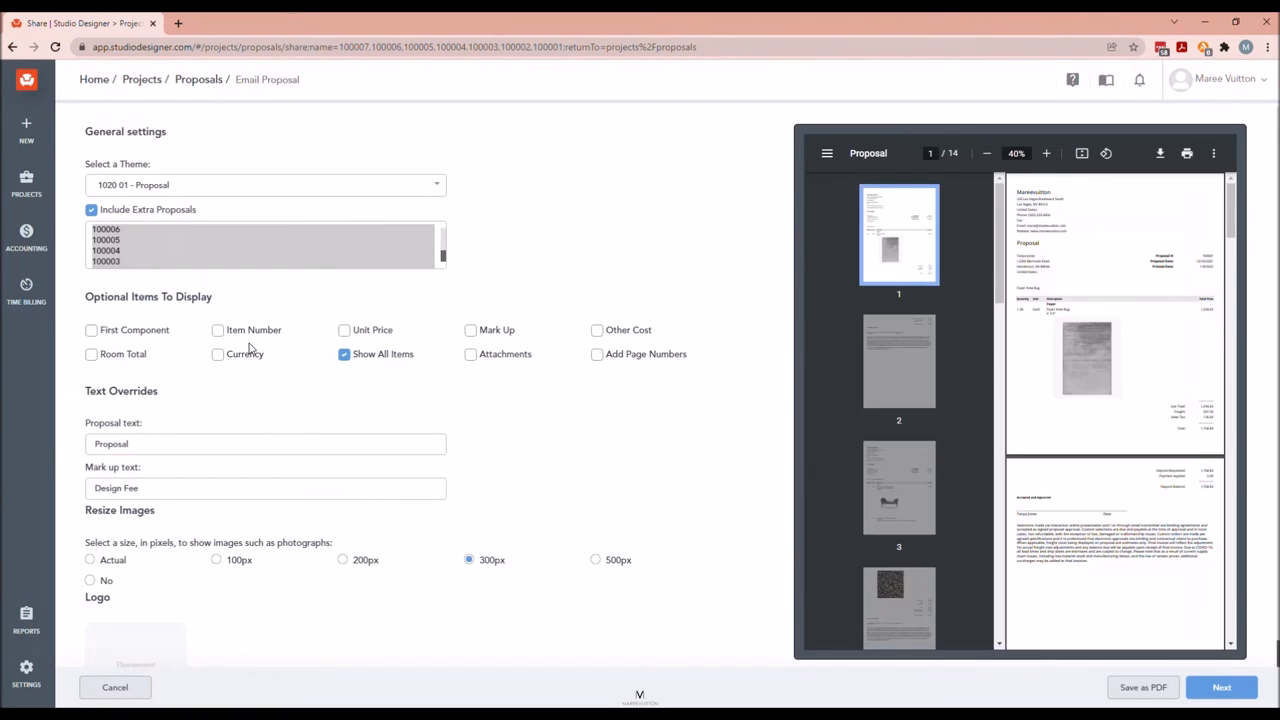
mouse_move(716, 384)
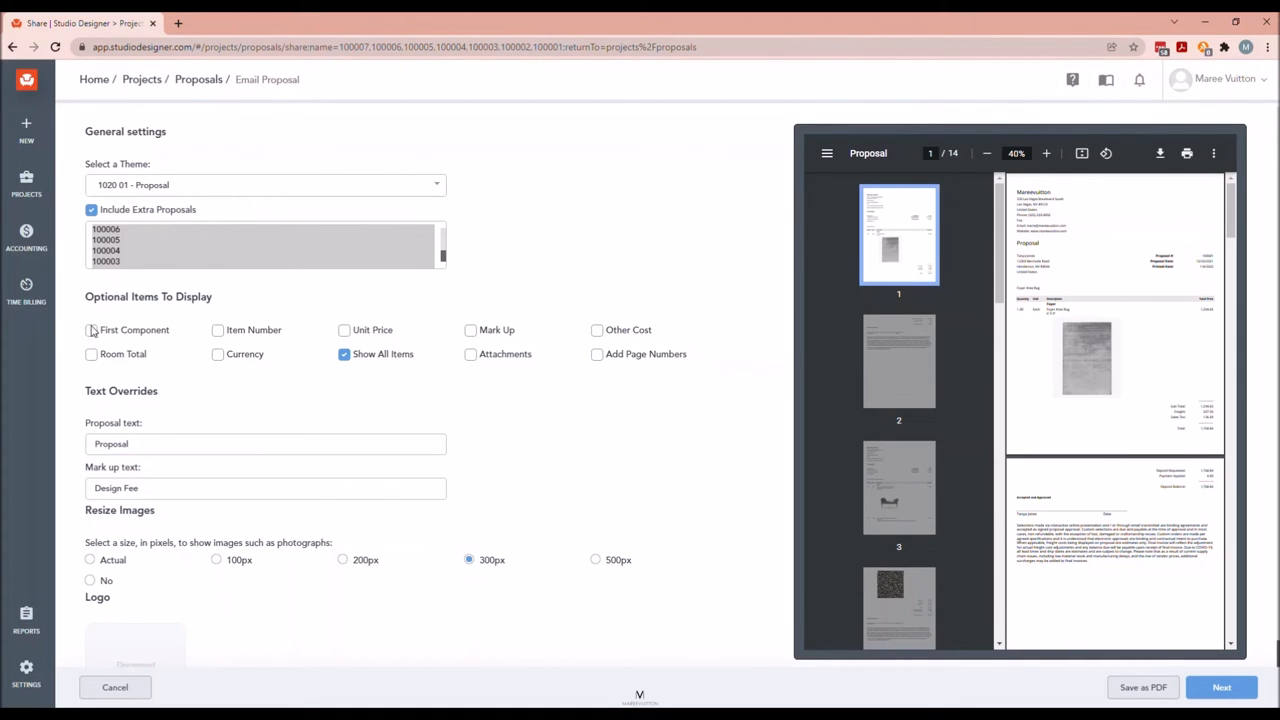
Include First Component, turn off Show All Items, choose 200px images, and continue to the email form.
click(92, 330)
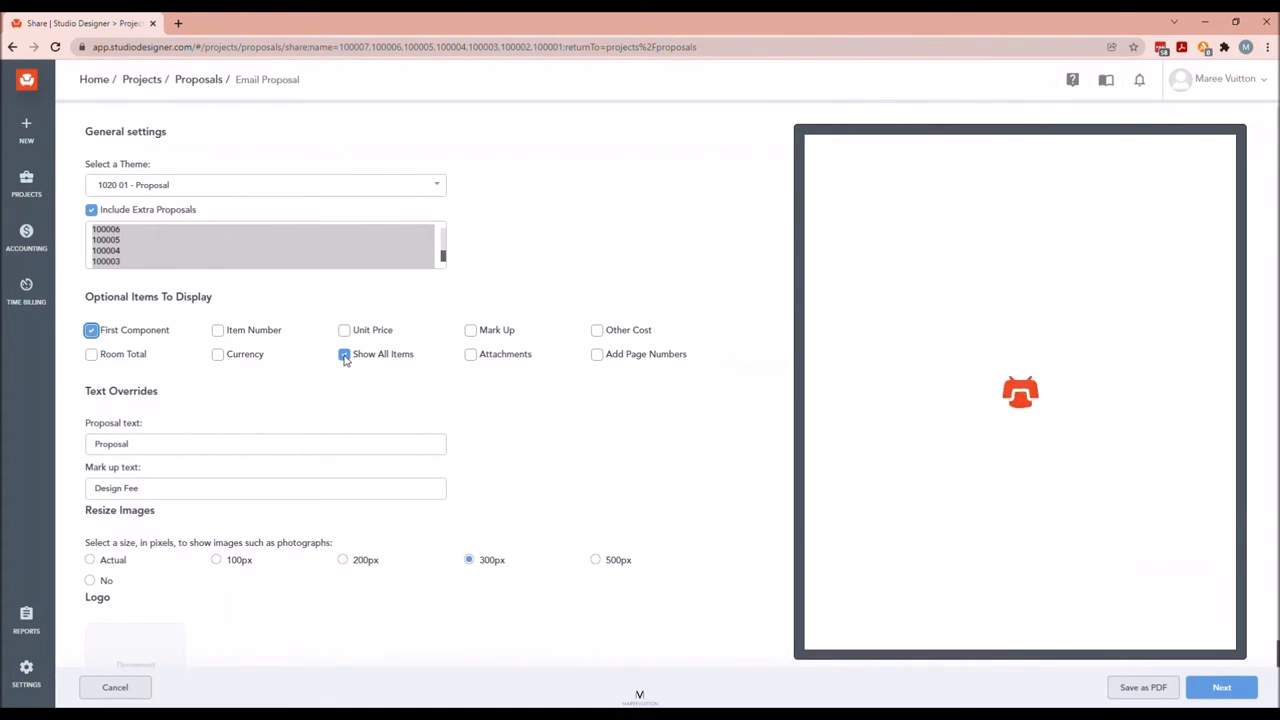
click(344, 352)
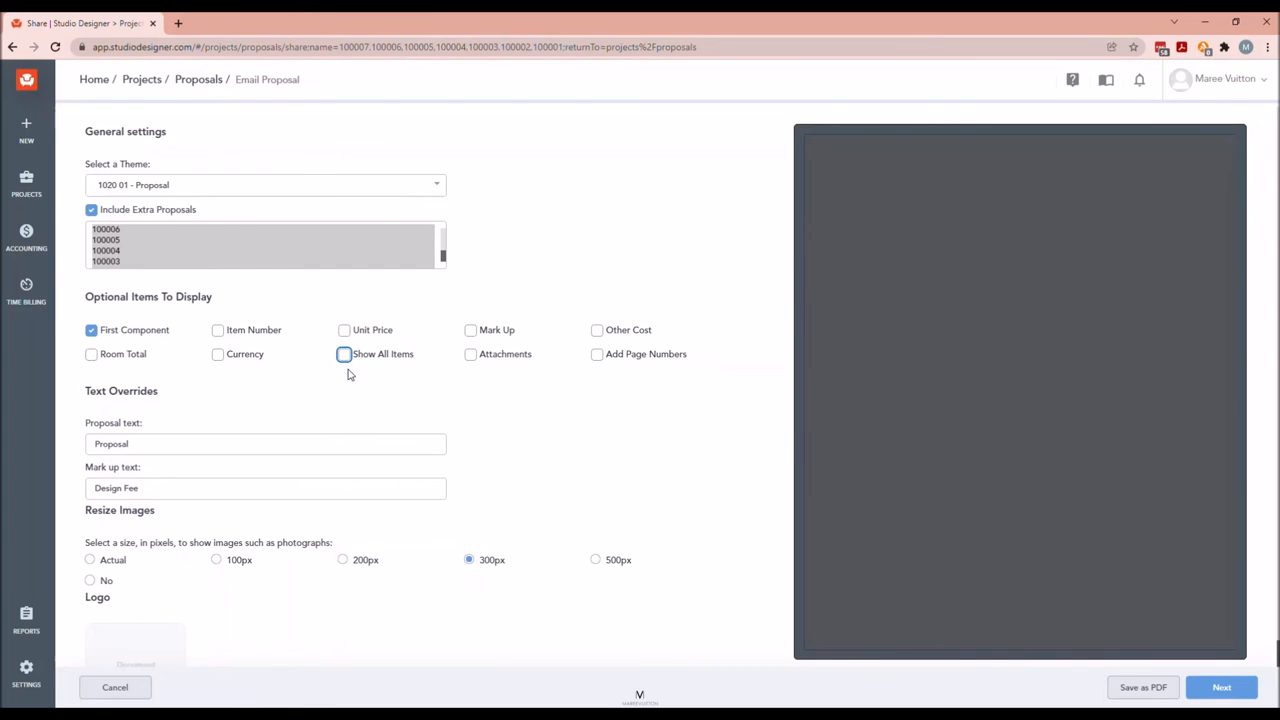
click(344, 352)
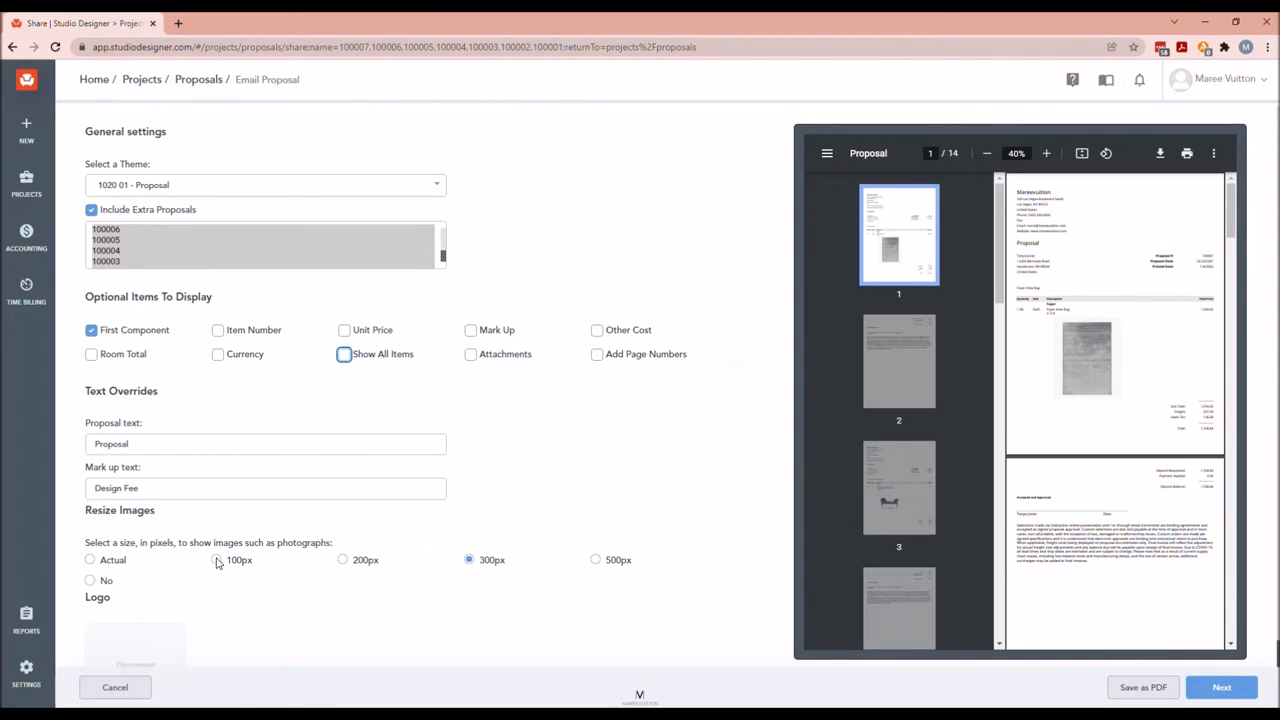
mouse_move(350, 568)
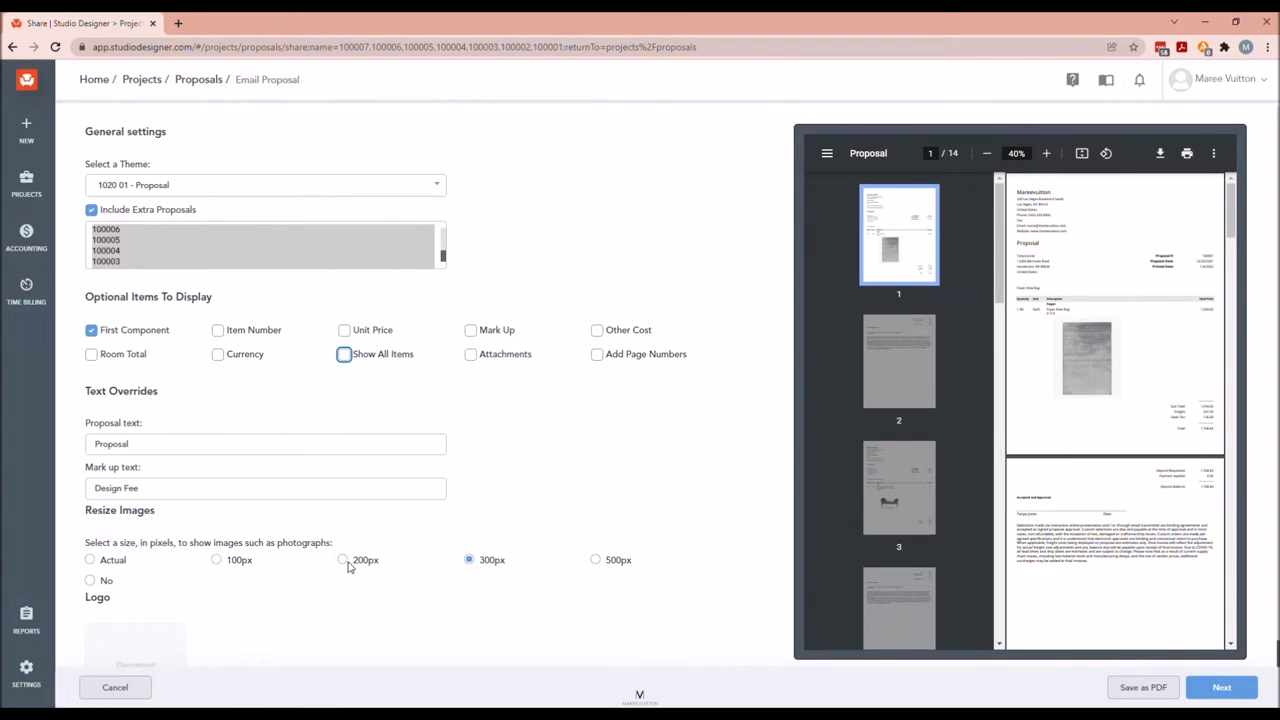
click(344, 560)
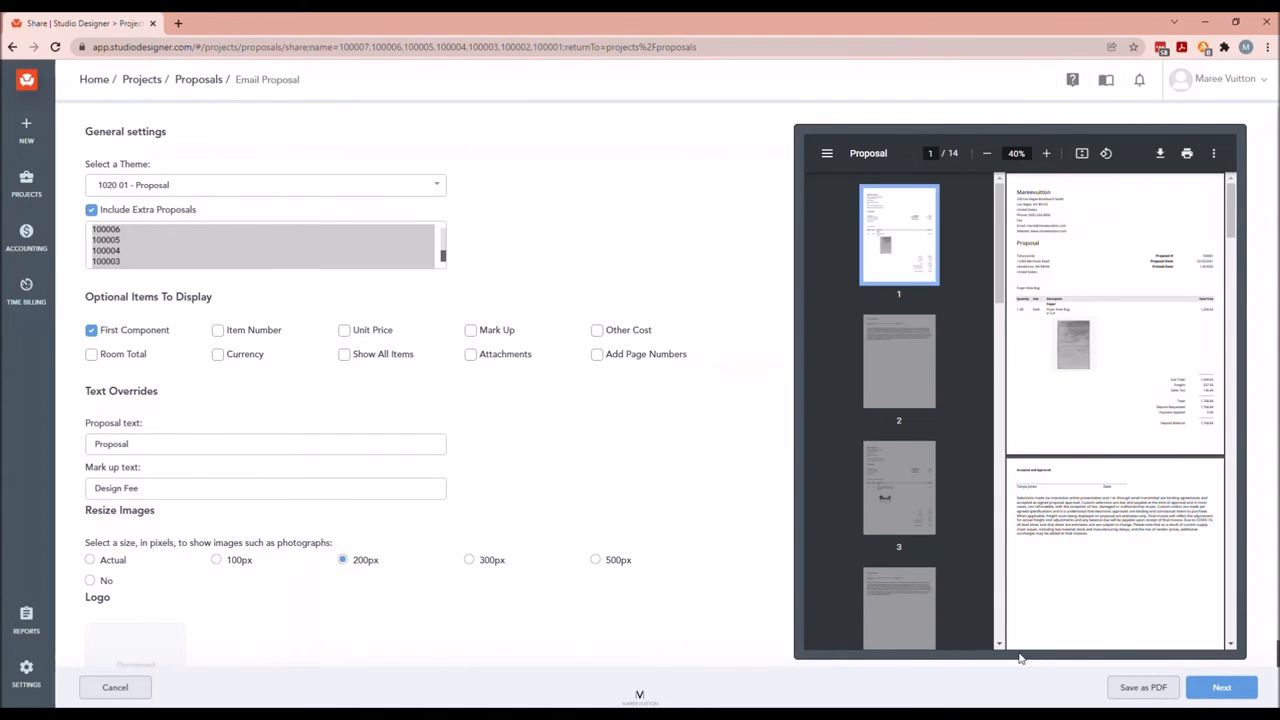
click(1220, 688)
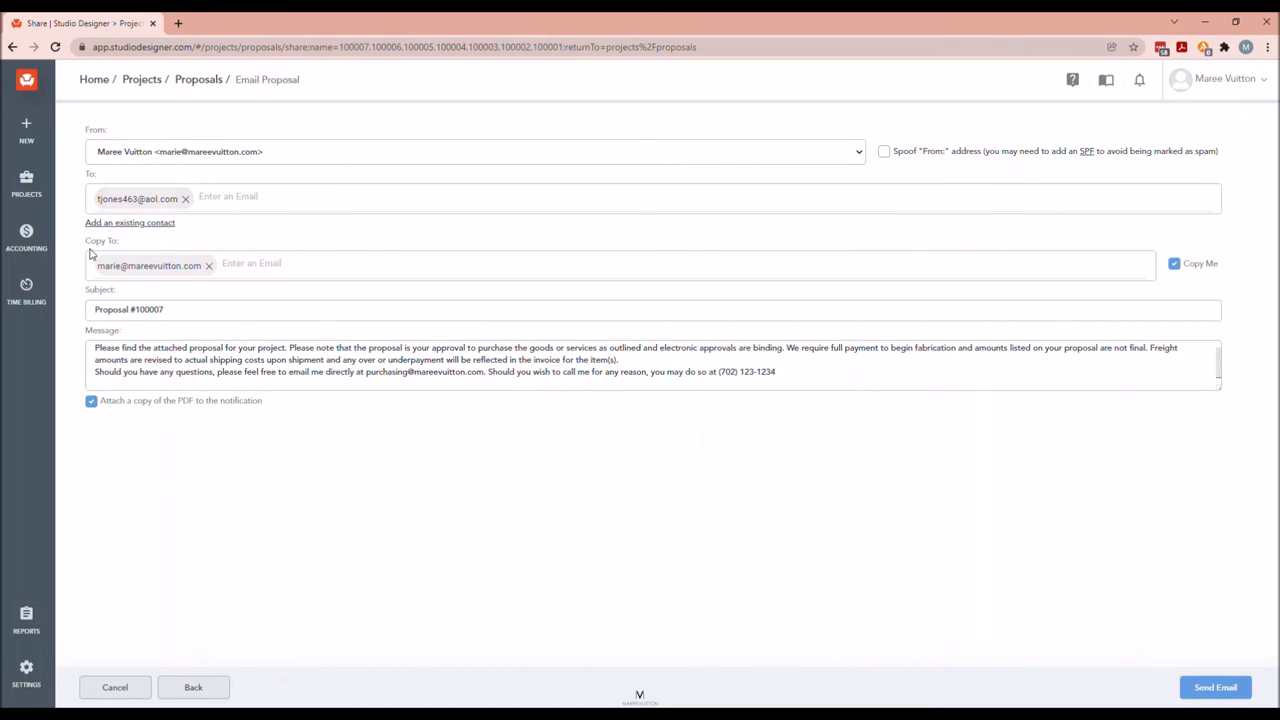
mouse_move(160, 284)
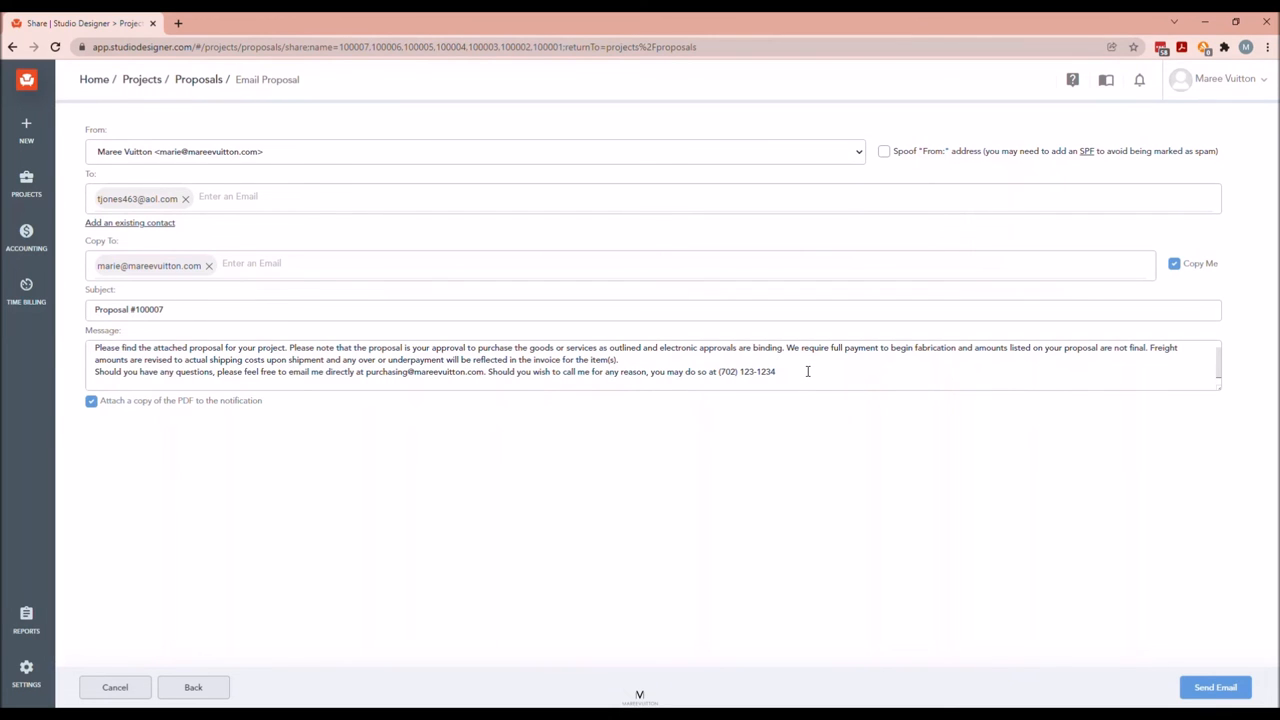
Review the proposal email message and send it, raising the public-visibility warning.
click(808, 370)
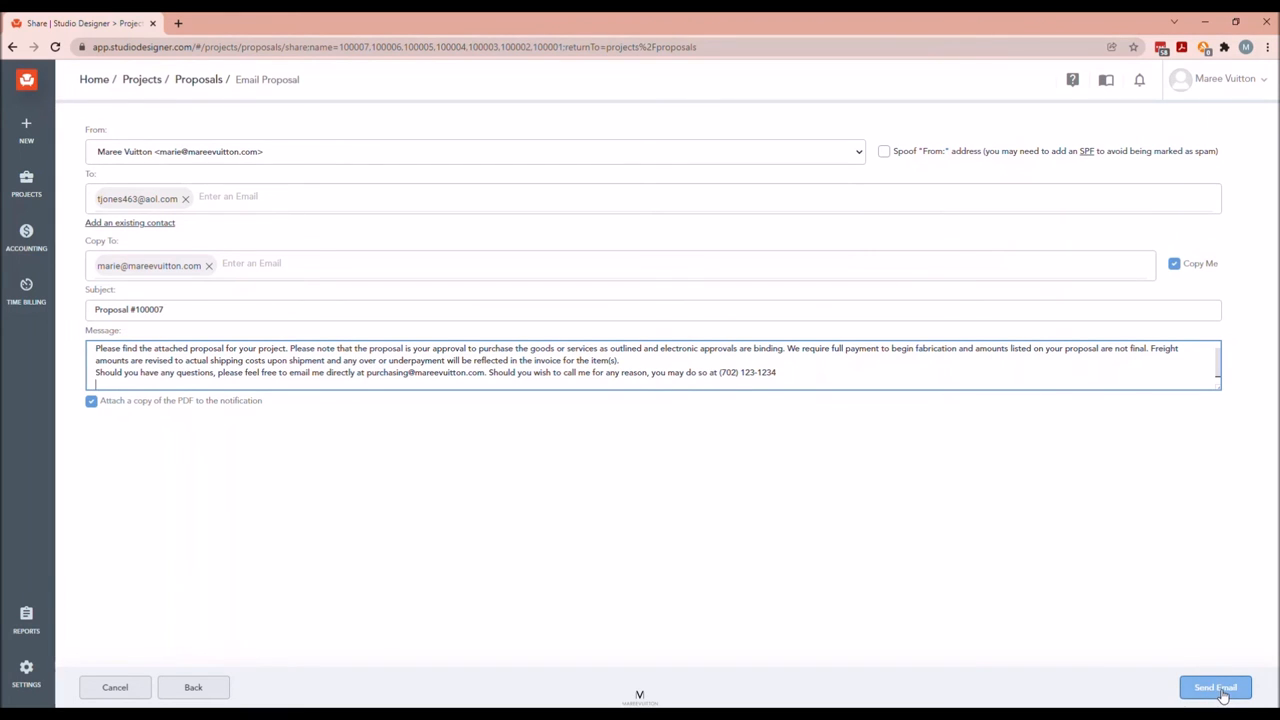
click(1216, 688)
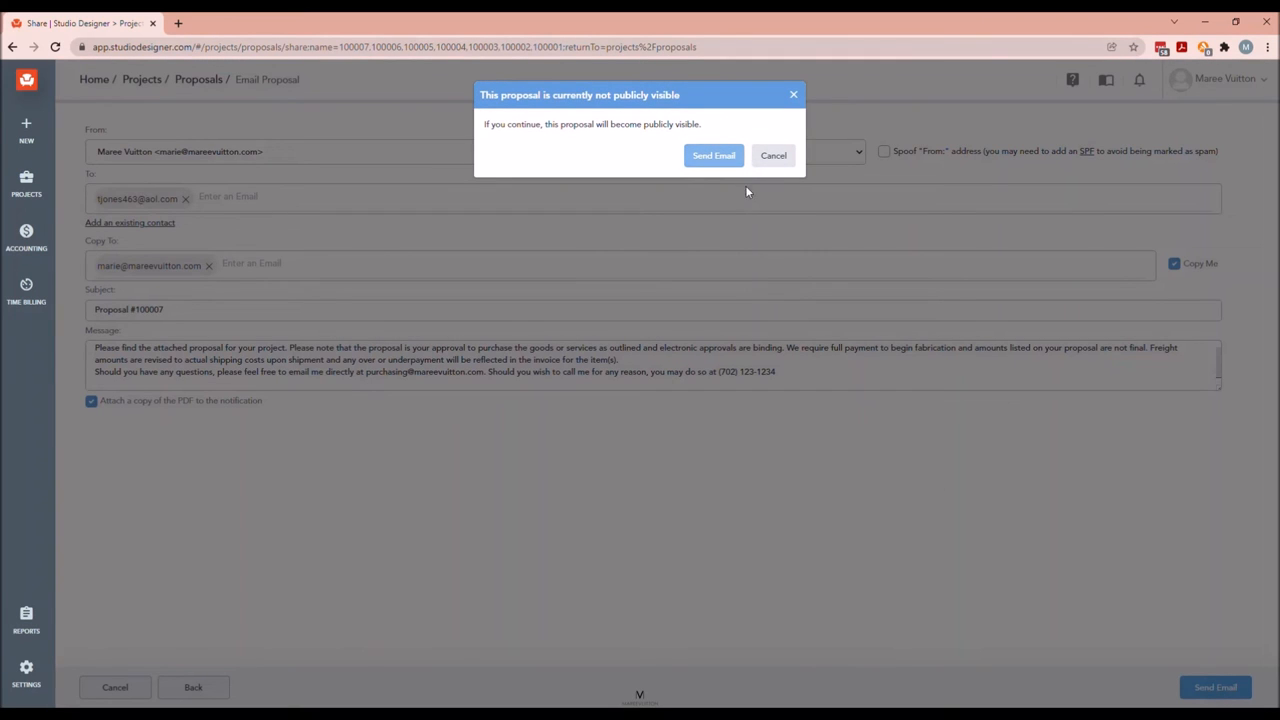
mouse_move(528, 118)
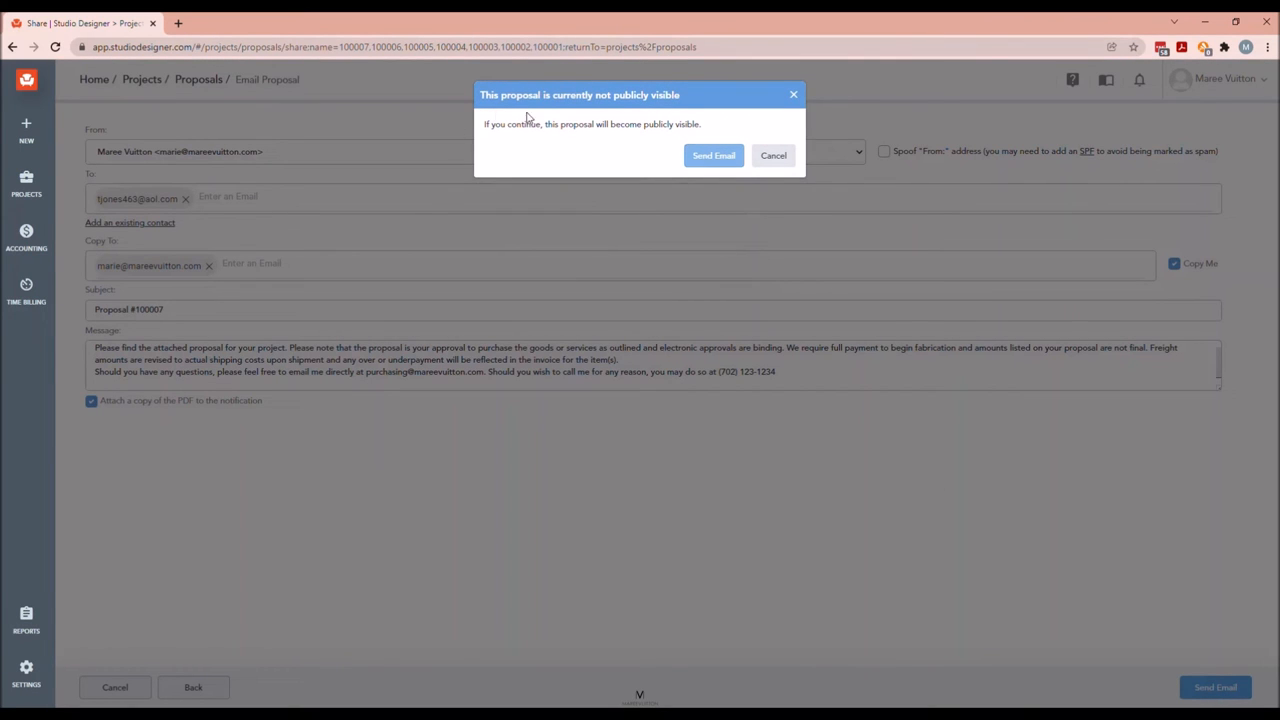
mouse_move(700, 140)
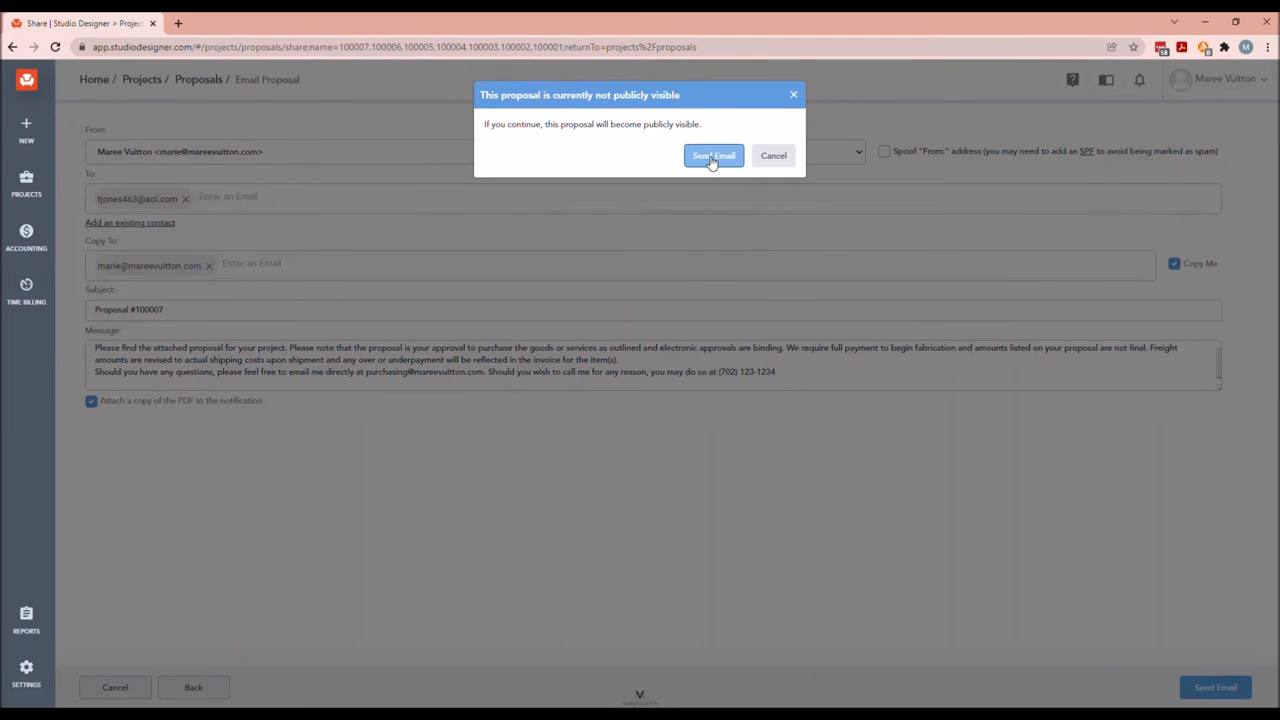
Confirm Send Email so the proposals become publicly visible and the email goes out.
click(714, 156)
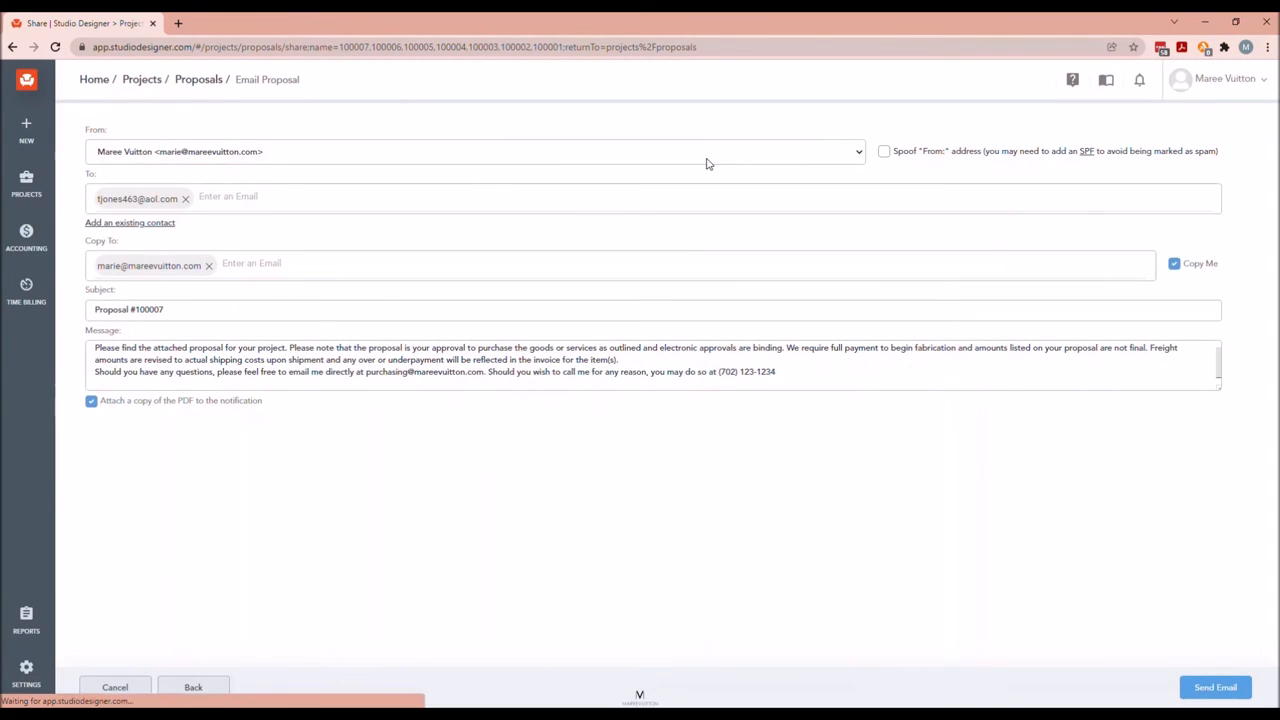
Return to the proposals list showing all Jones proposals emailed 01/04/2022, then reach the Projects menu.
click(1216, 688)
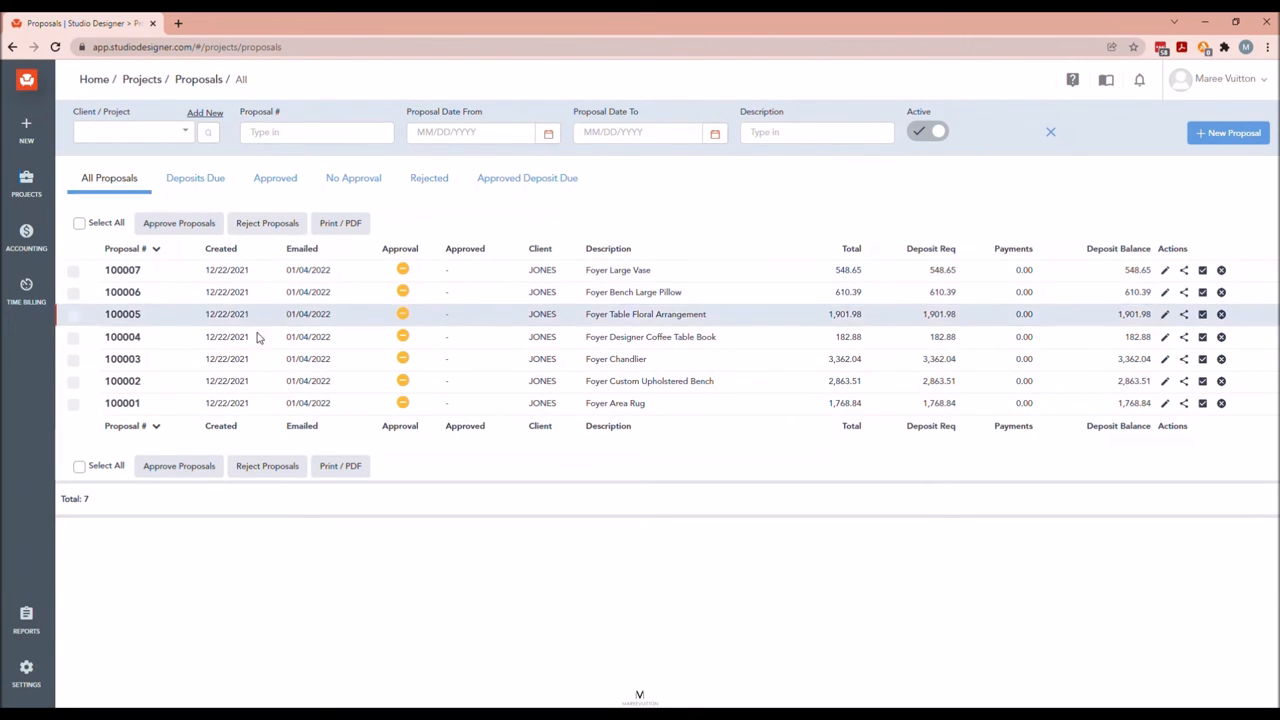
mouse_move(316, 248)
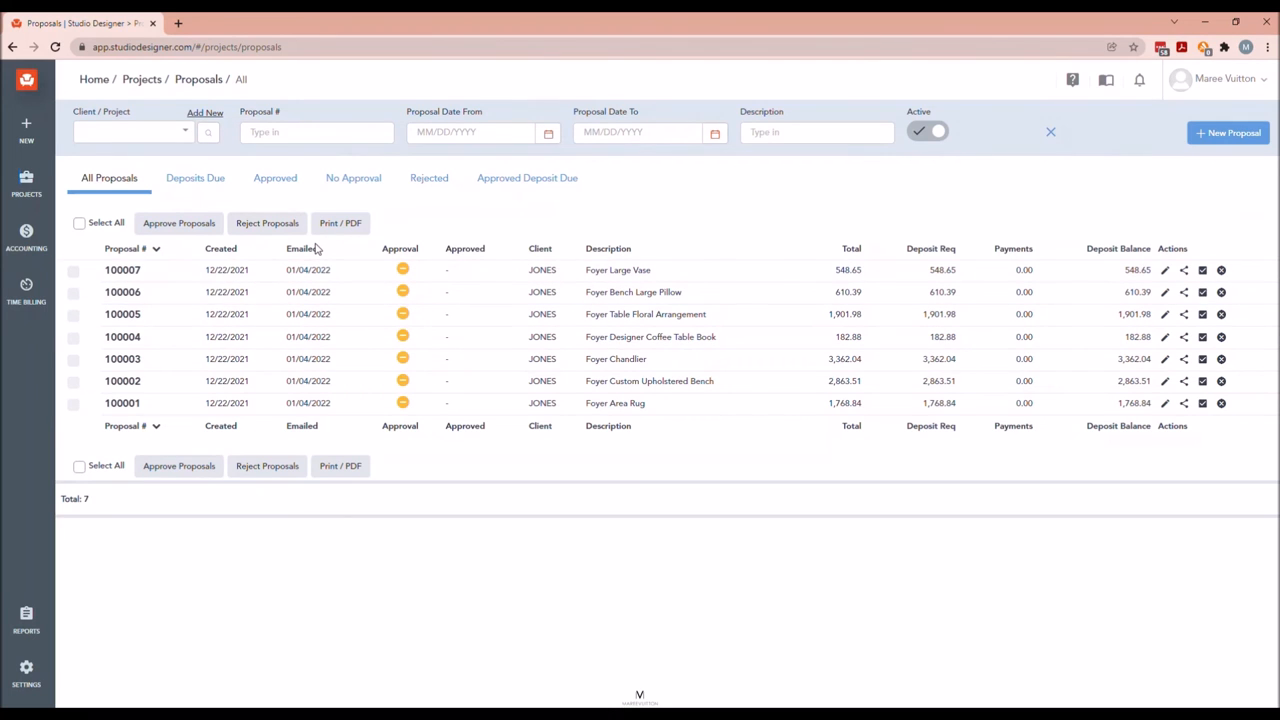
mouse_move(308, 252)
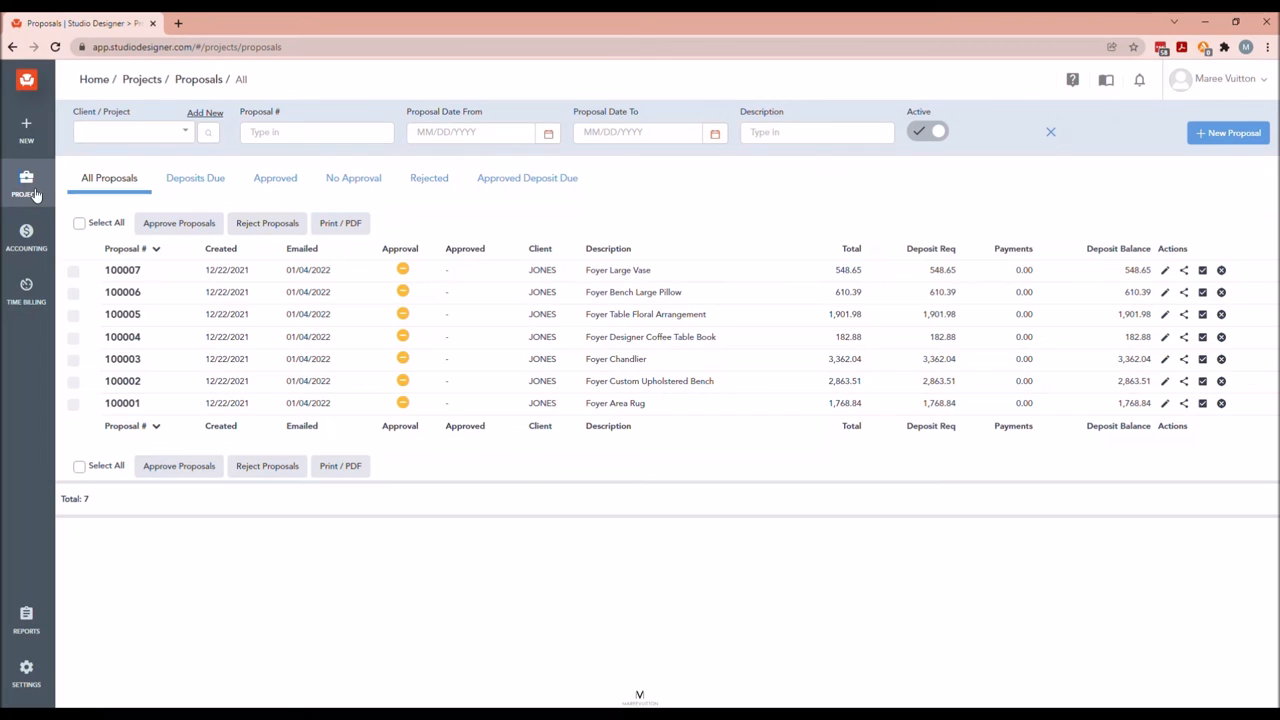
mouse_move(364, 300)
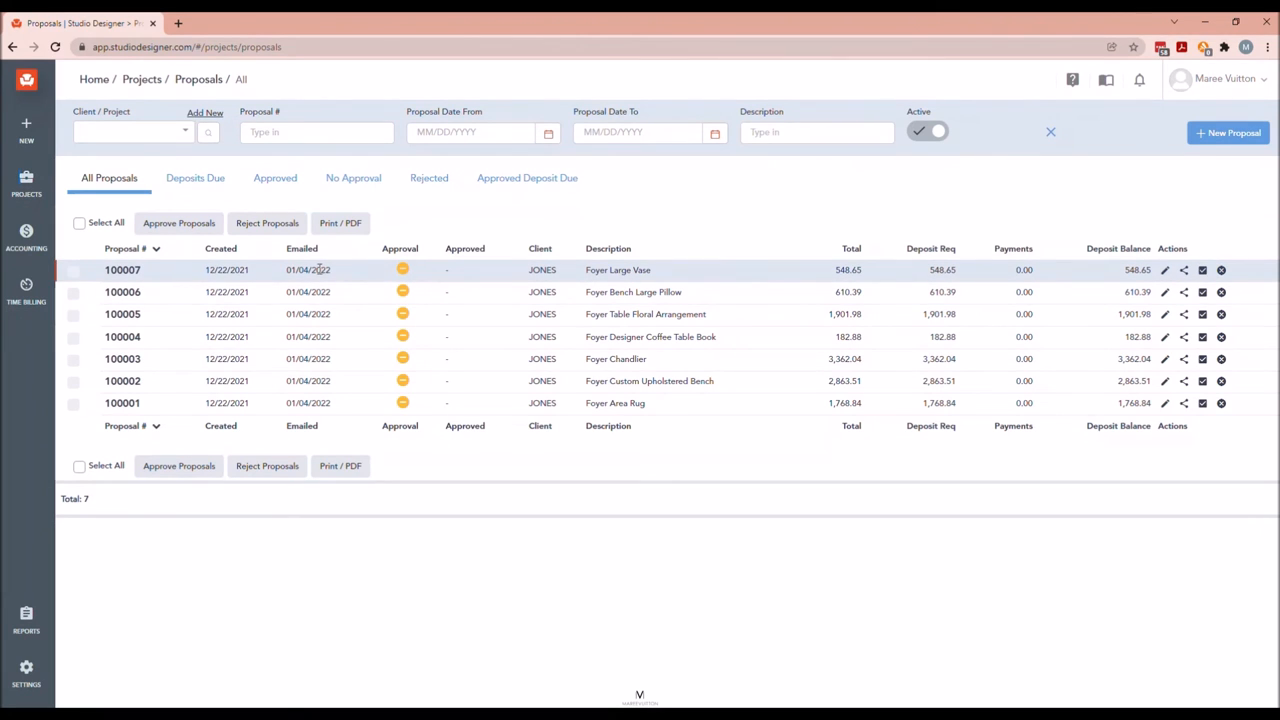
mouse_move(198, 270)
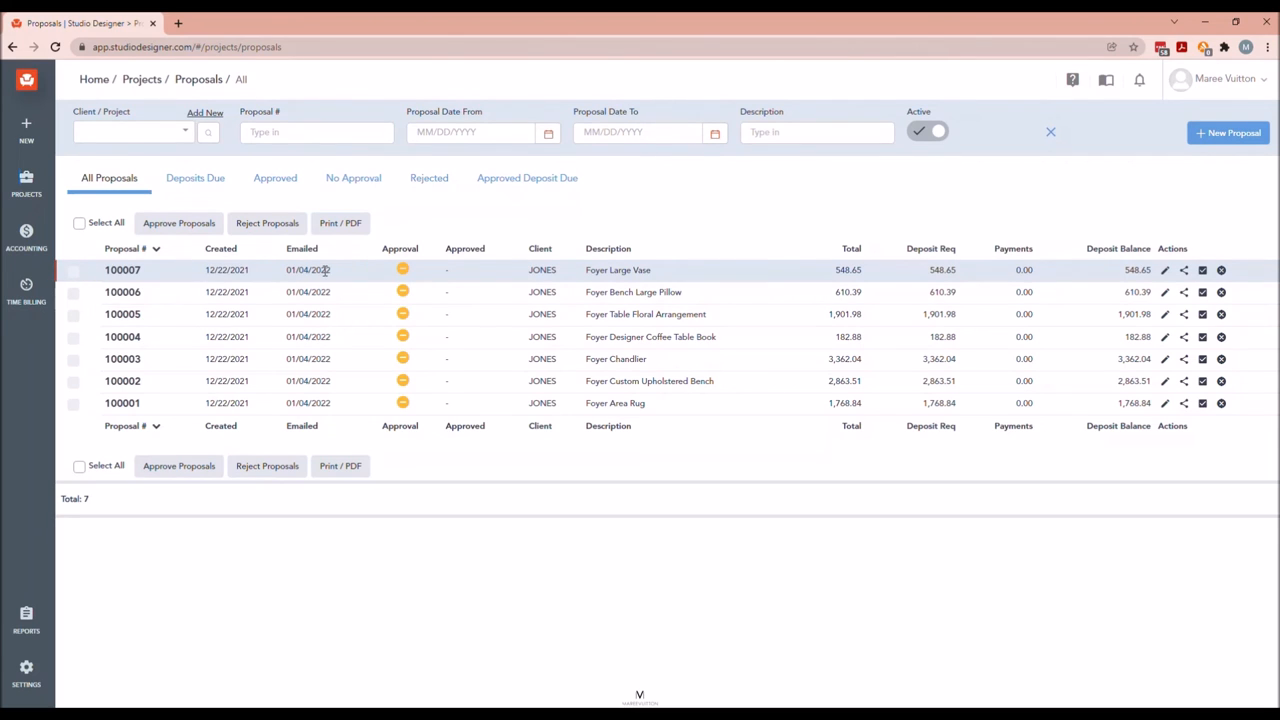
mouse_move(264, 276)
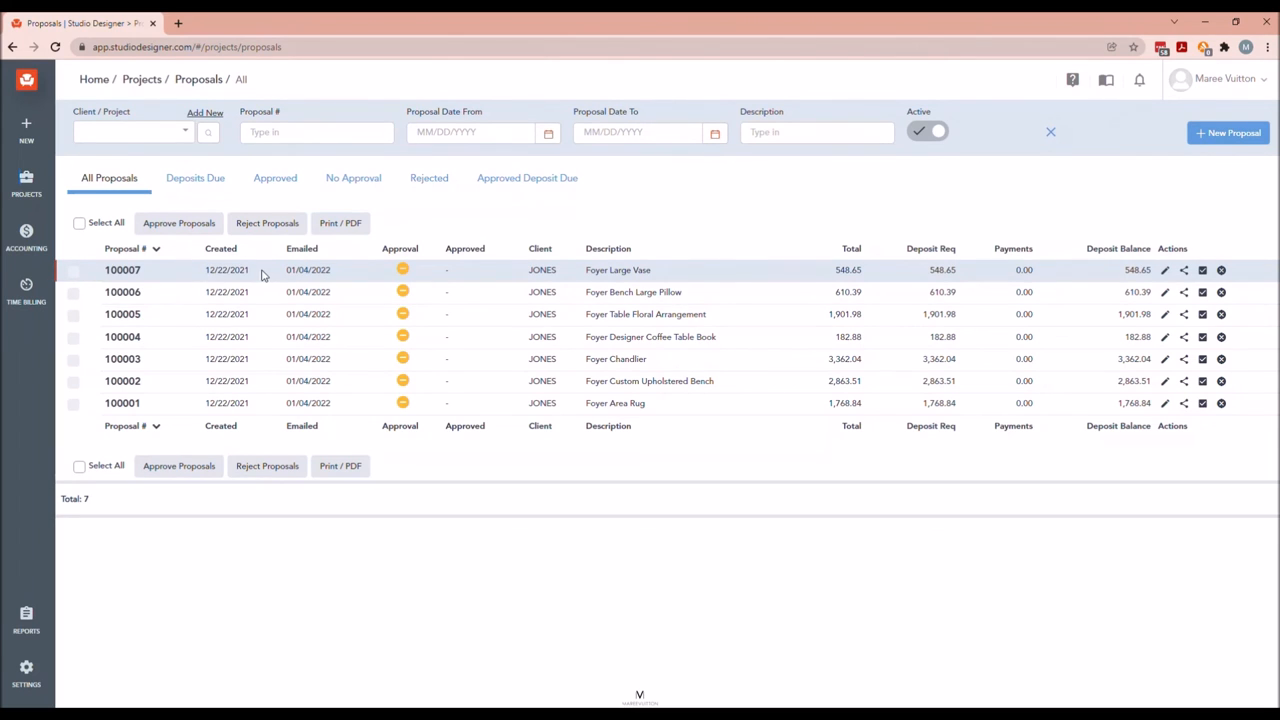
mouse_move(322, 284)
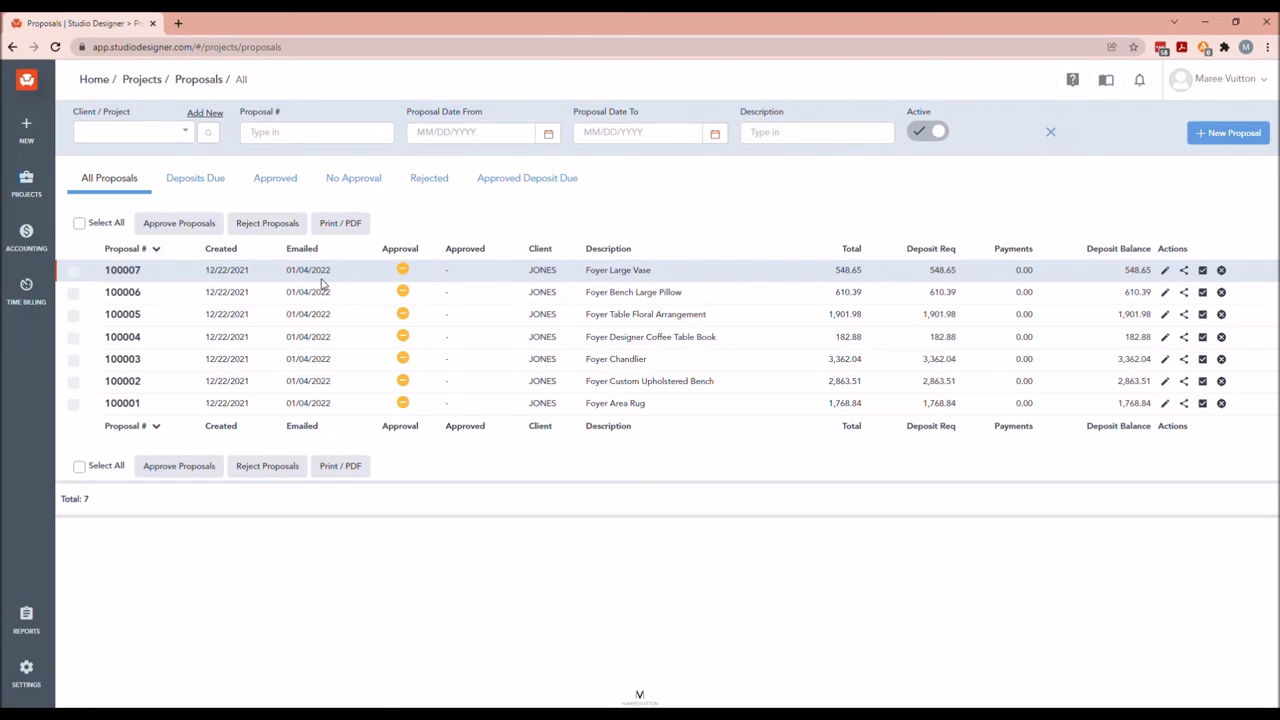
mouse_move(340, 268)
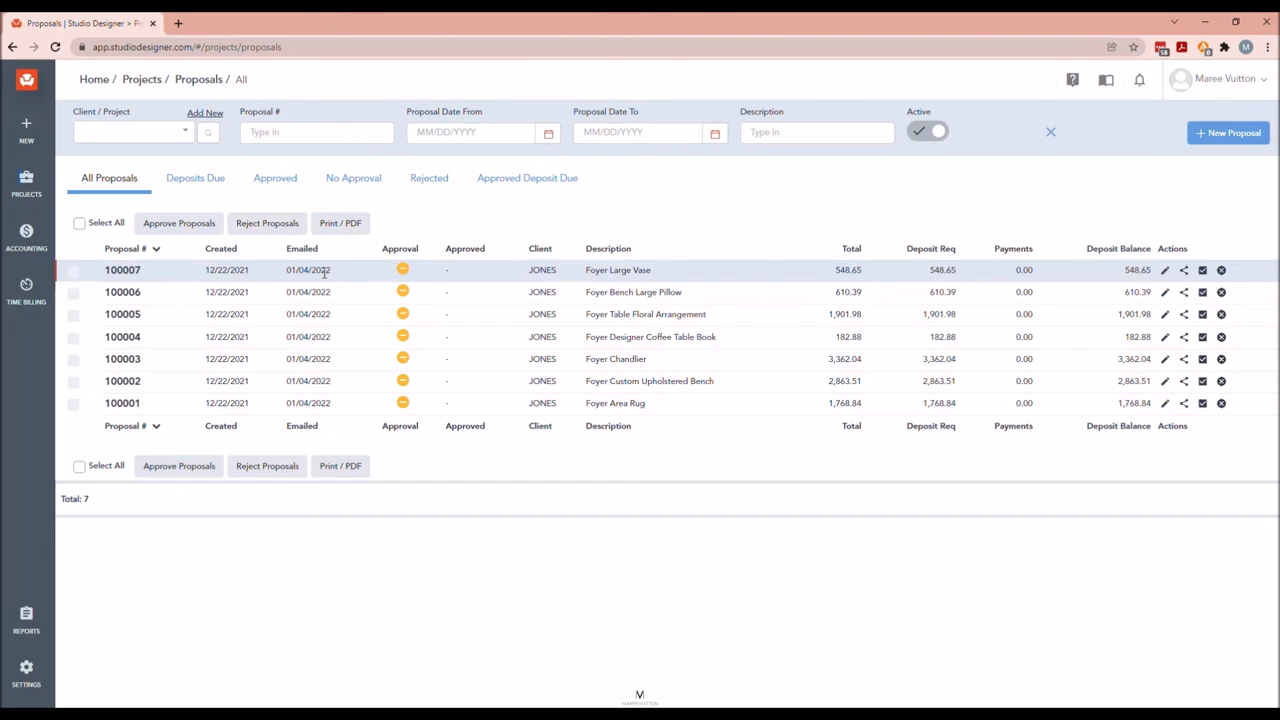
mouse_move(208, 270)
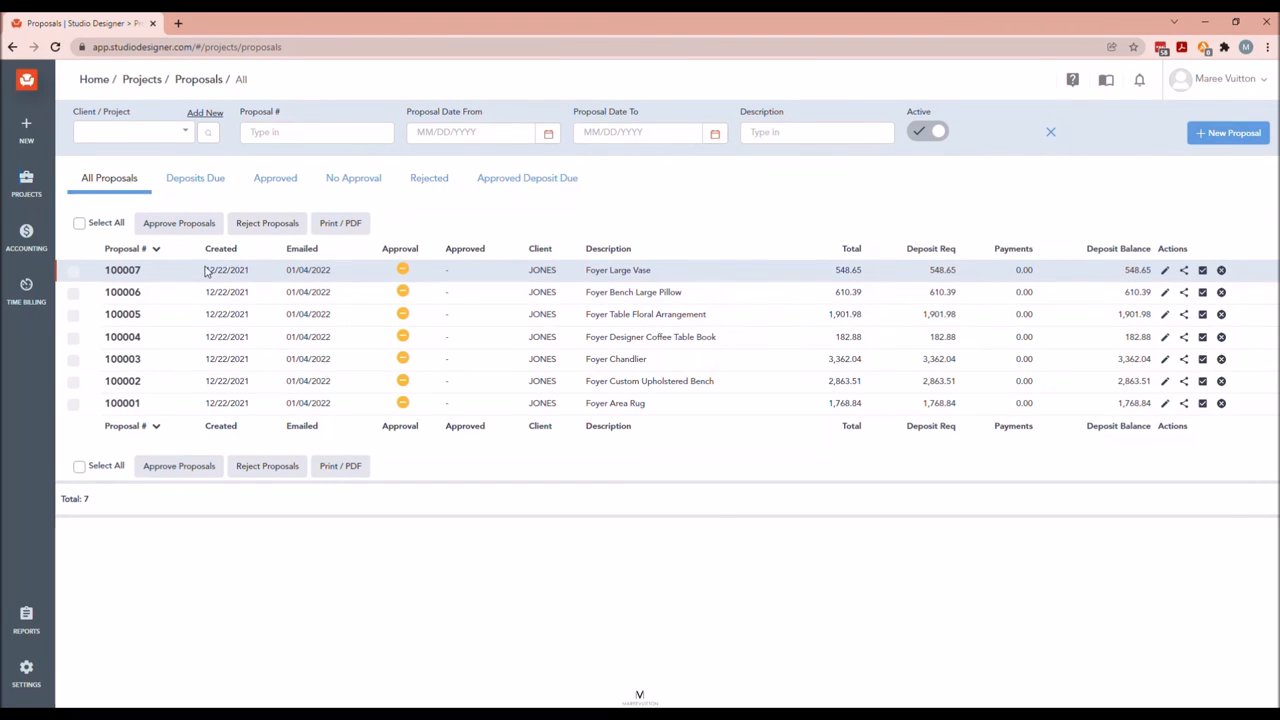
mouse_move(1092, 276)
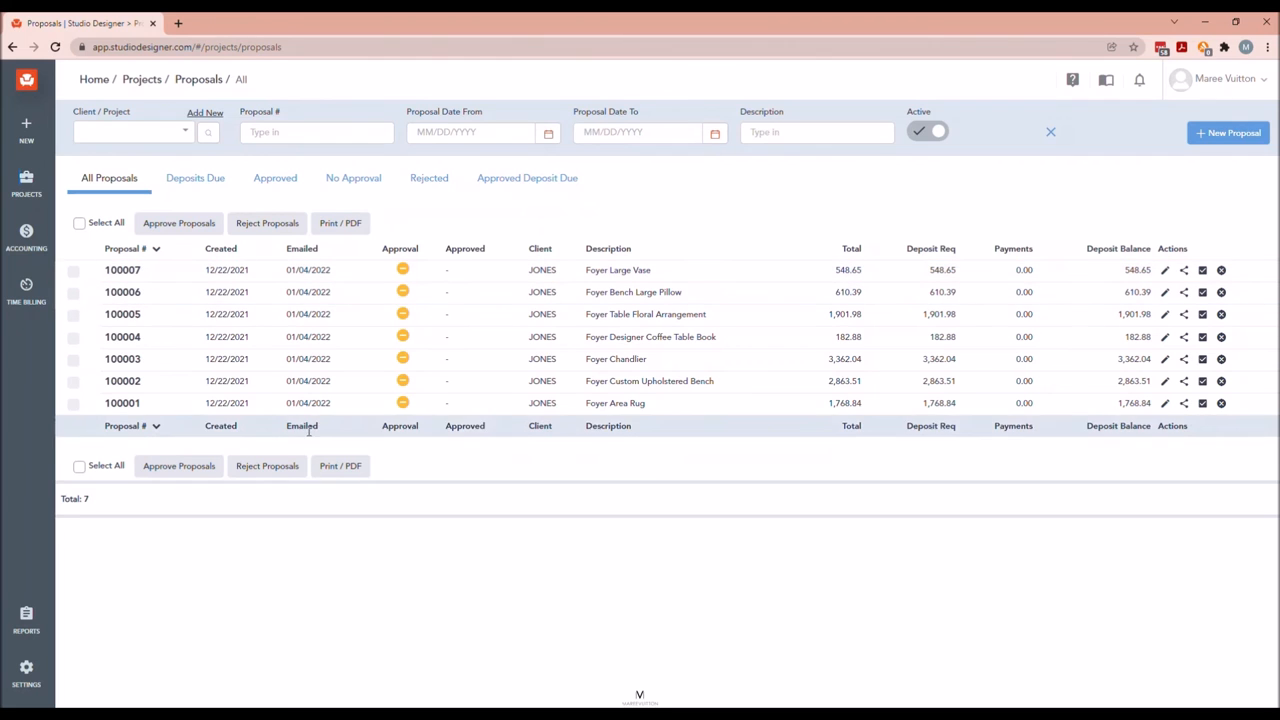
mouse_move(168, 228)
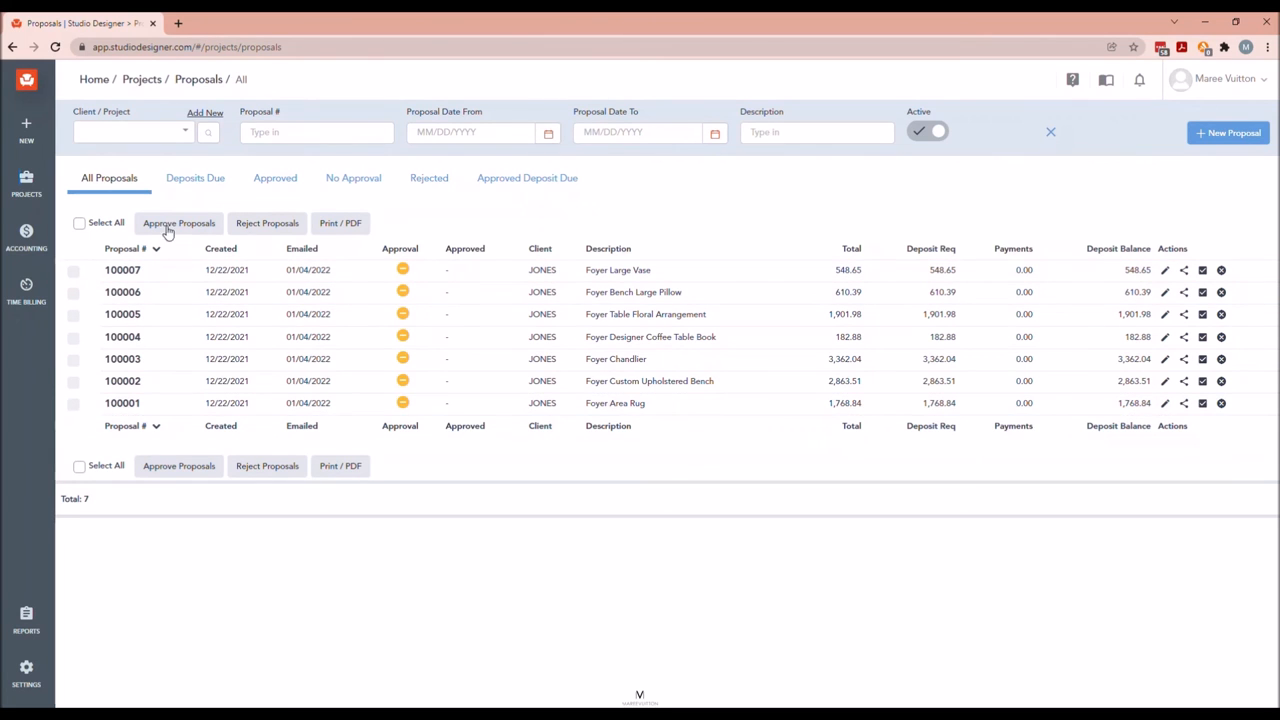
click(26, 184)
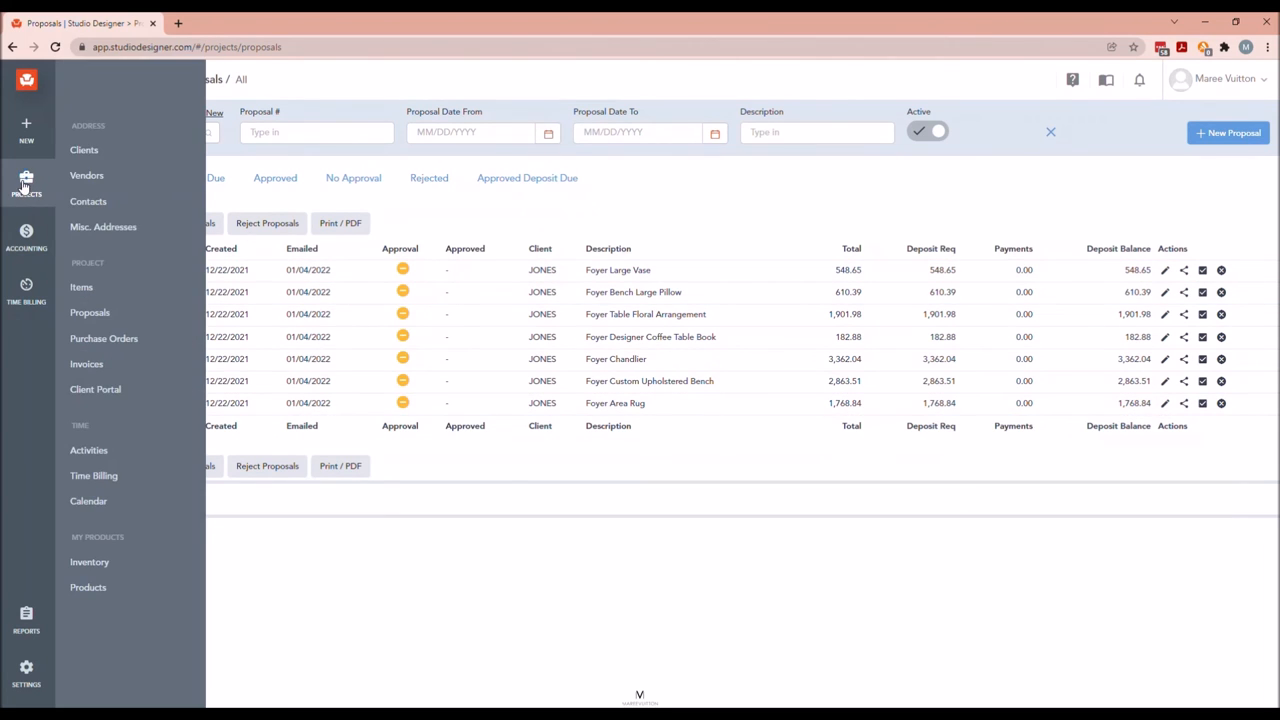
mouse_move(88, 364)
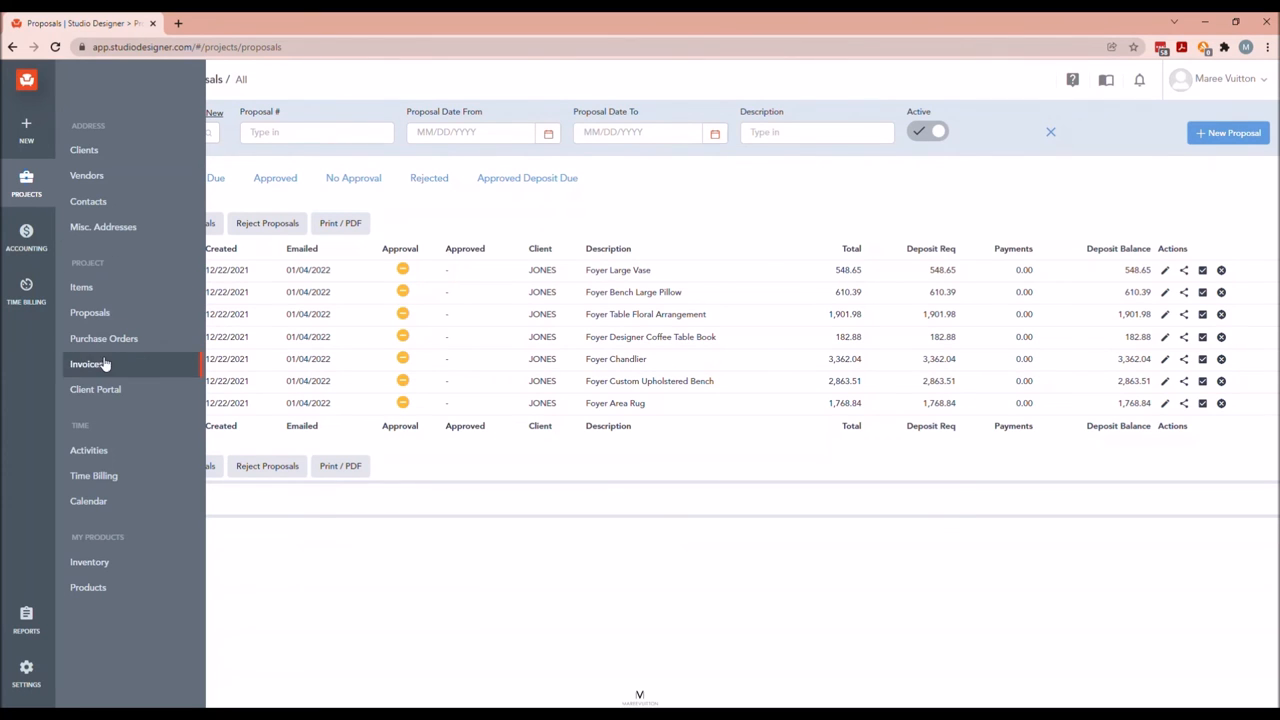
mouse_move(96, 388)
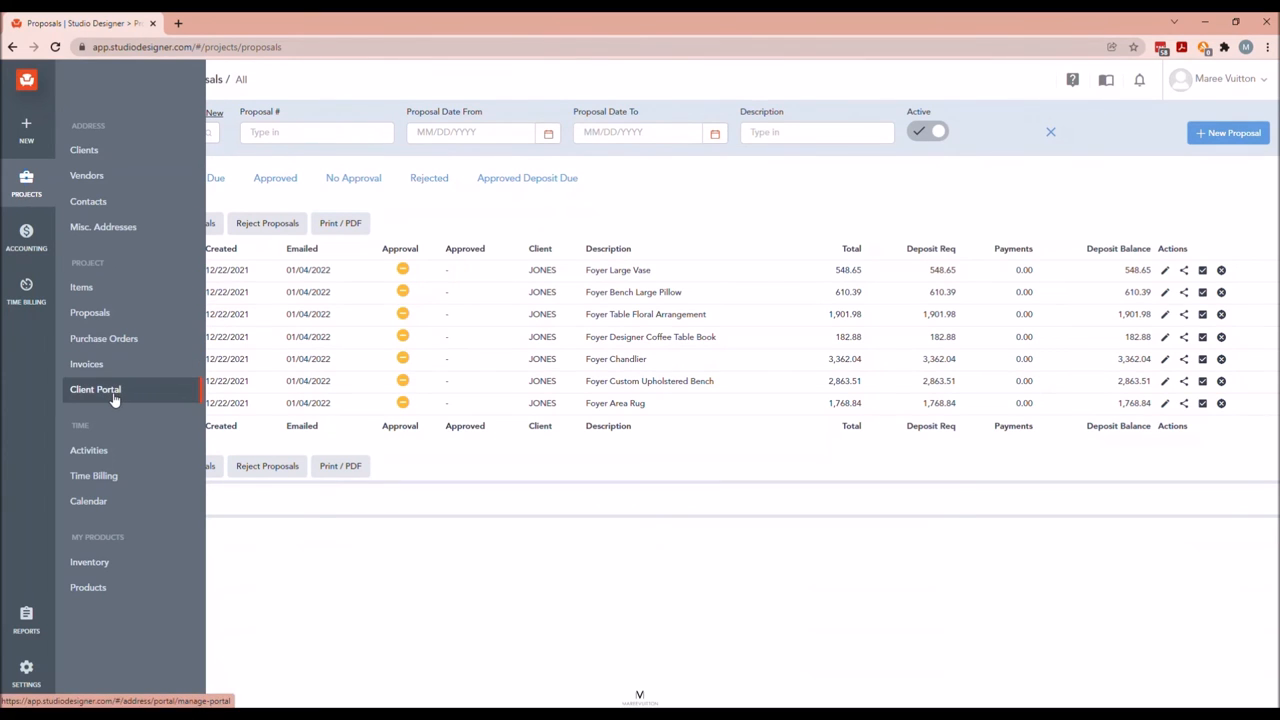
Start a Client Portal invitation for the JONES project's client with Project set to JONES.
click(96, 388)
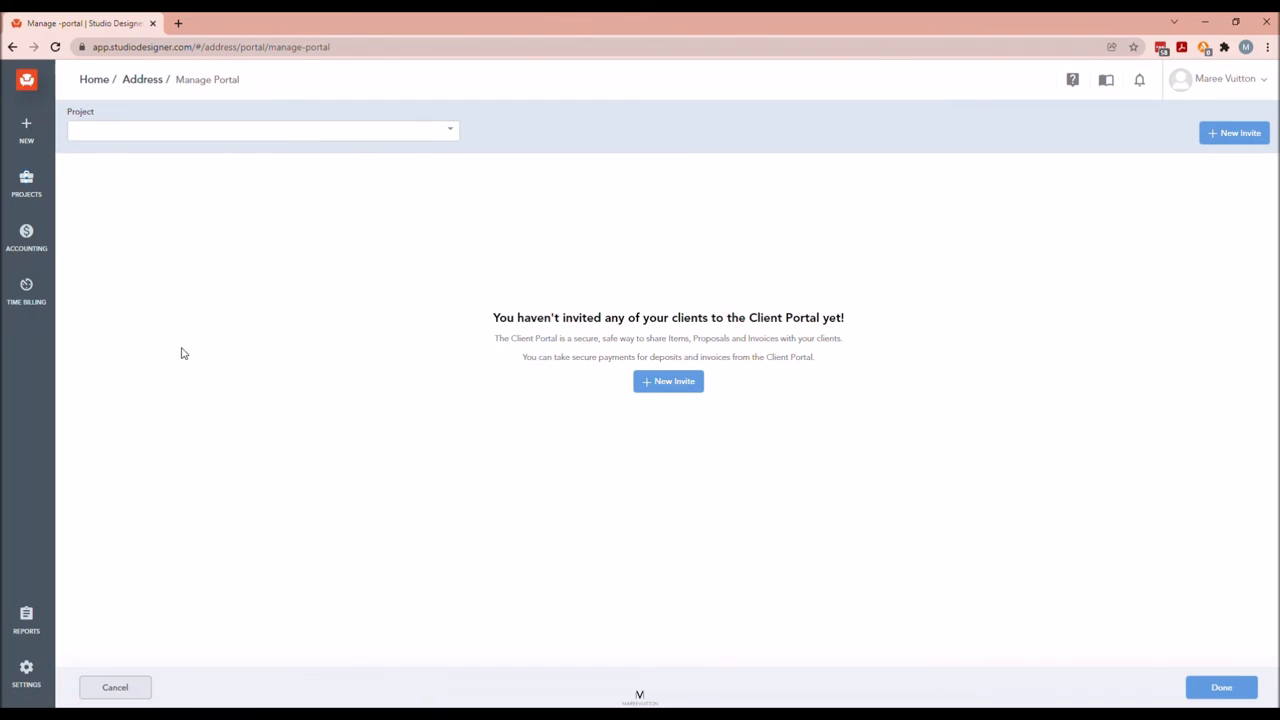
click(260, 130)
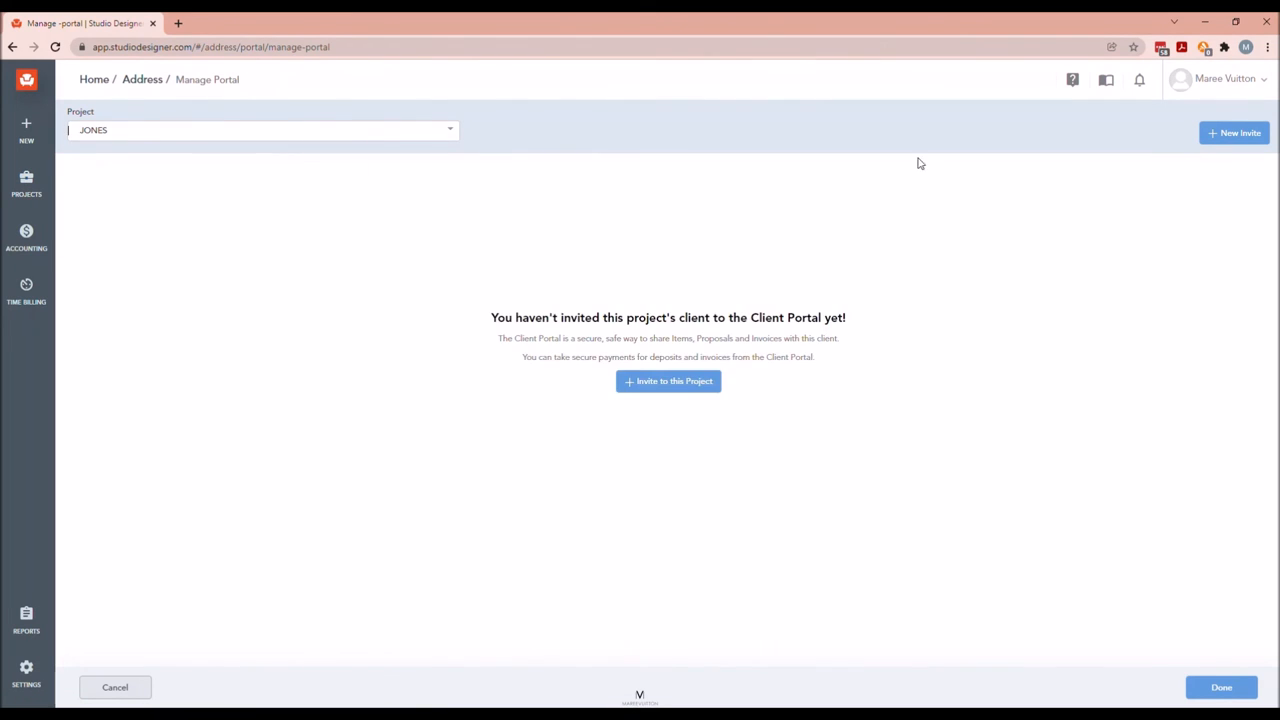
click(668, 380)
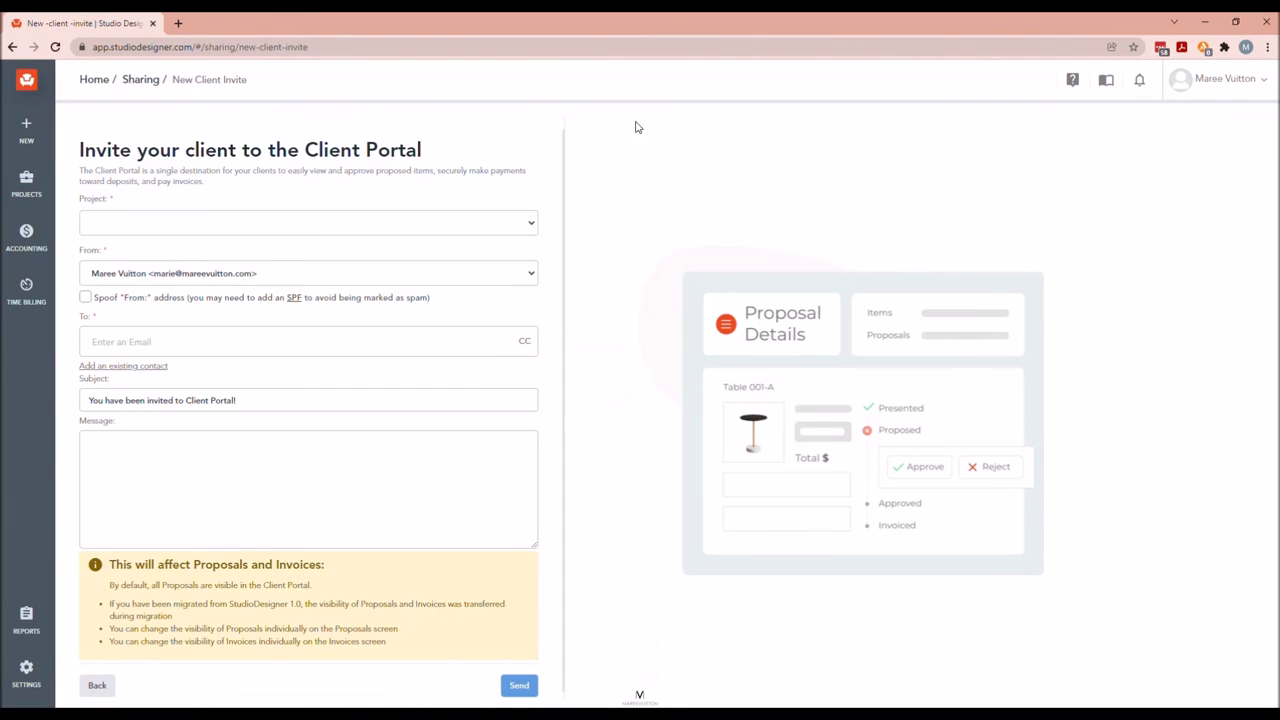
click(308, 222)
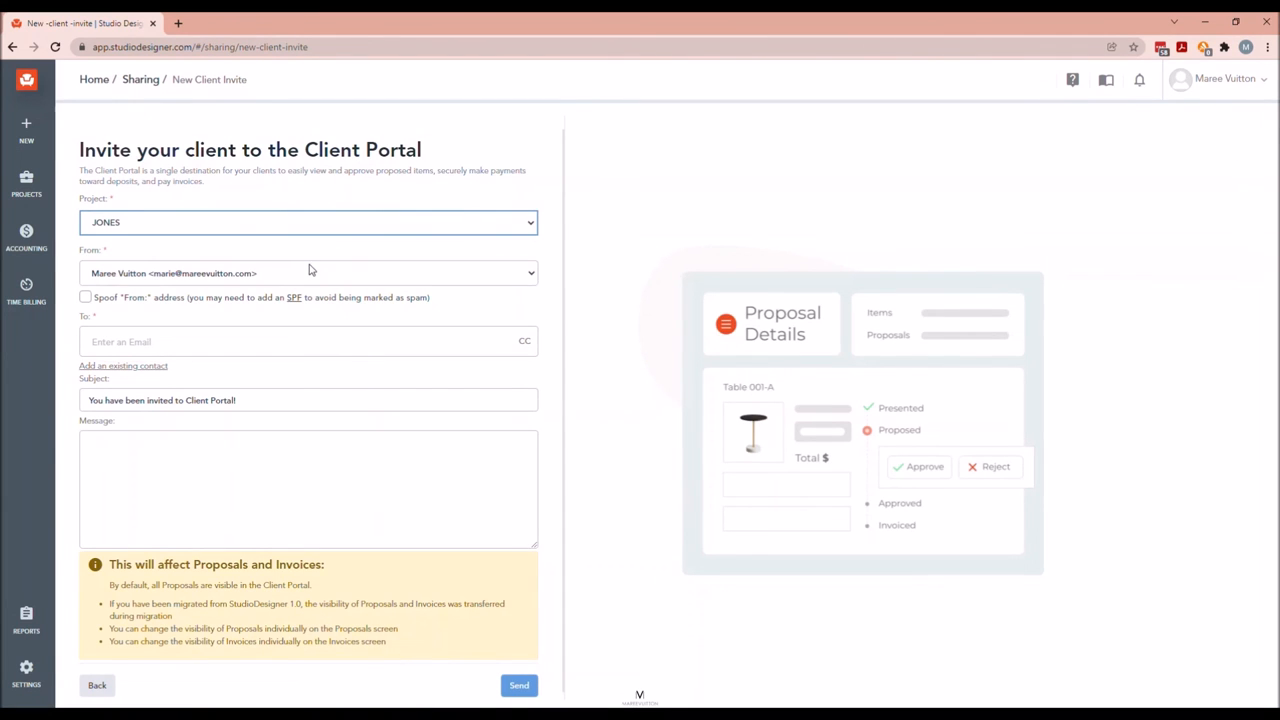
mouse_move(208, 304)
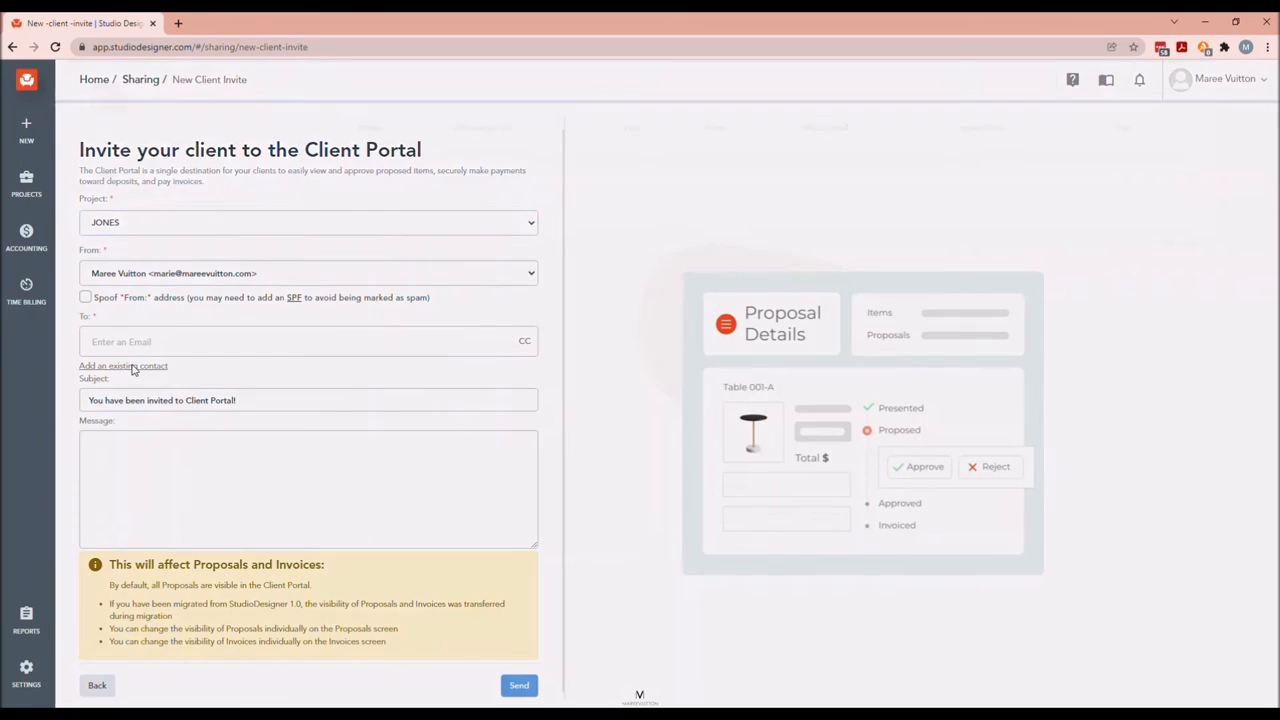
click(124, 364)
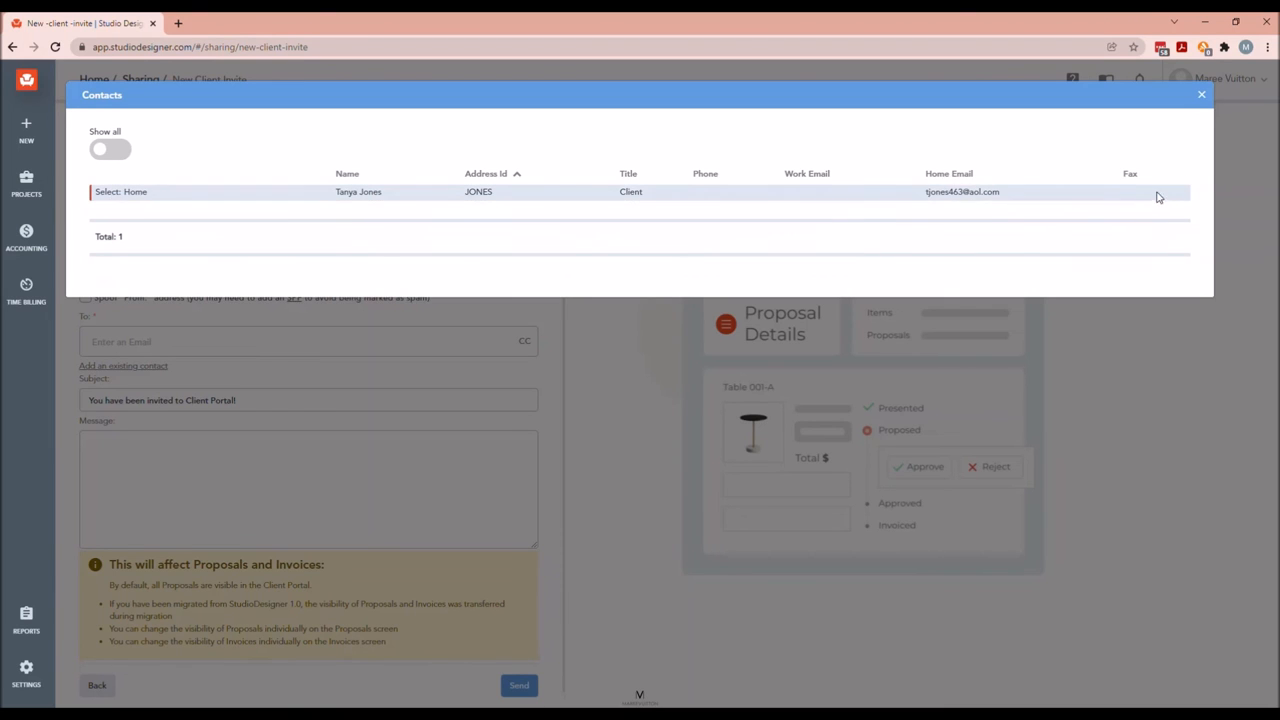
mouse_move(308, 210)
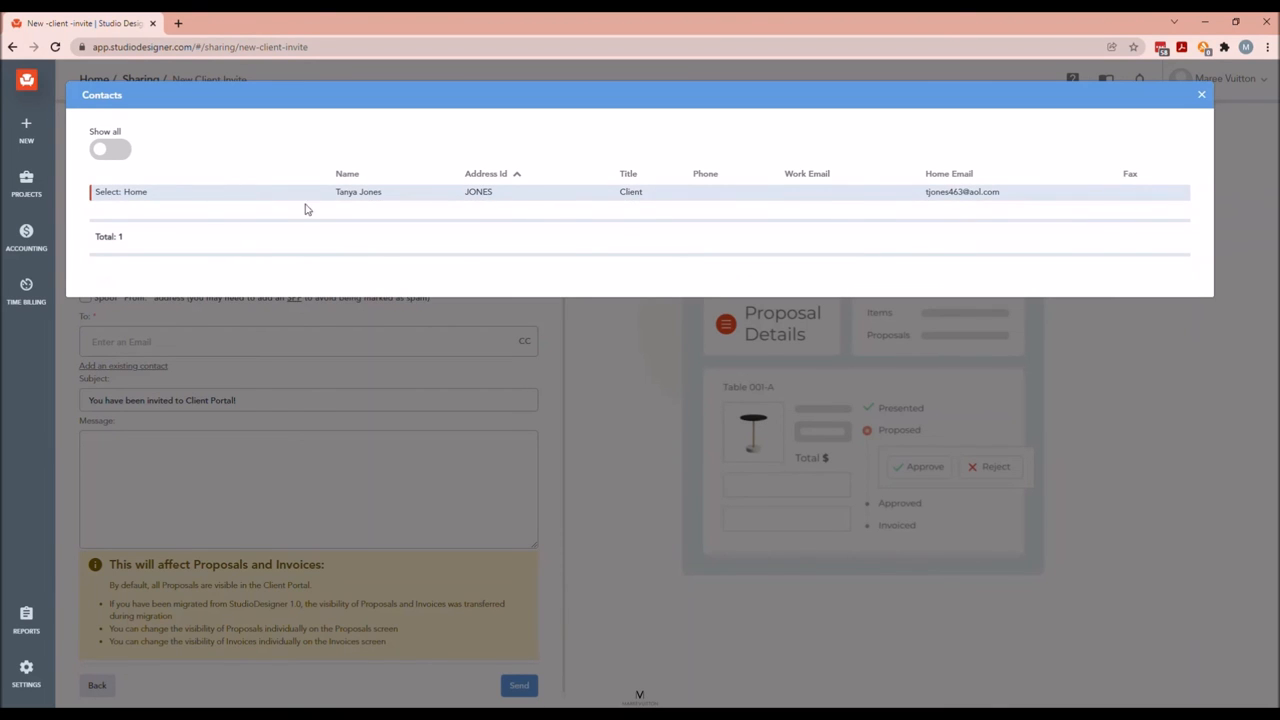
click(1200, 94)
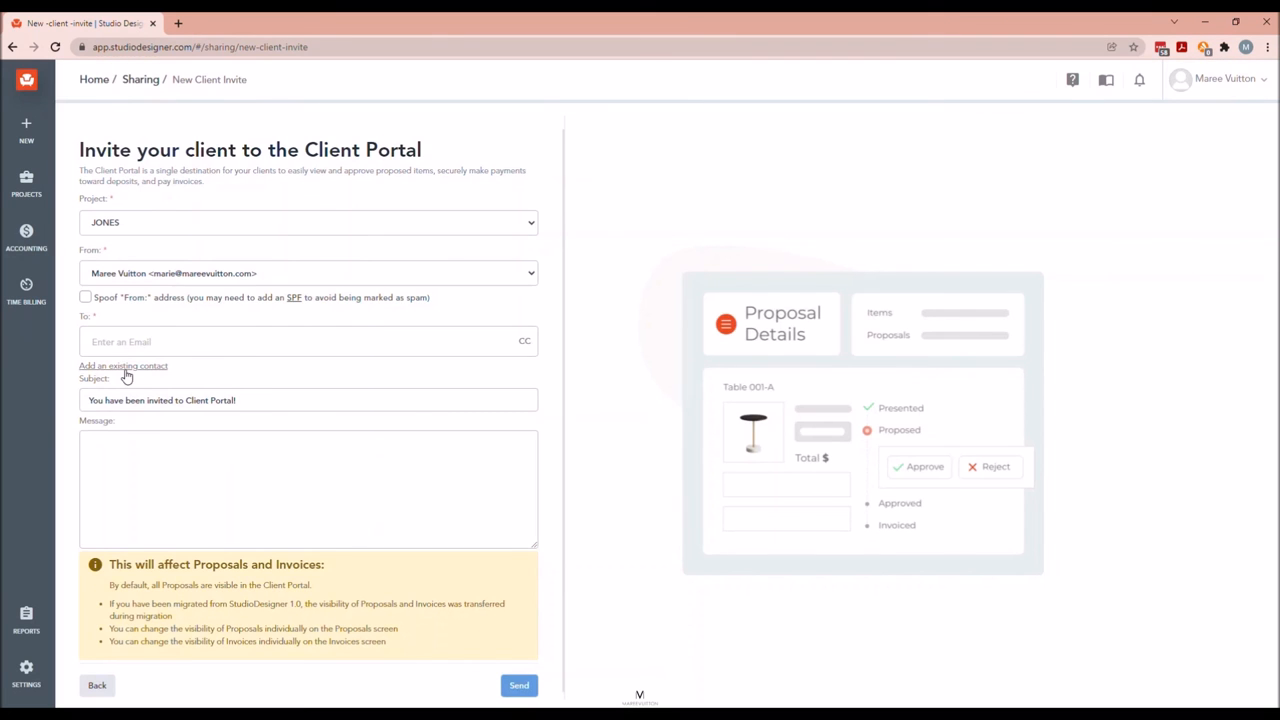
click(124, 364)
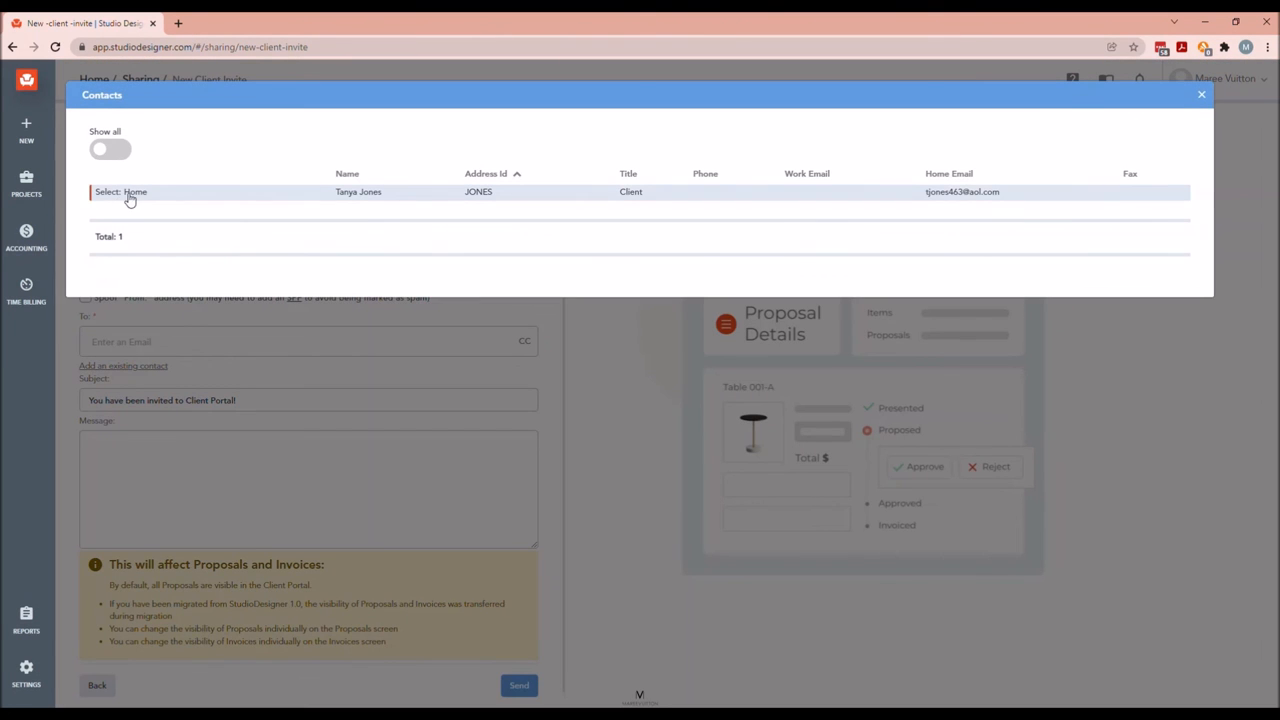
click(130, 192)
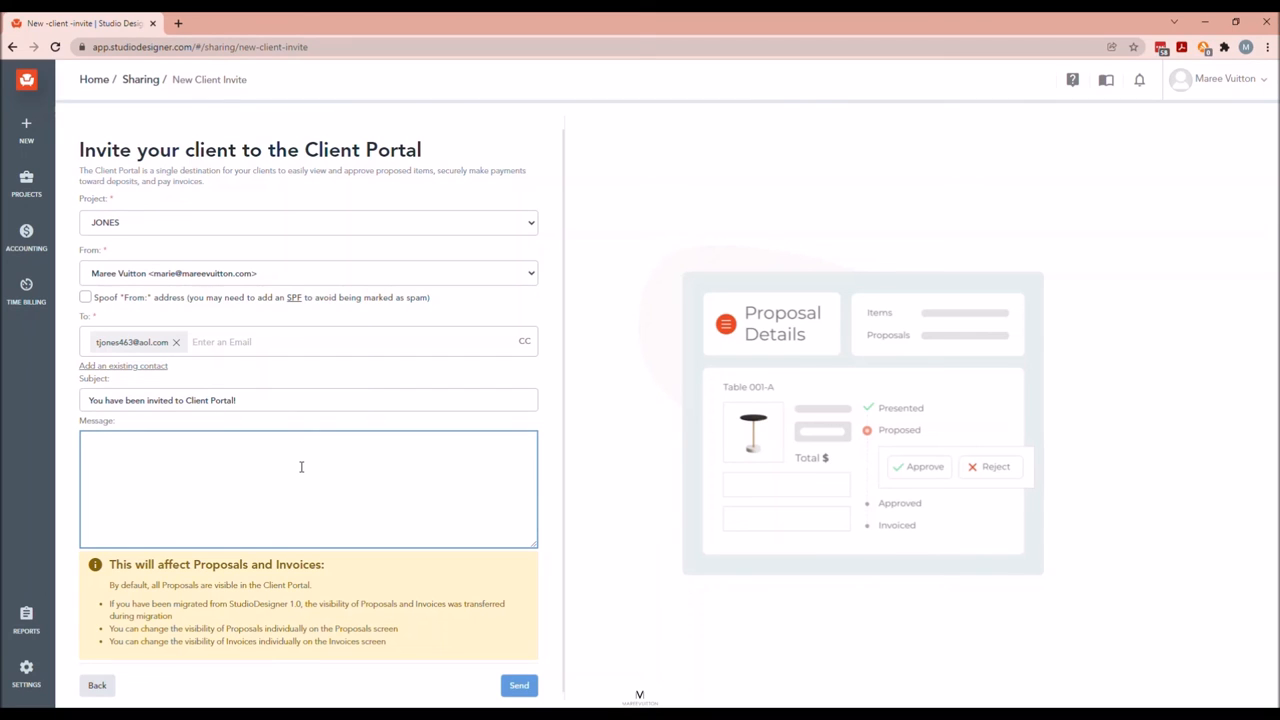
Write the invitation message greeting Tanya and explaining portal access for approving proposals.
click(300, 468)
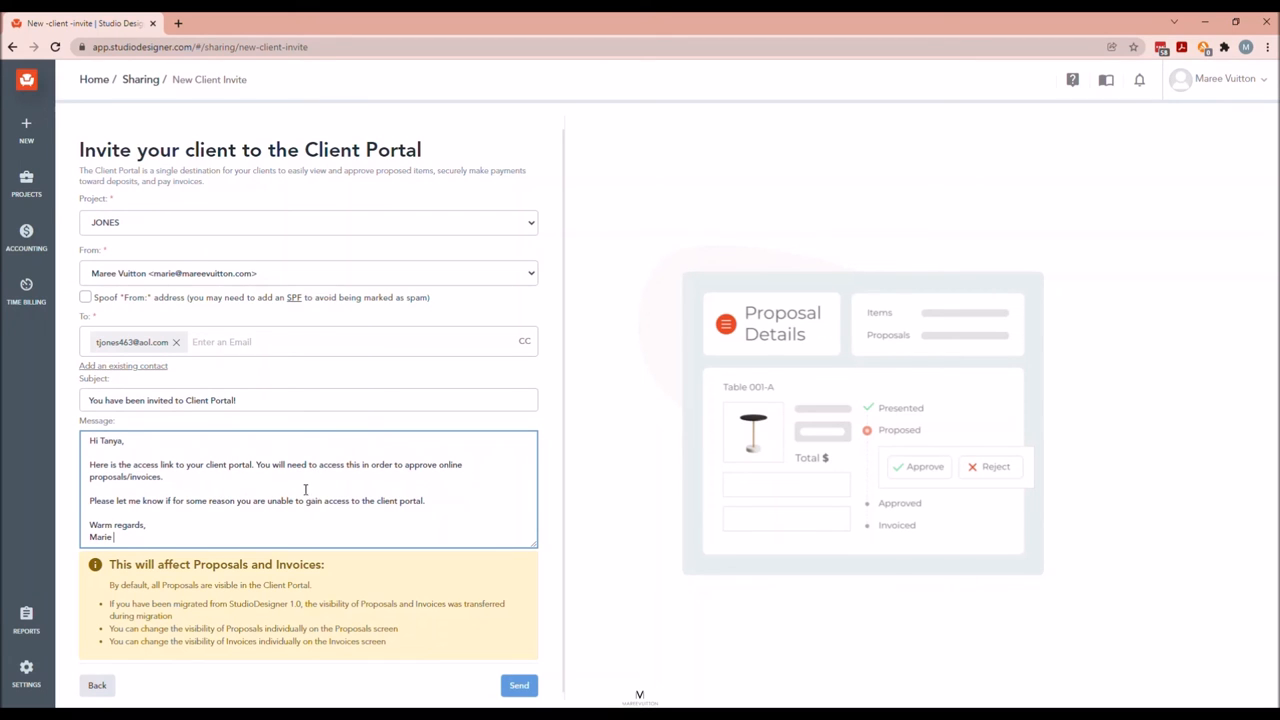
mouse_move(244, 512)
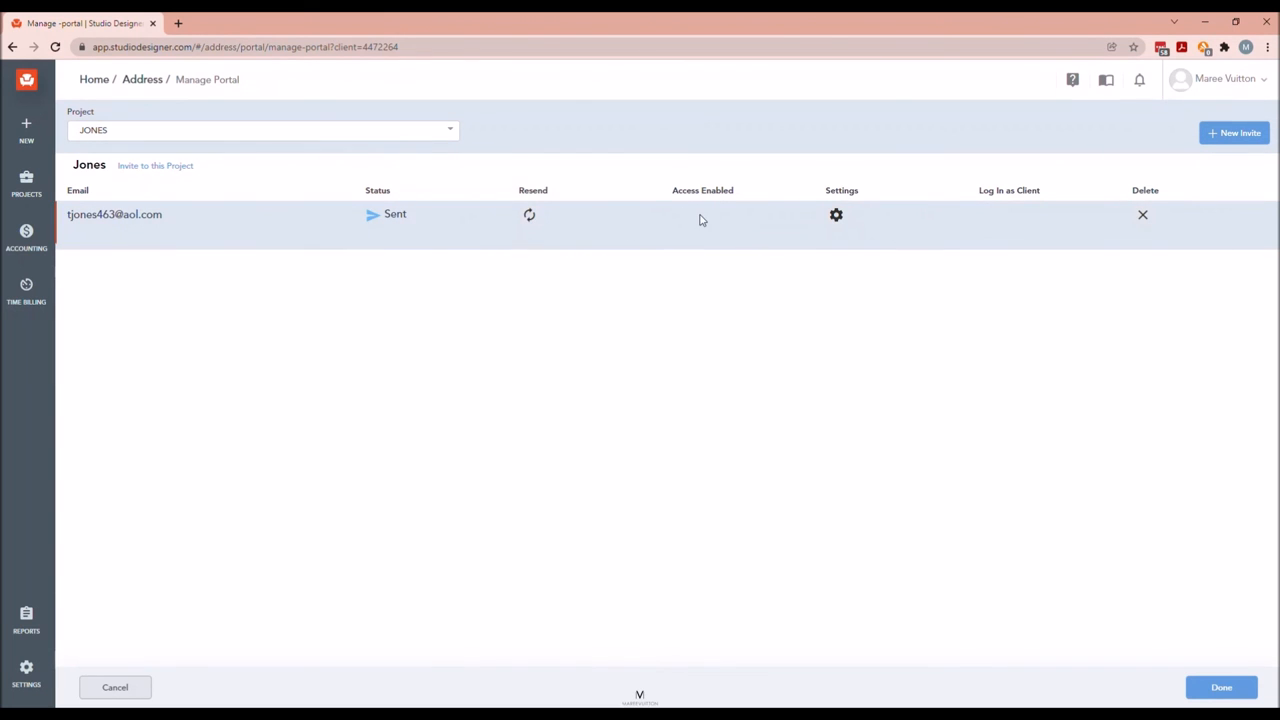
mouse_move(844, 218)
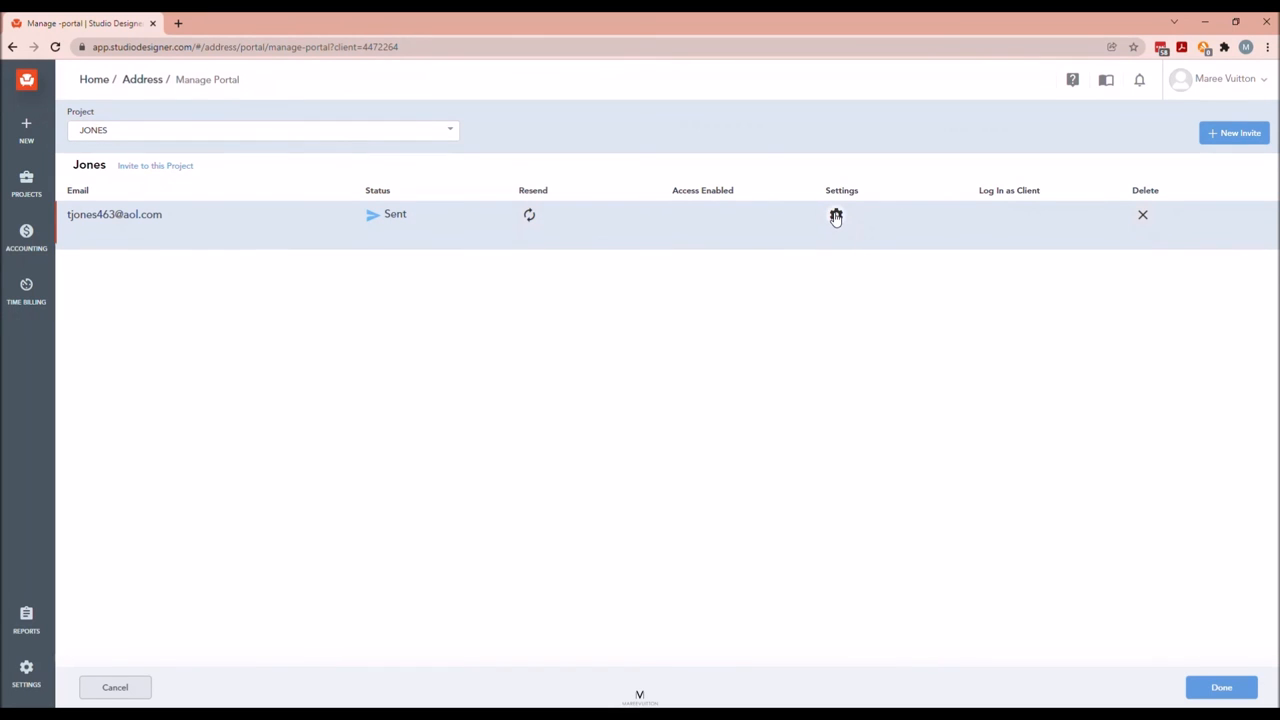
click(836, 214)
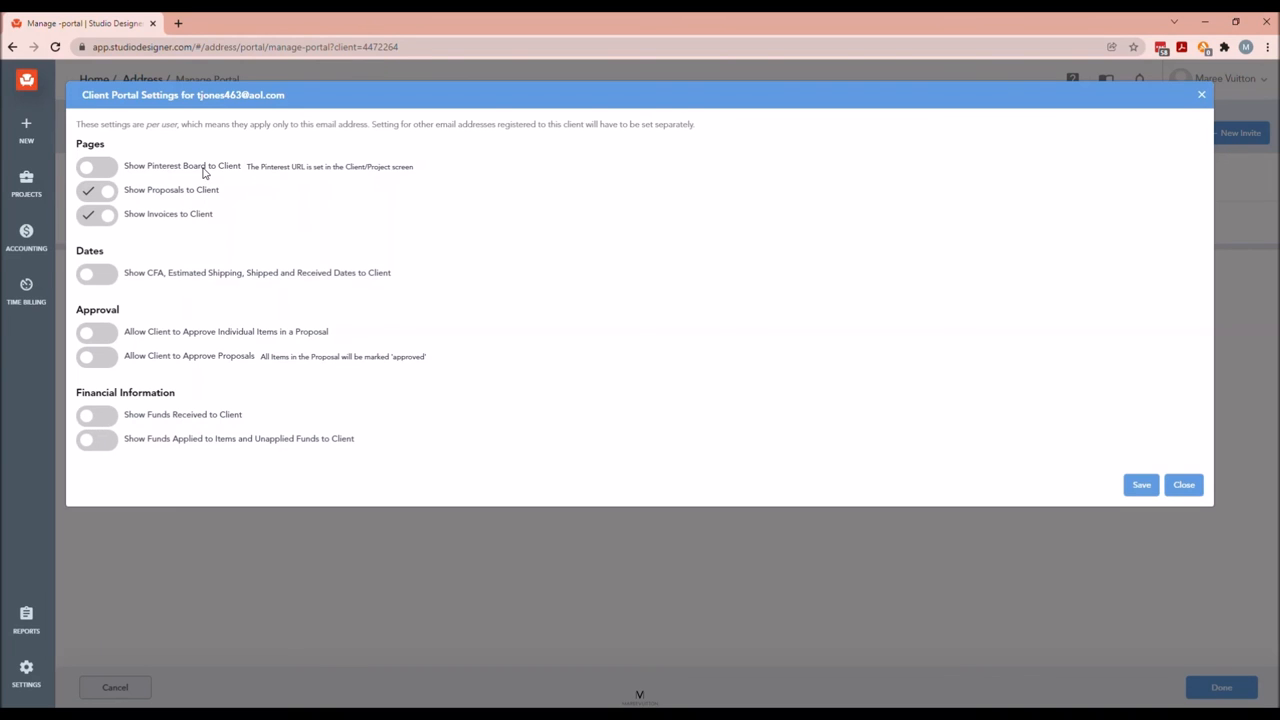
mouse_move(228, 432)
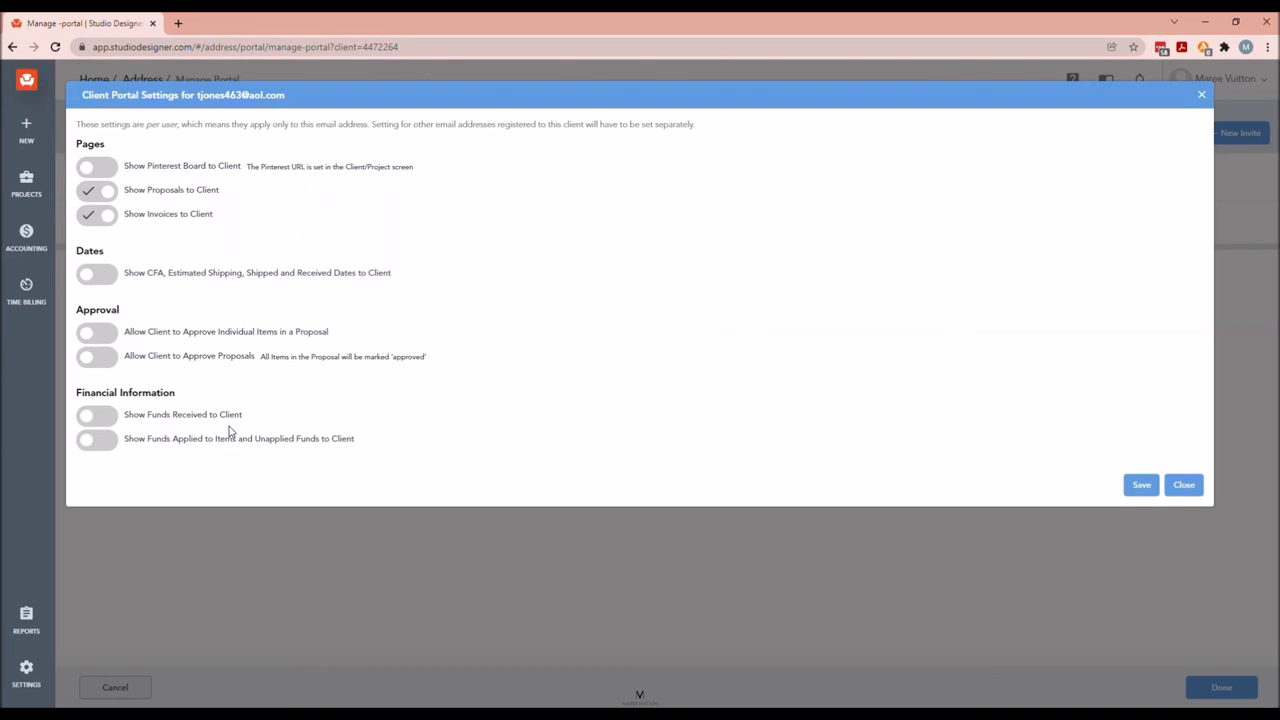
mouse_move(124, 244)
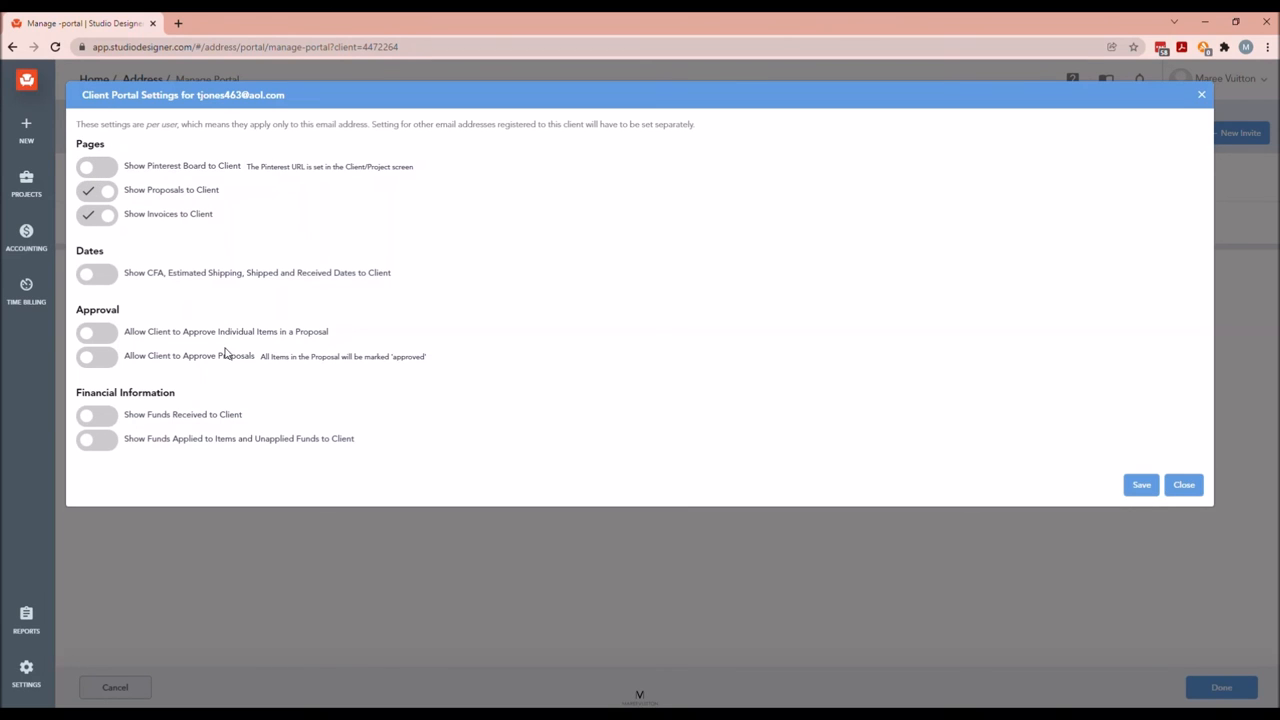
mouse_move(124, 238)
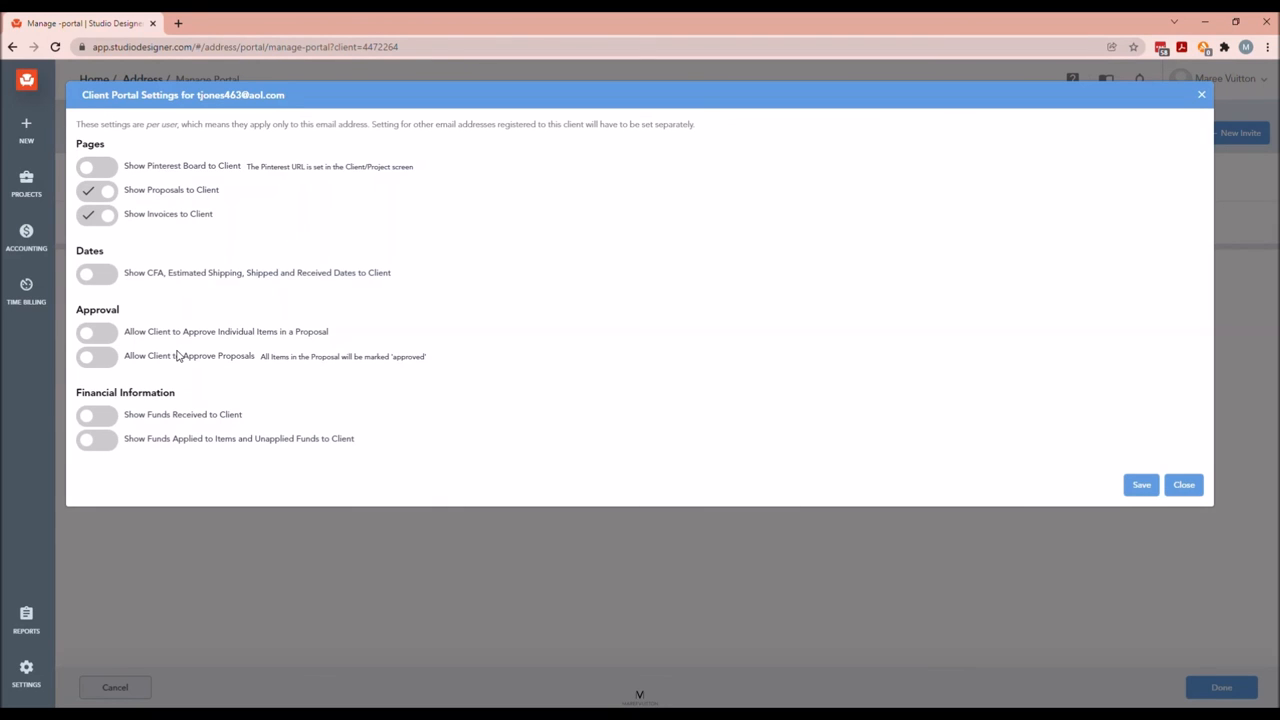
mouse_move(204, 346)
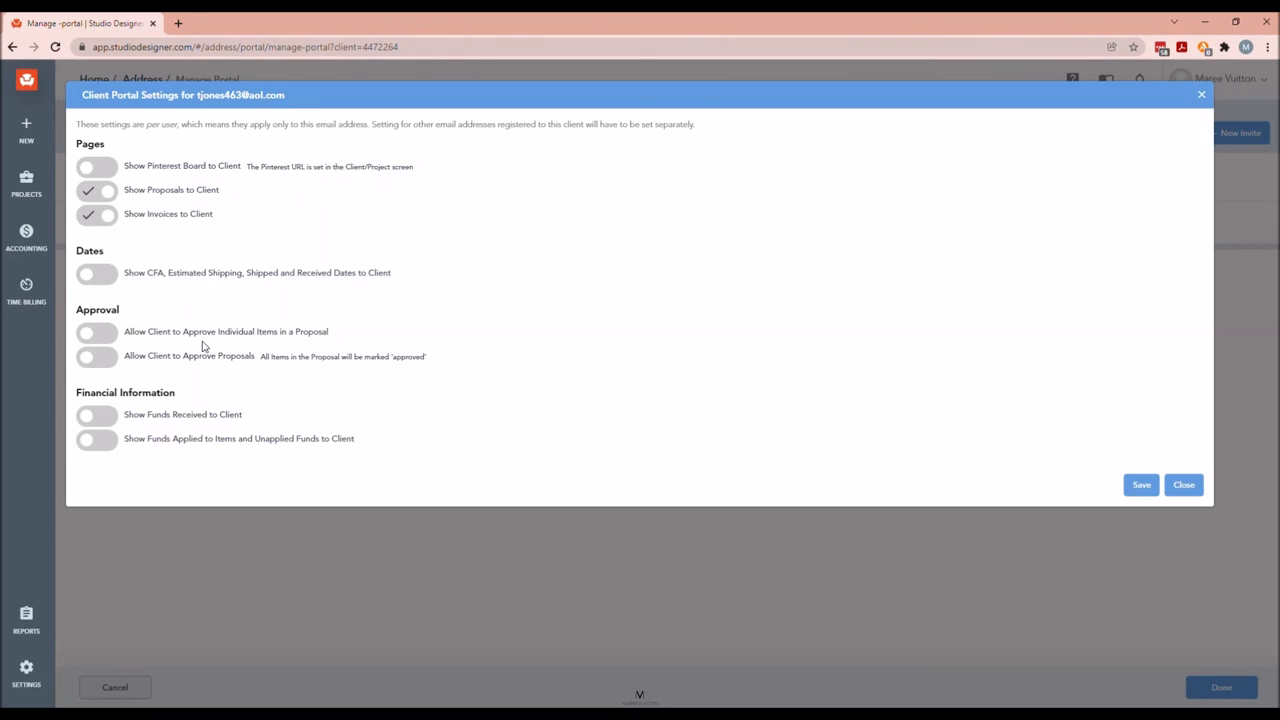
mouse_move(1218, 100)
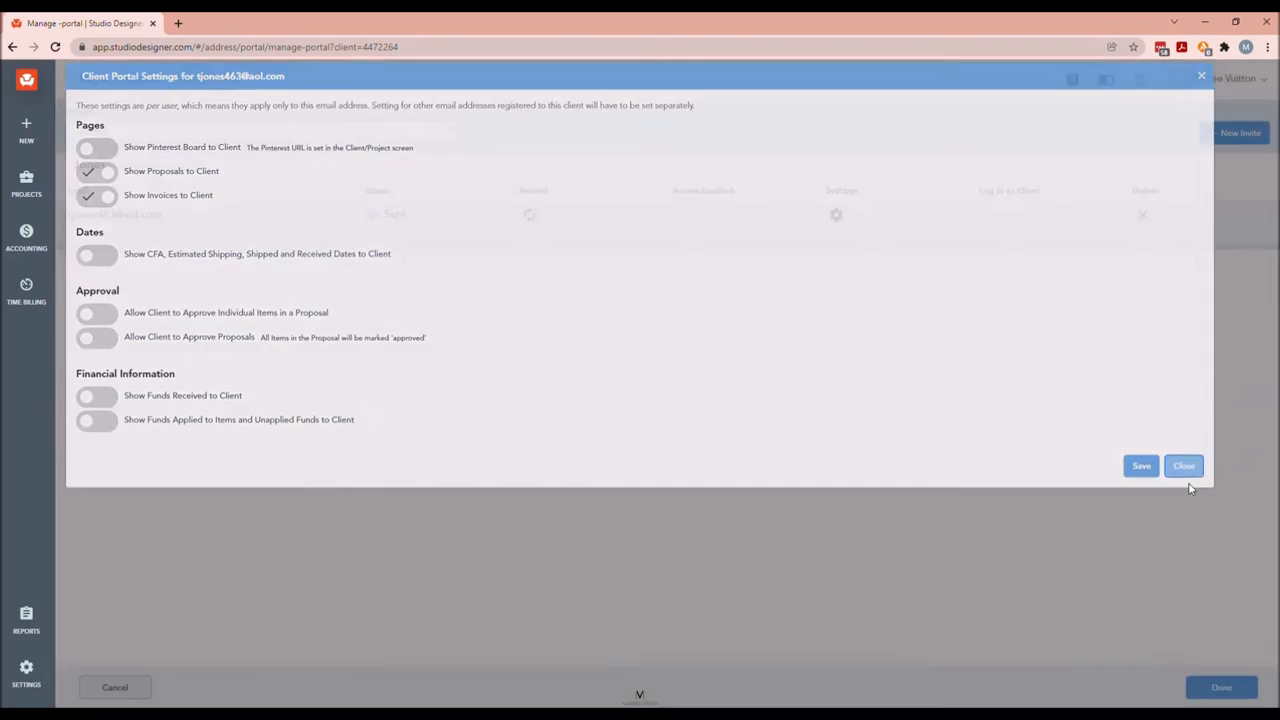
click(1184, 464)
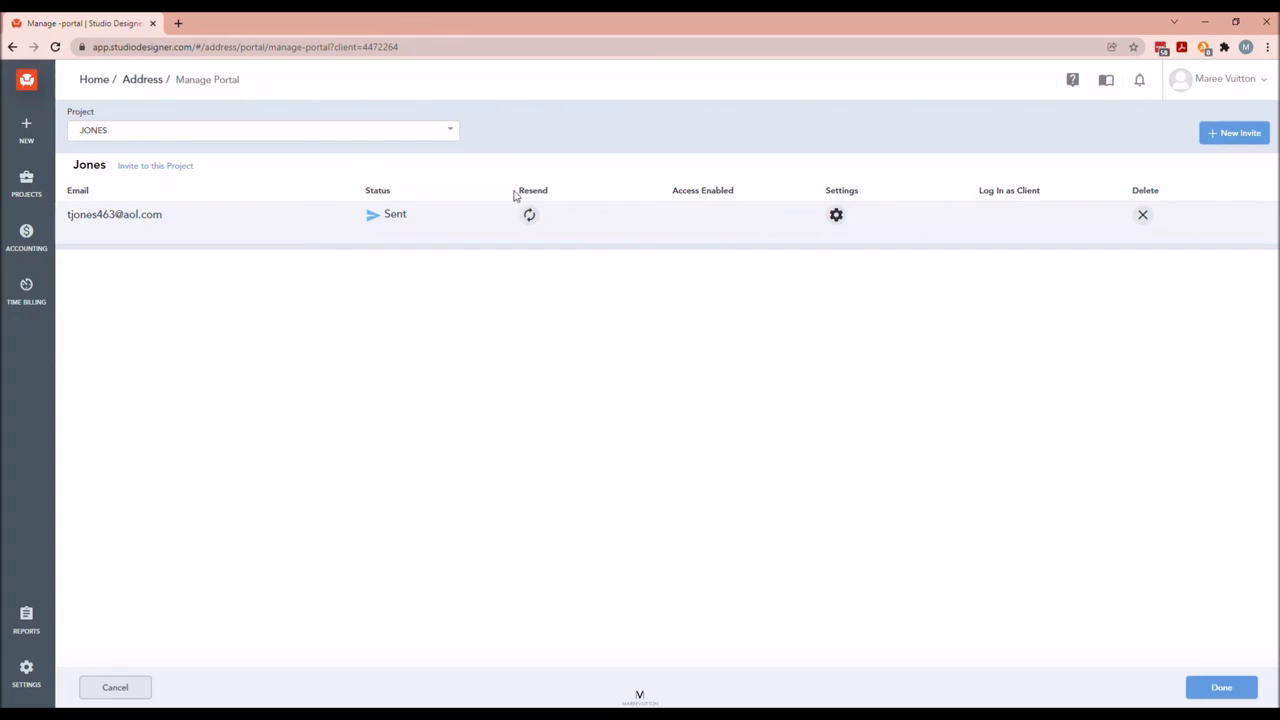